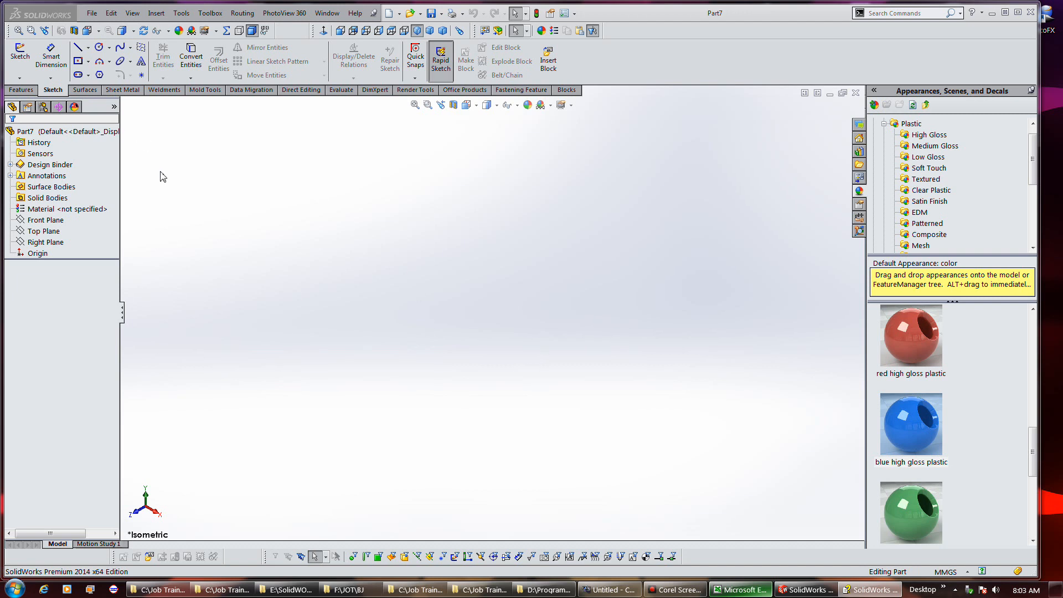
- Select Top Plane and start a 3D Sketch On Plane from the Sketch dropdown
left_click(43, 230)
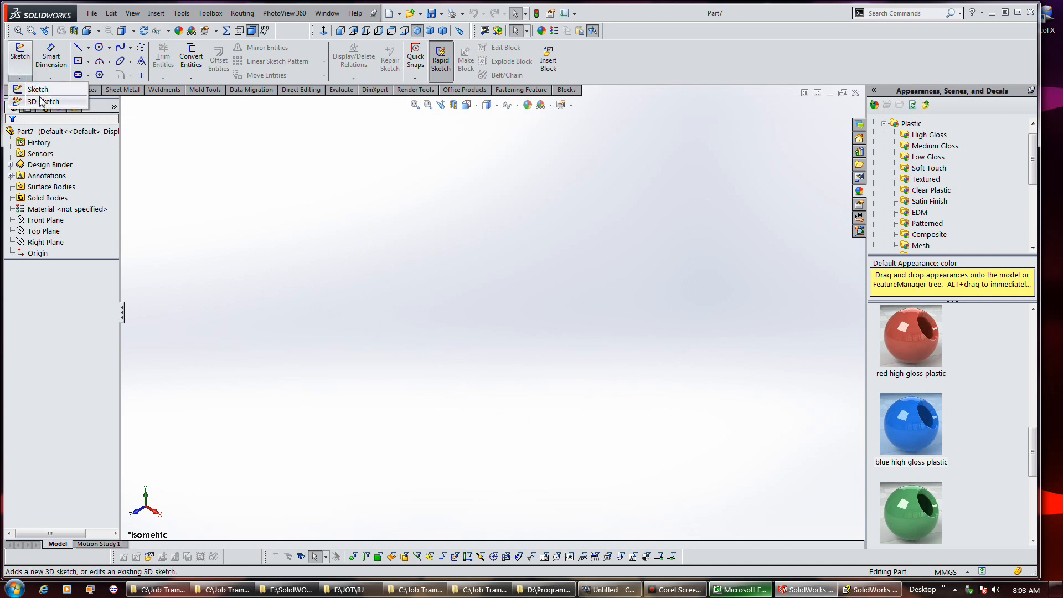
left_click(43, 231)
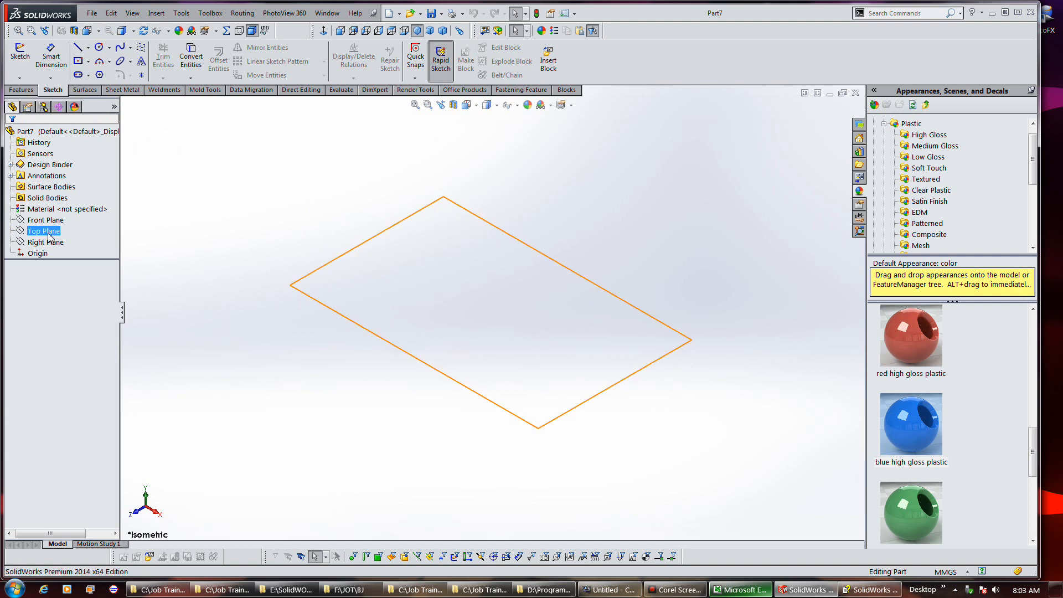
left_click(27, 64)
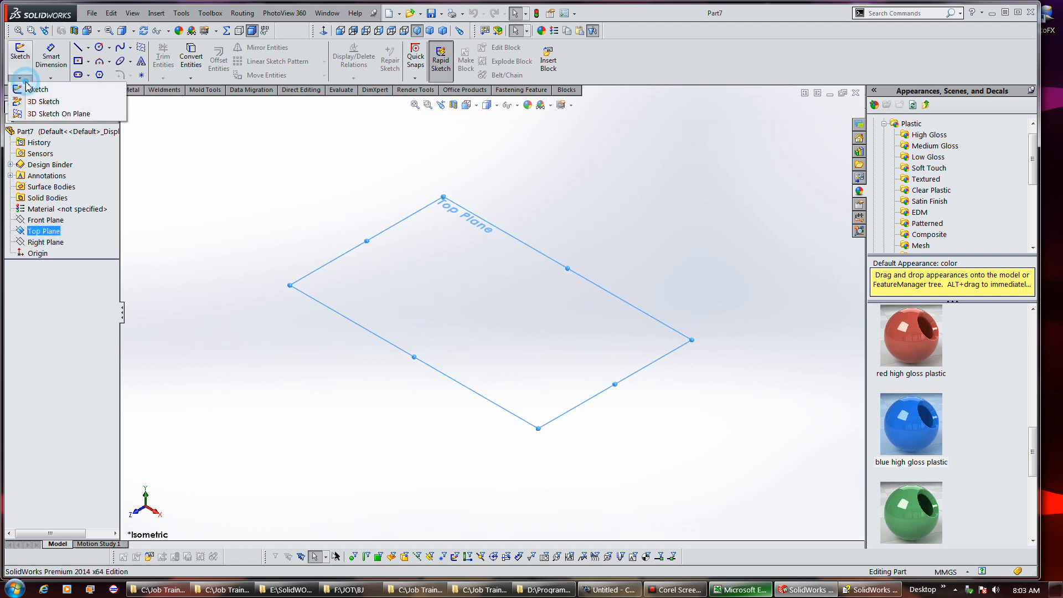
left_click(42, 101)
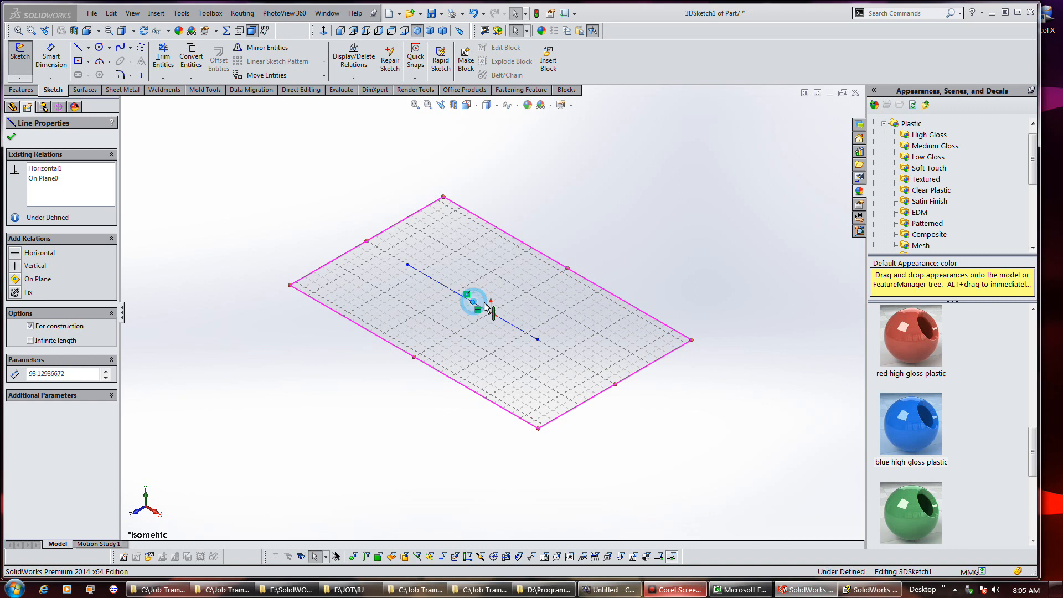
- Make the line's midpoint coincident with the origin, then delete the conflicting vertical relation
left_click(491, 312)
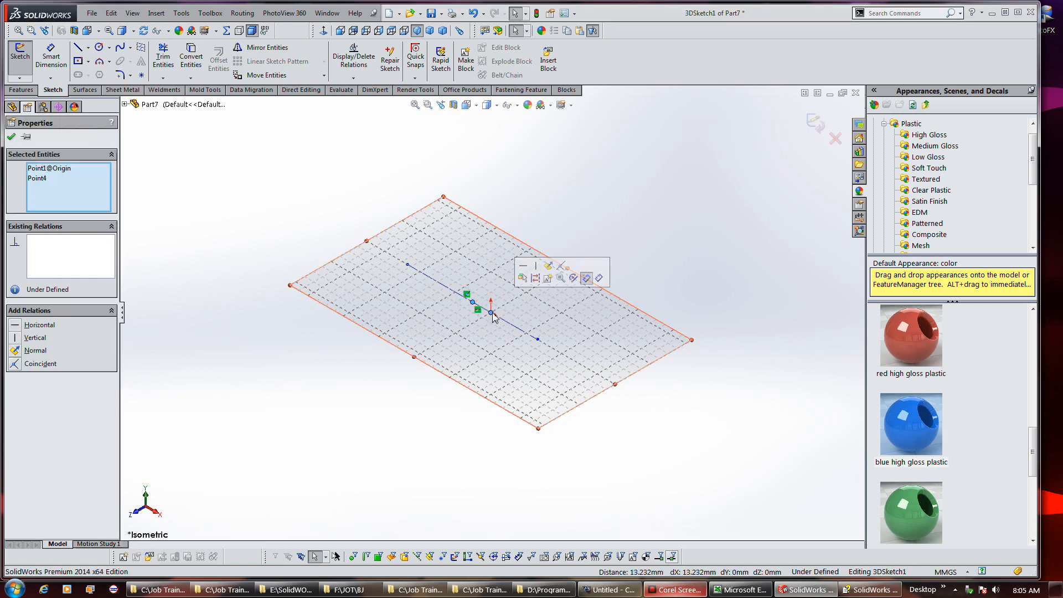
mouse_move(561, 265)
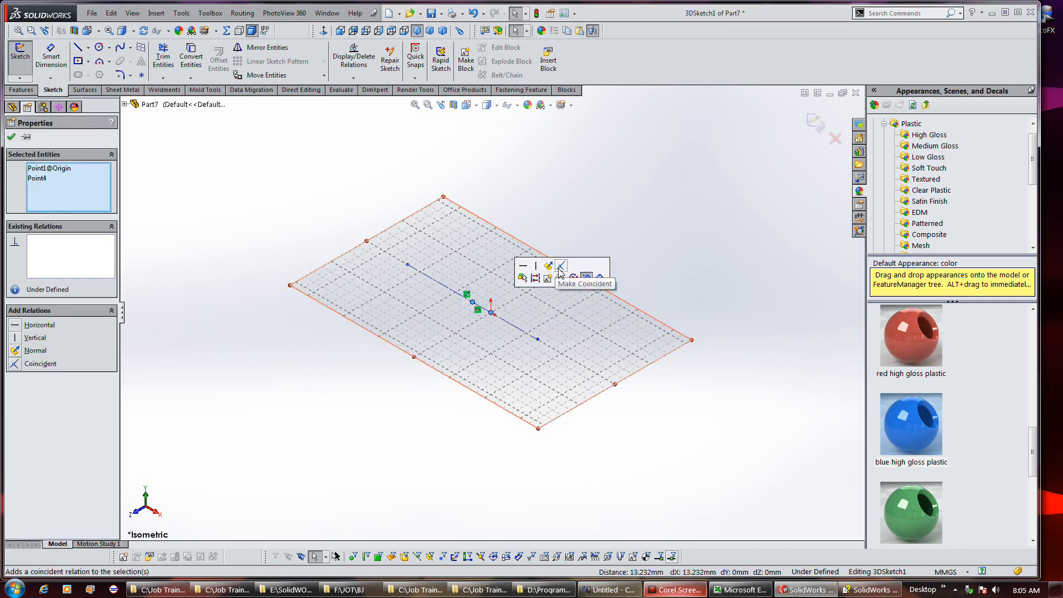
left_click(560, 265)
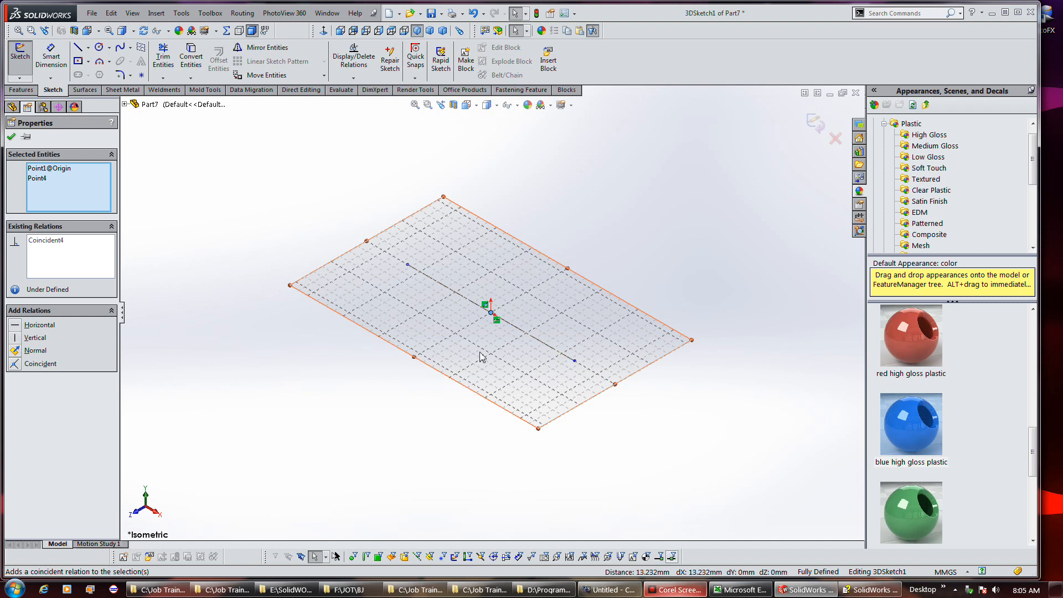
mouse_move(497, 353)
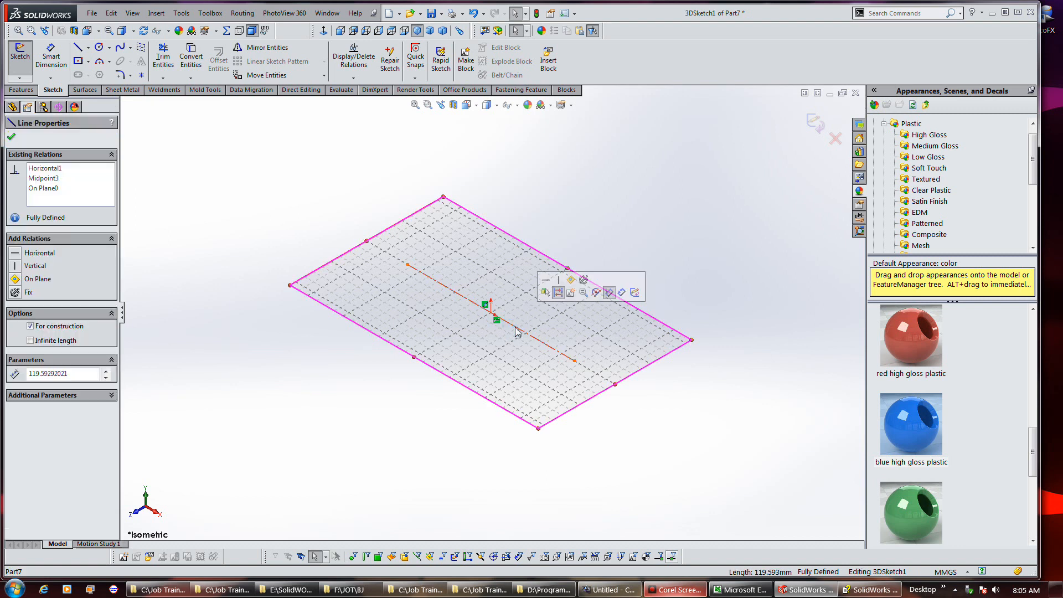
left_click(34, 266)
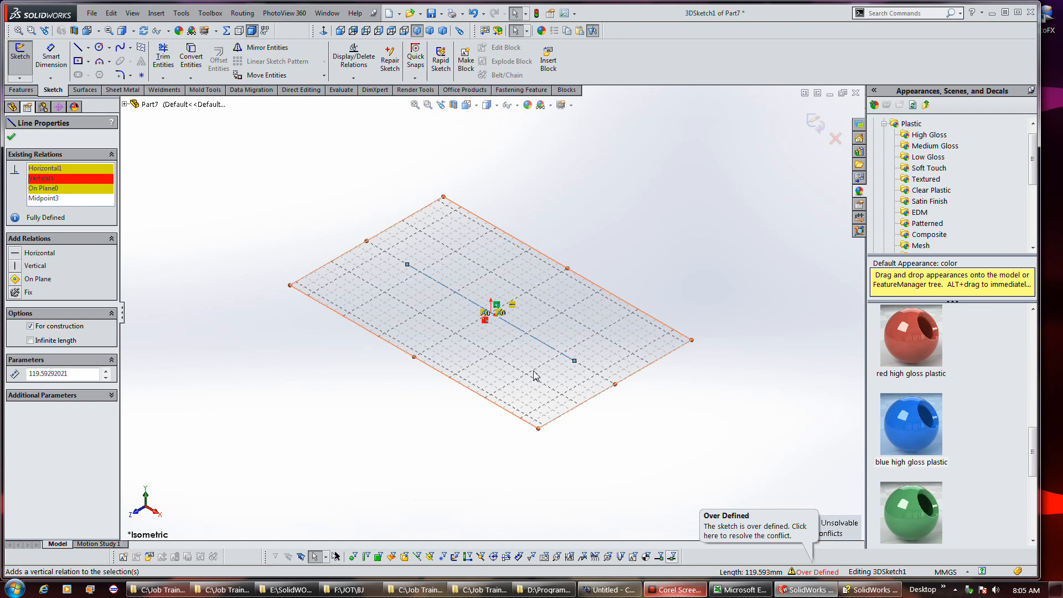
mouse_move(380, 342)
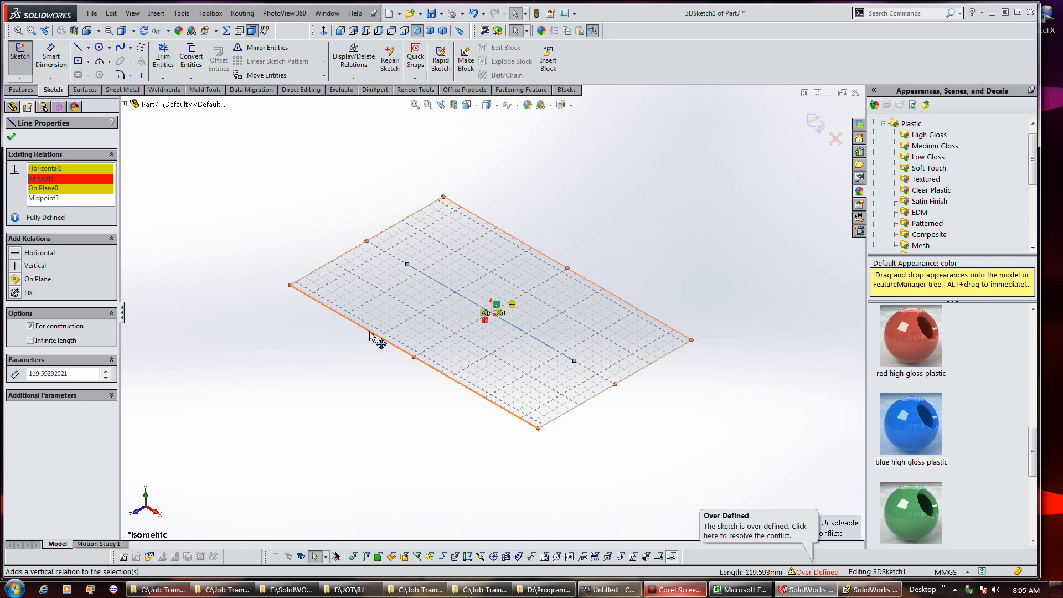
mouse_move(163, 229)
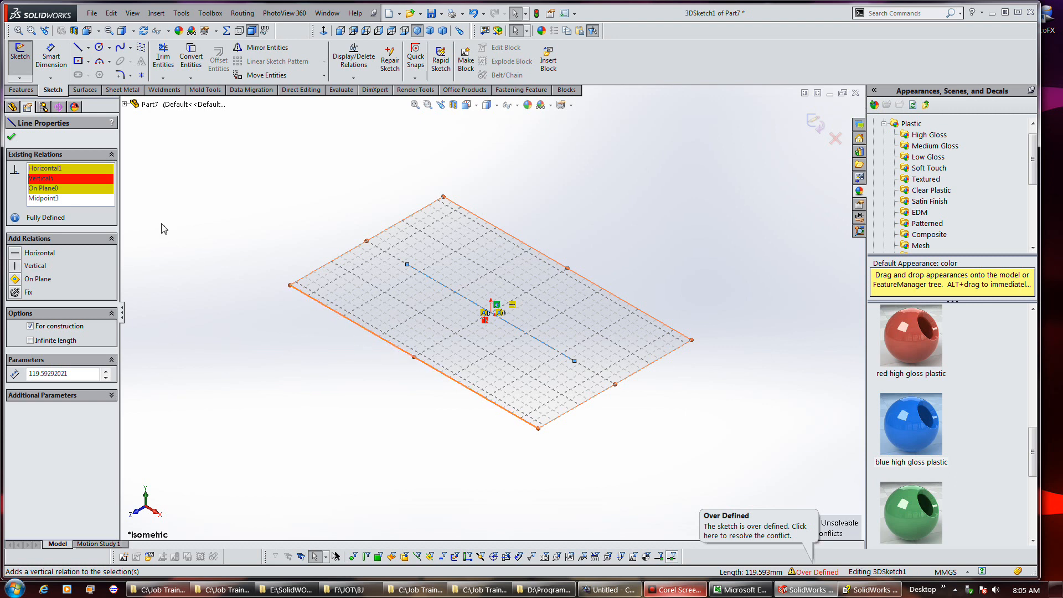
mouse_move(73, 199)
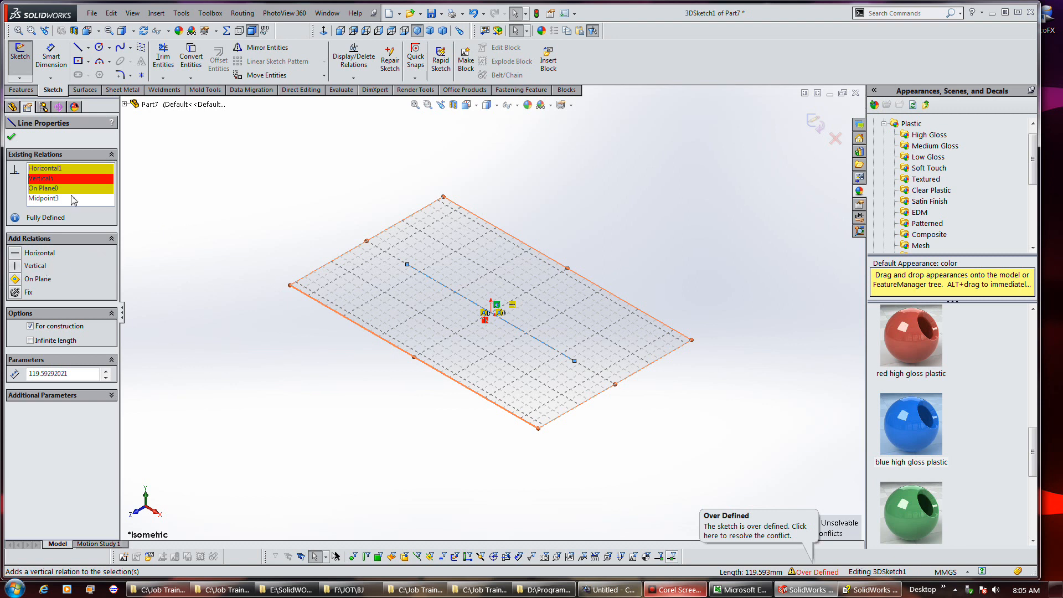
mouse_move(71, 200)
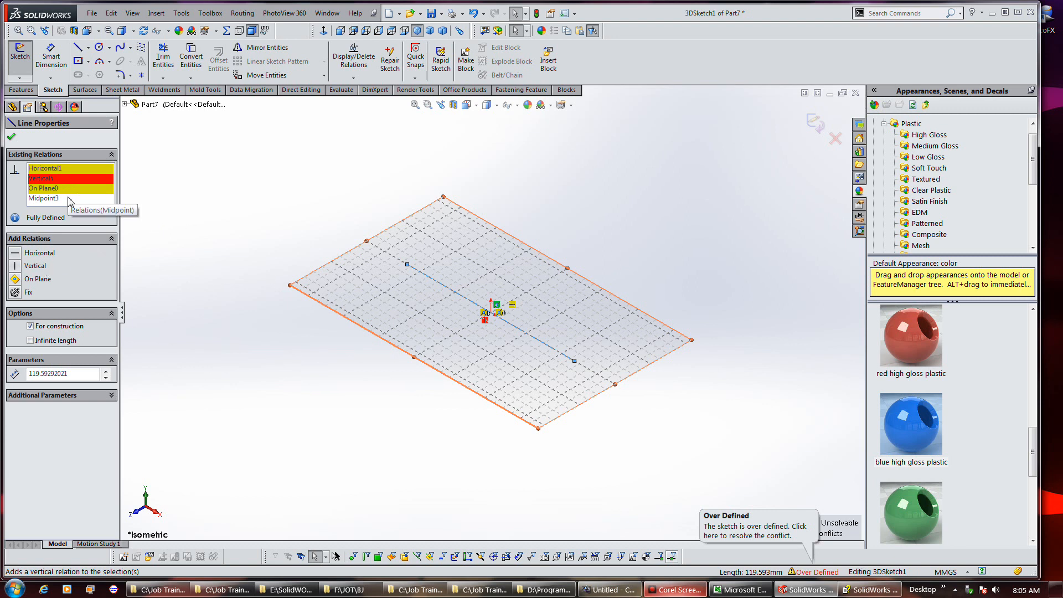
mouse_move(71, 174)
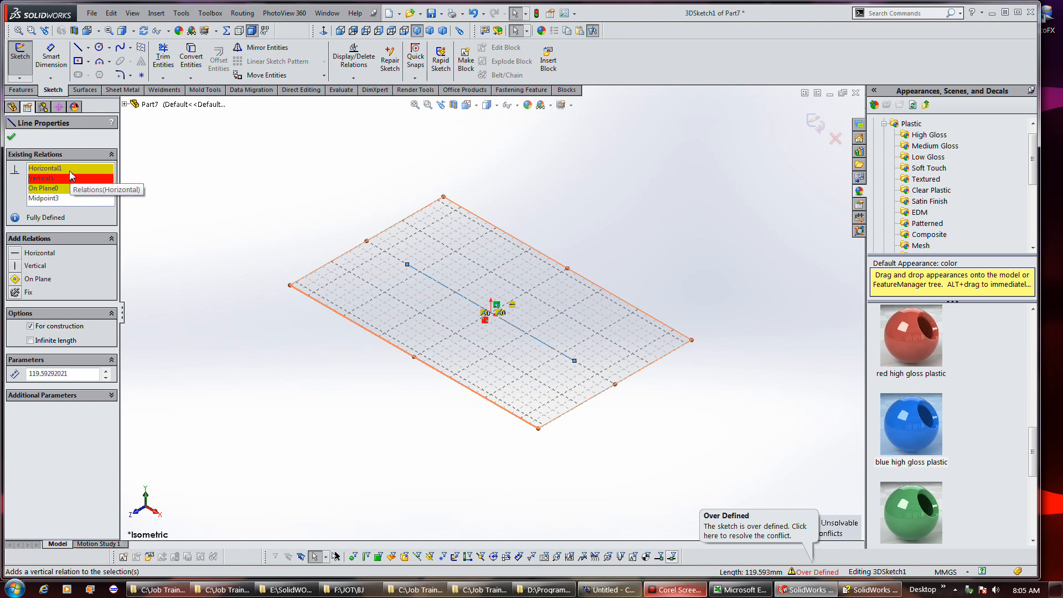
right_click(43, 167)
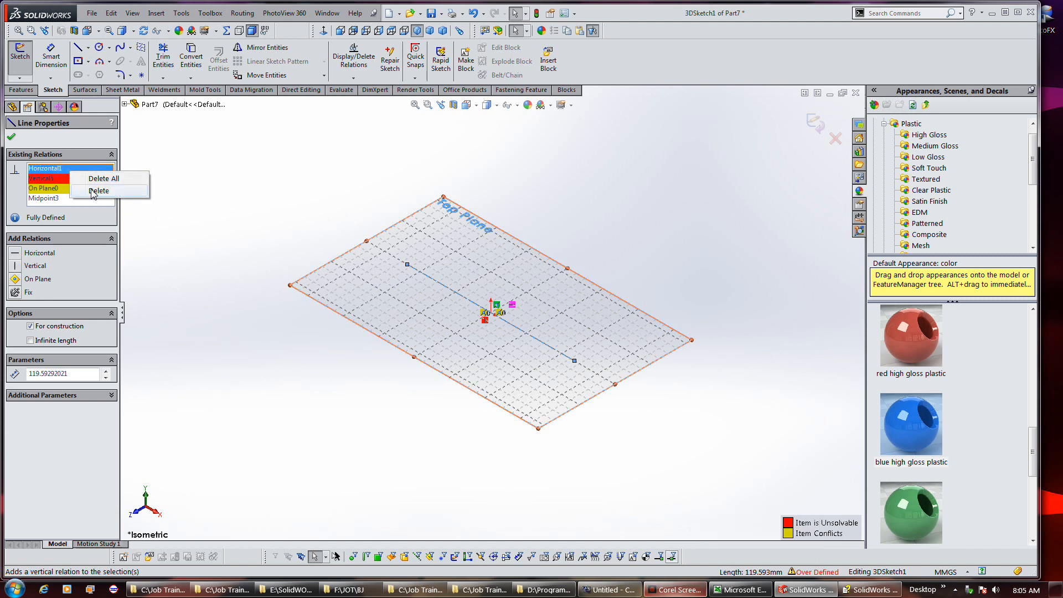
left_click(99, 190)
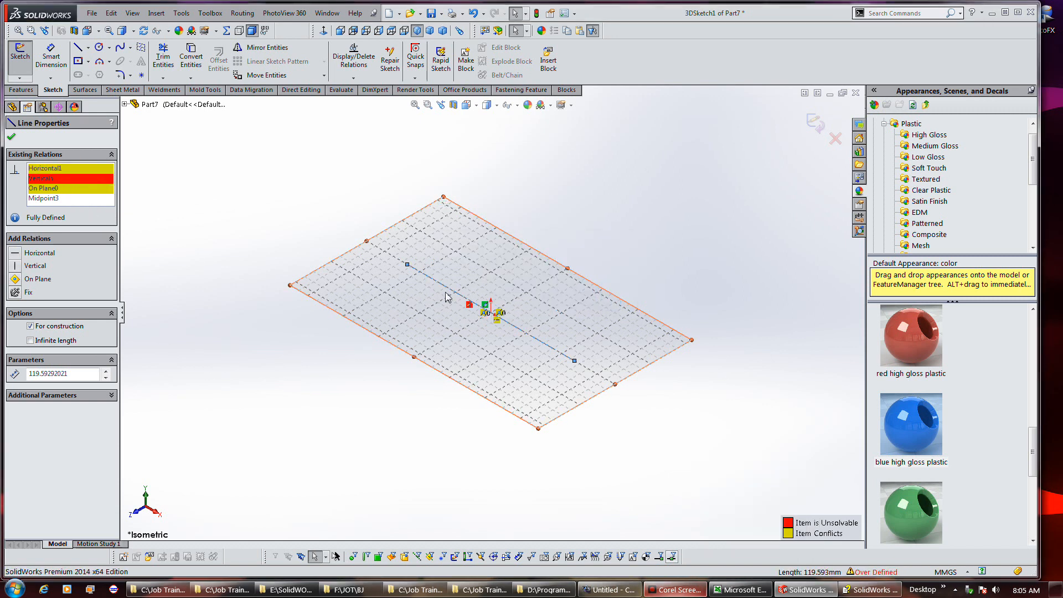
mouse_move(41, 177)
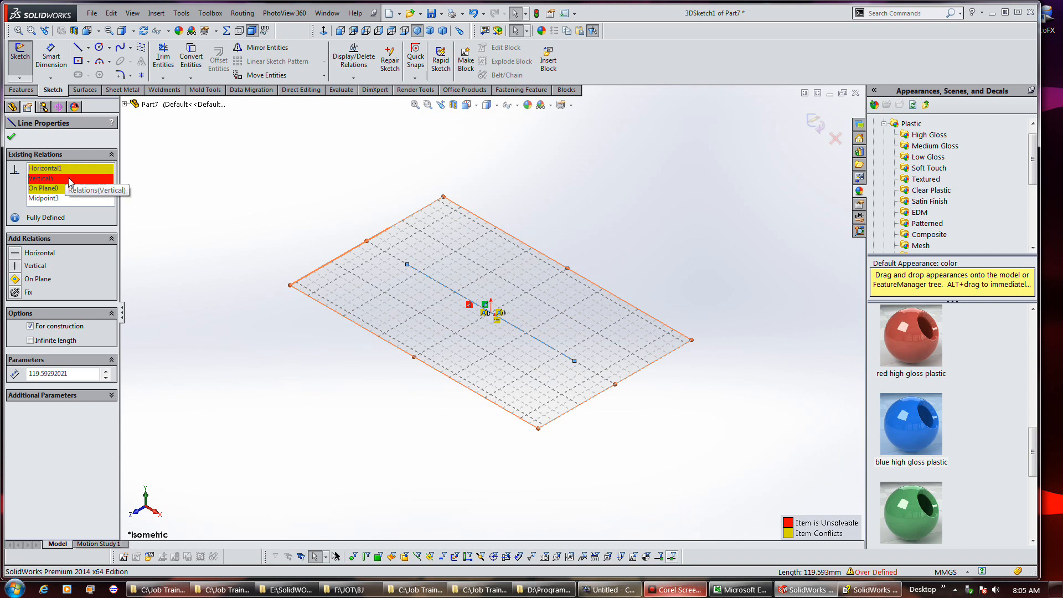
mouse_move(140, 169)
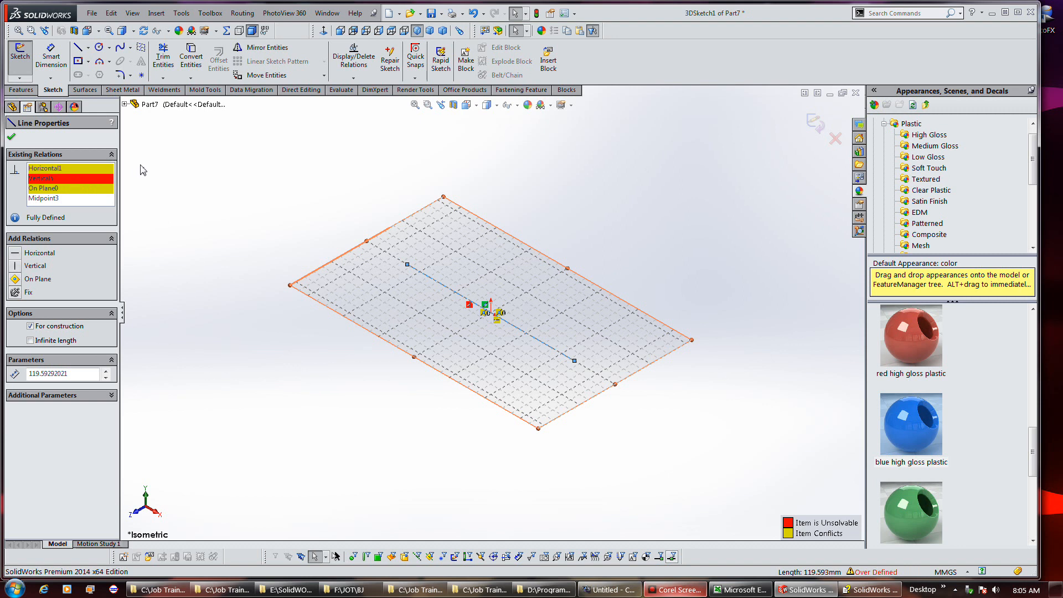
mouse_move(487, 27)
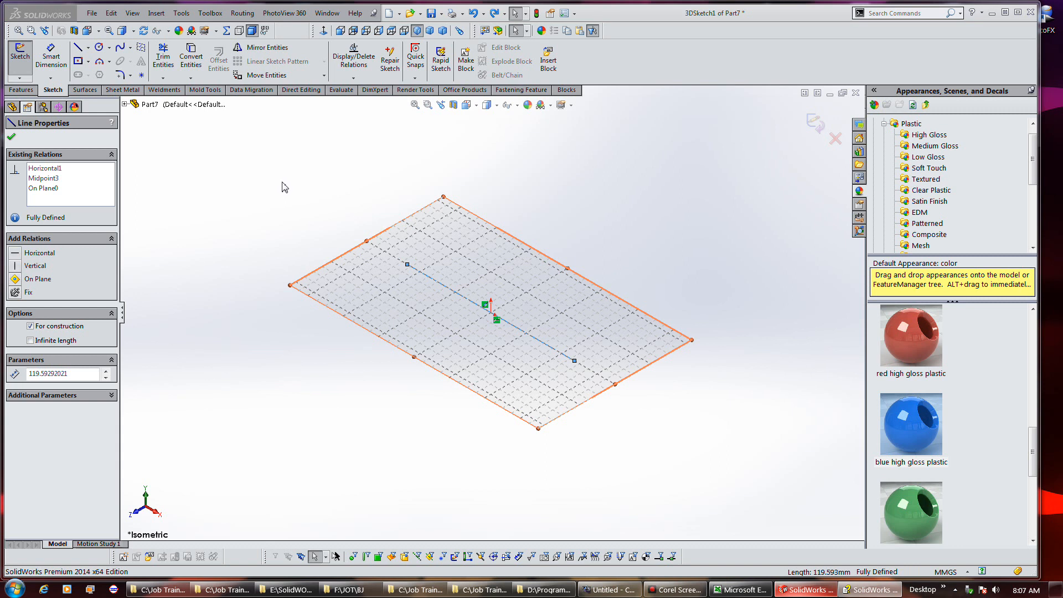
mouse_move(79, 46)
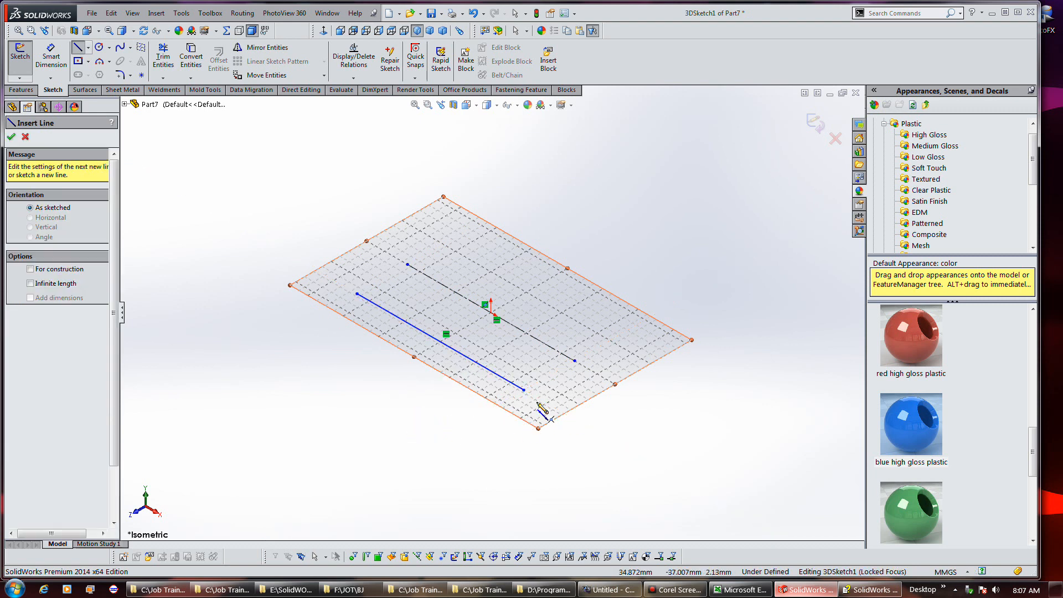
mouse_move(546, 419)
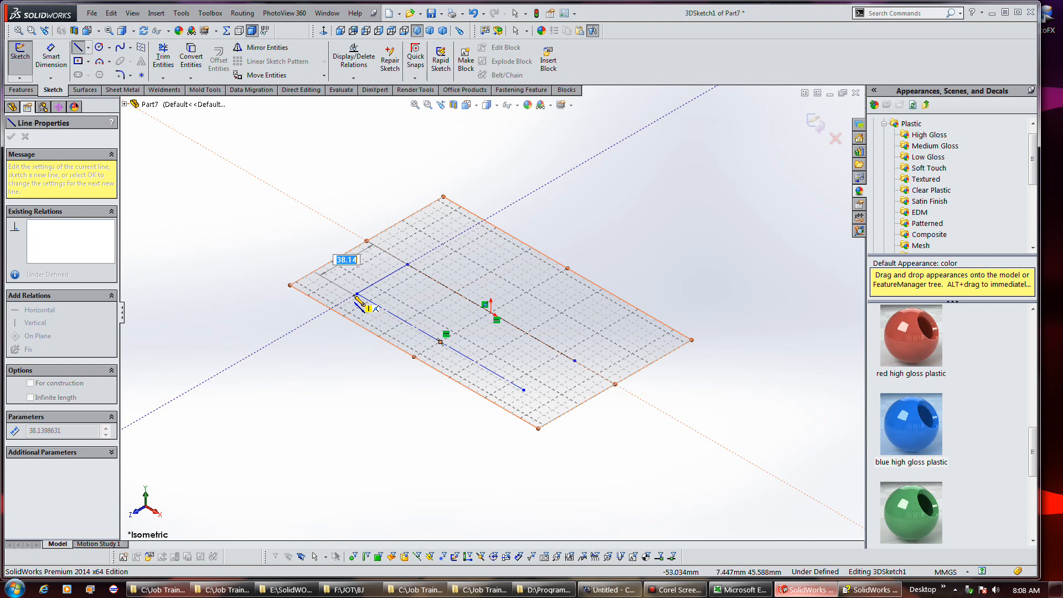
- Draw the straight slot edges spaced 75 apart, then return to the Select tool
type("75")
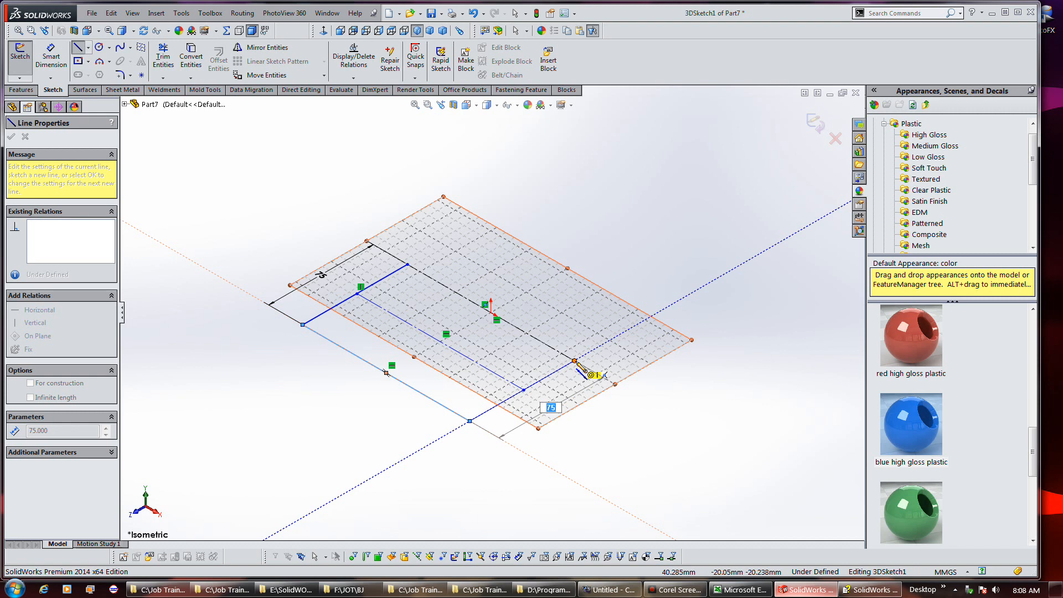
left_click(574, 361)
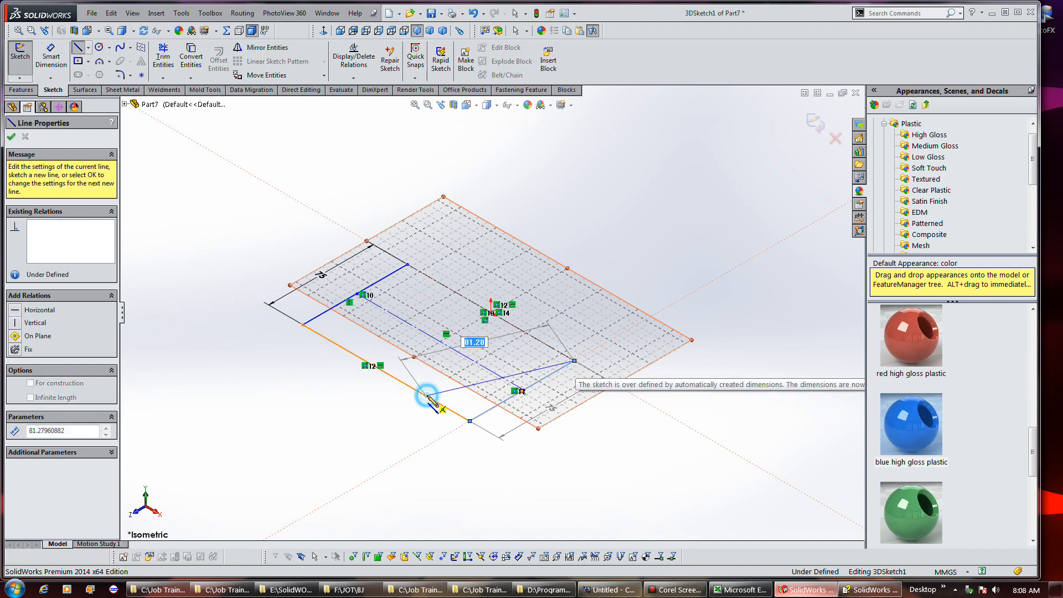
right_click(397, 396)
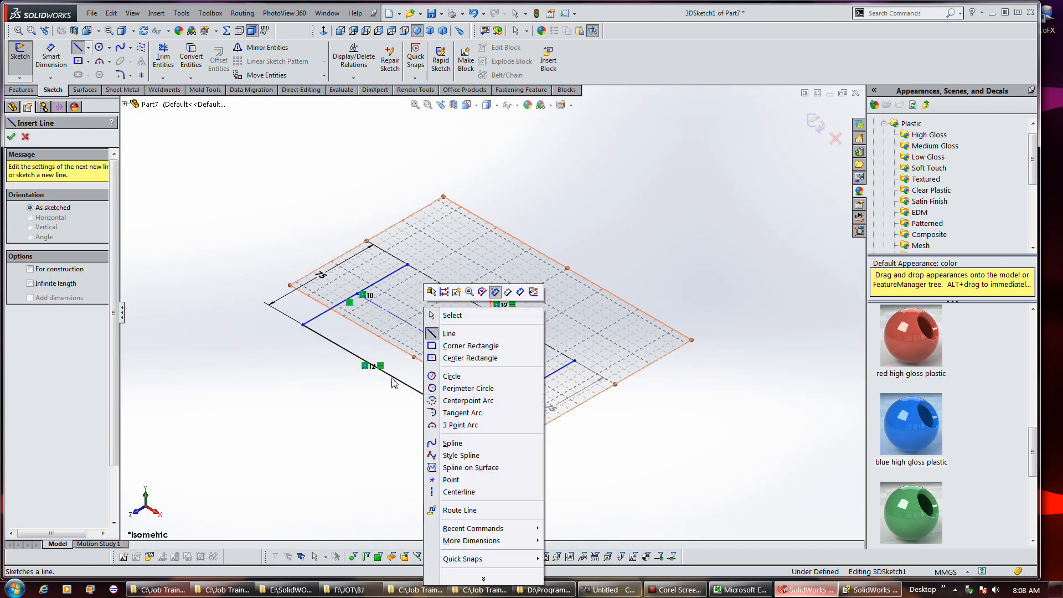
left_click(452, 315)
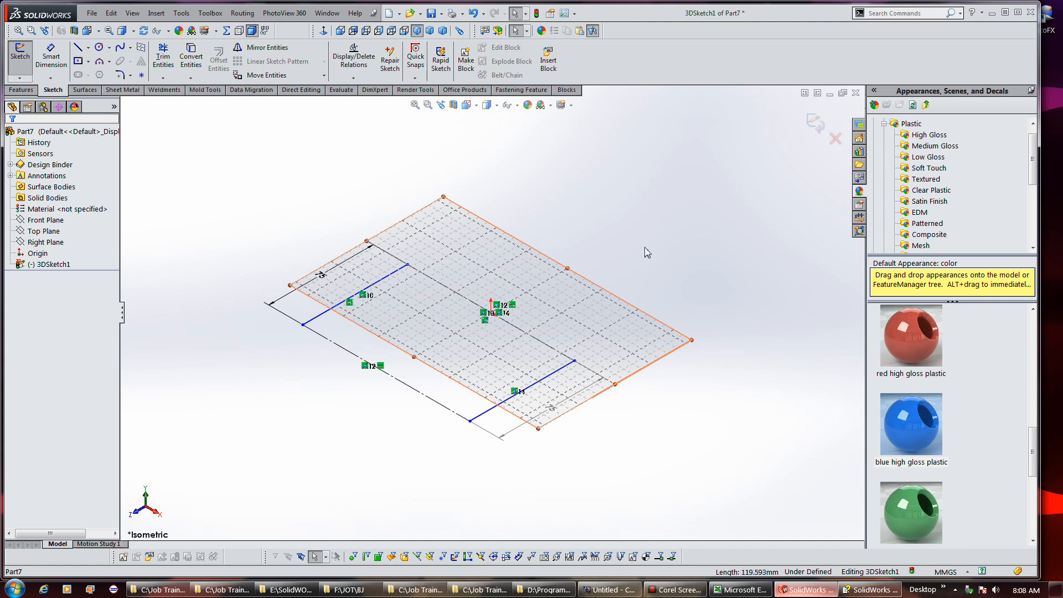
mouse_move(626, 229)
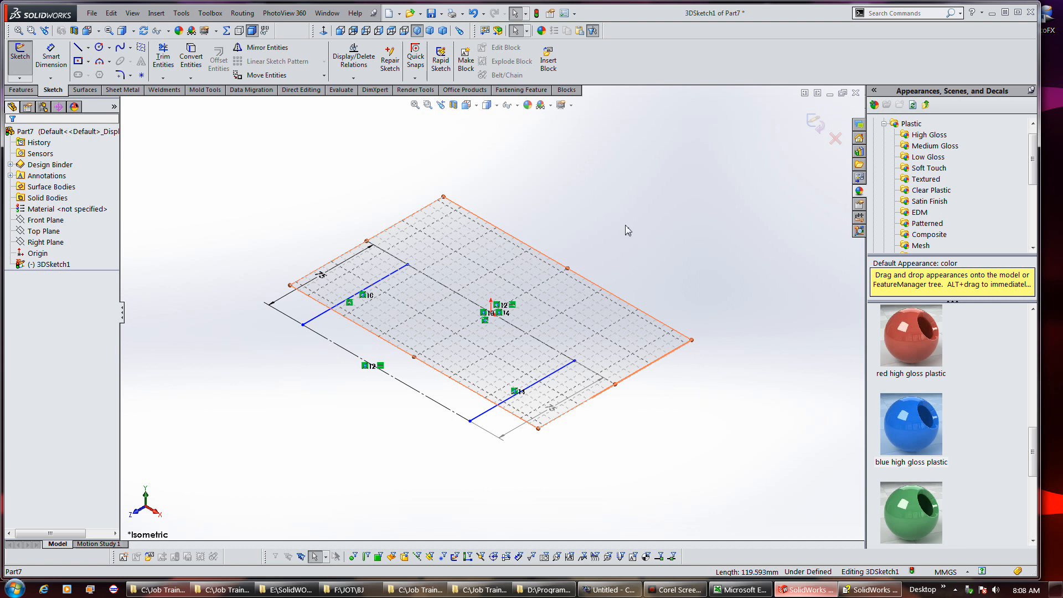
mouse_move(439, 436)
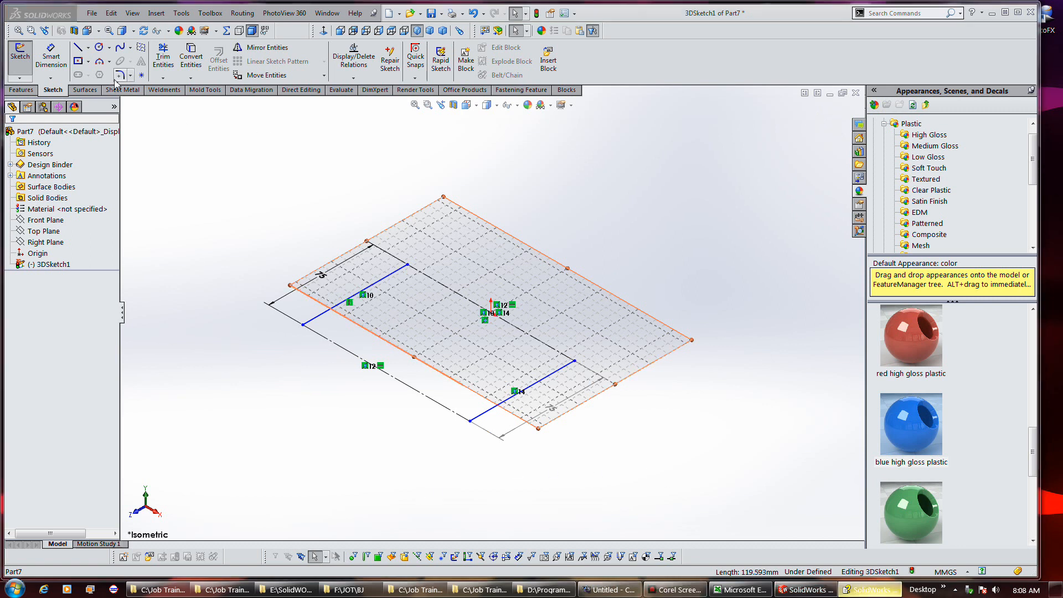
mouse_move(99, 63)
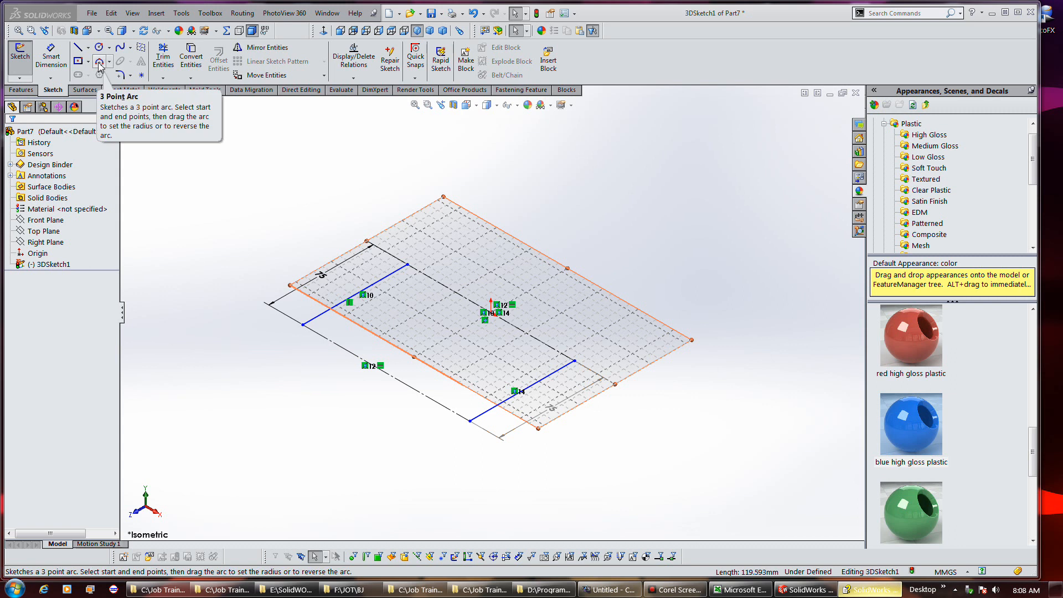
- Draw a three-point arc forming one rounded end of the slot
left_click(98, 61)
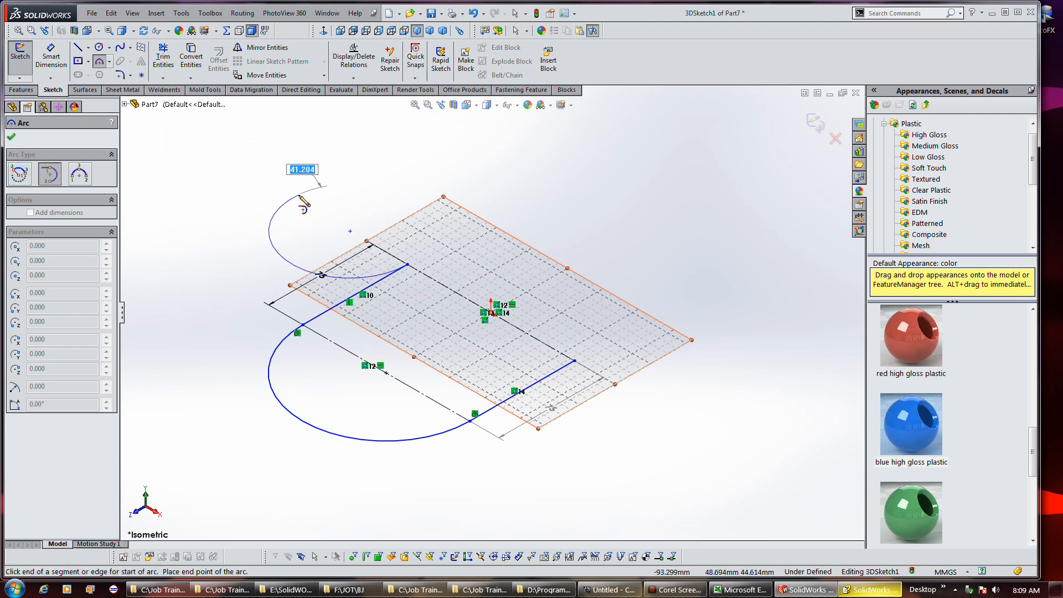
left_click(298, 196)
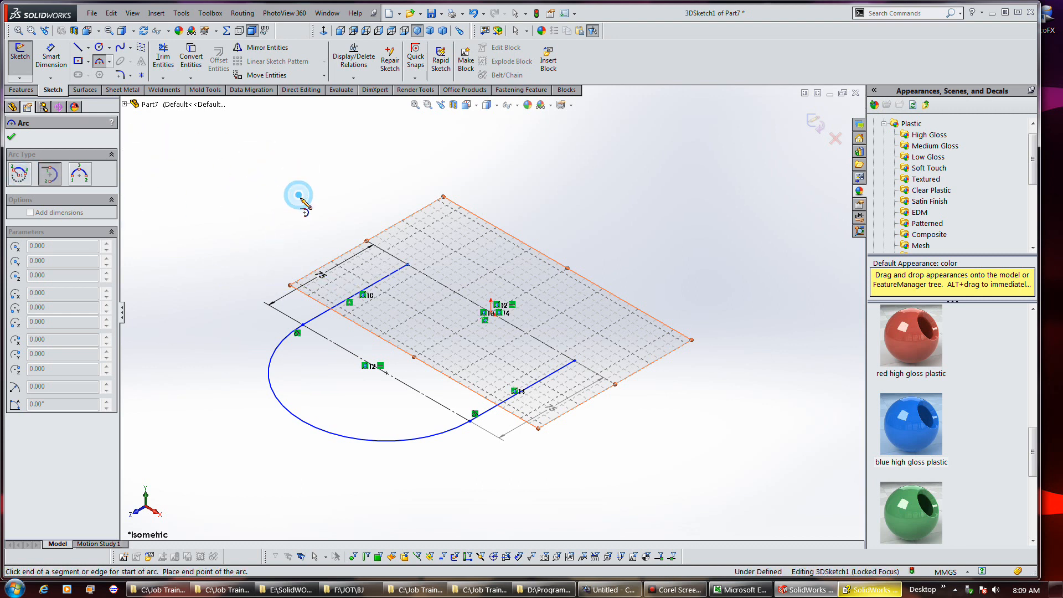
mouse_move(411, 275)
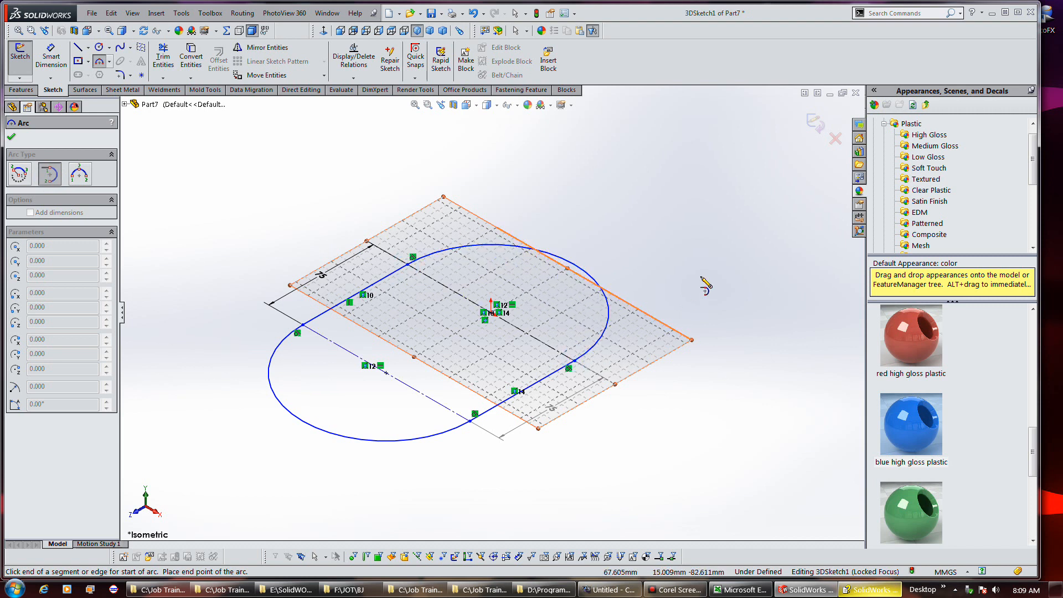
mouse_move(629, 225)
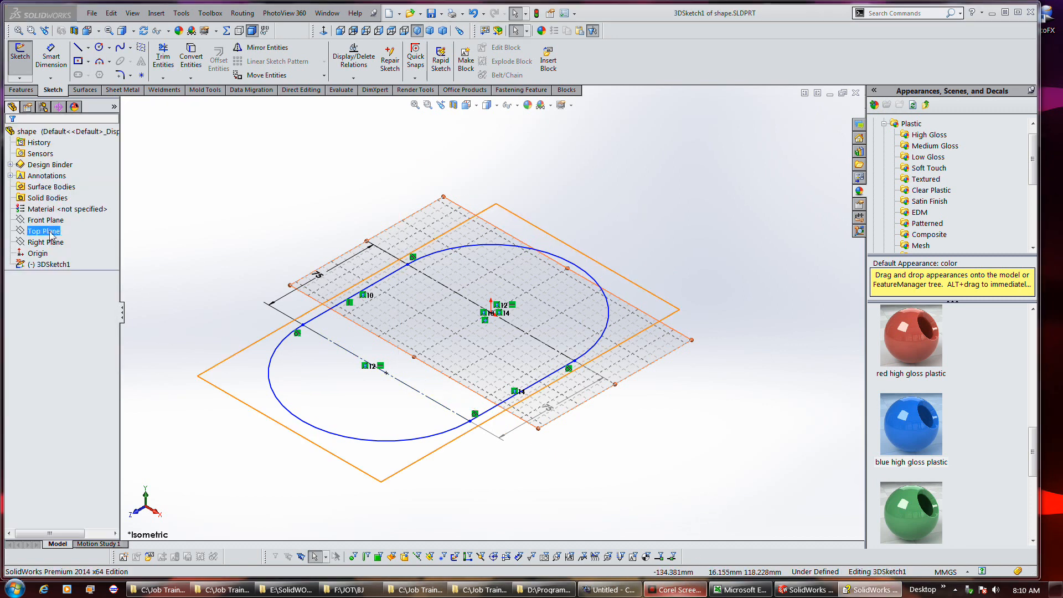
- Add a 3D sketch plane offset 40 mm from the Top Plane
left_click(43, 230)
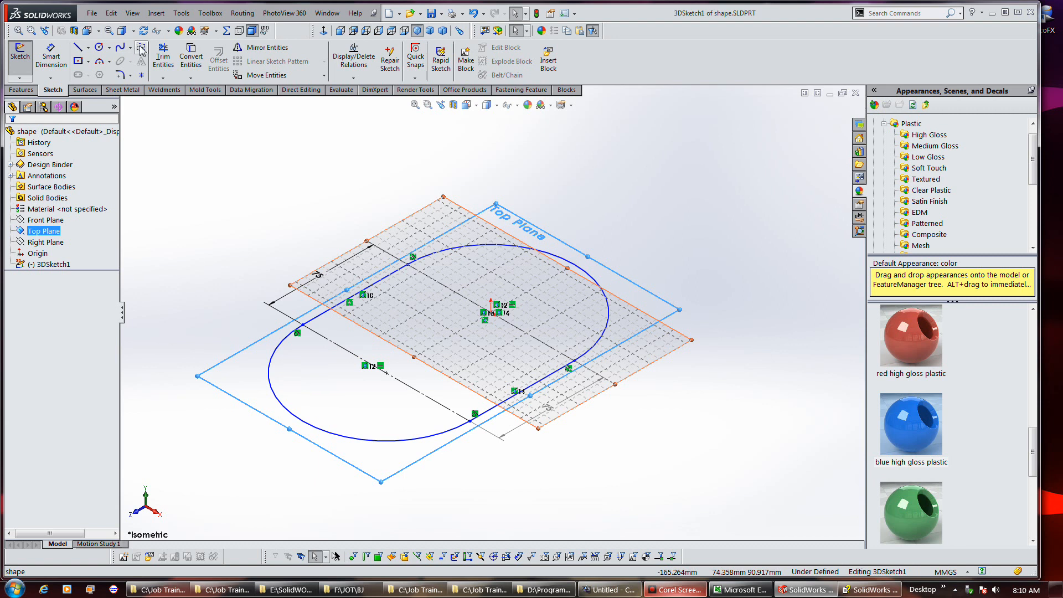
mouse_move(141, 49)
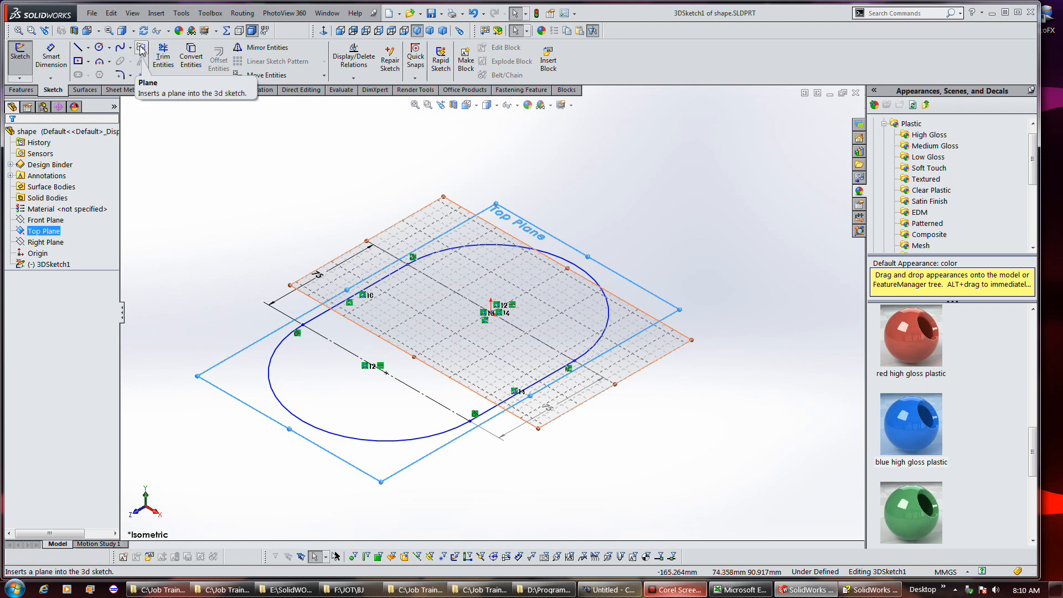
left_click(141, 51)
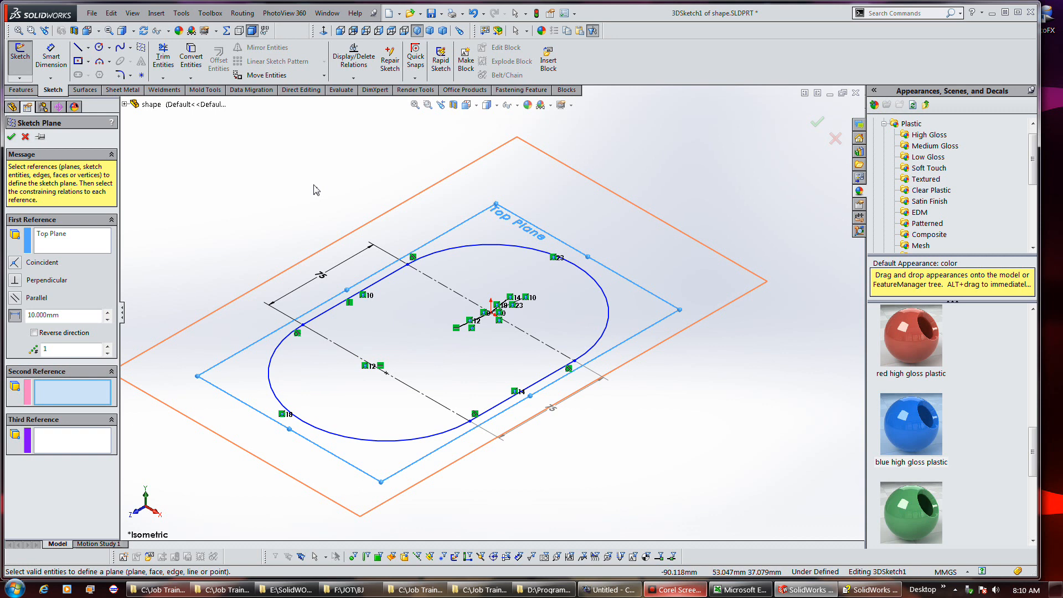
mouse_move(106, 255)
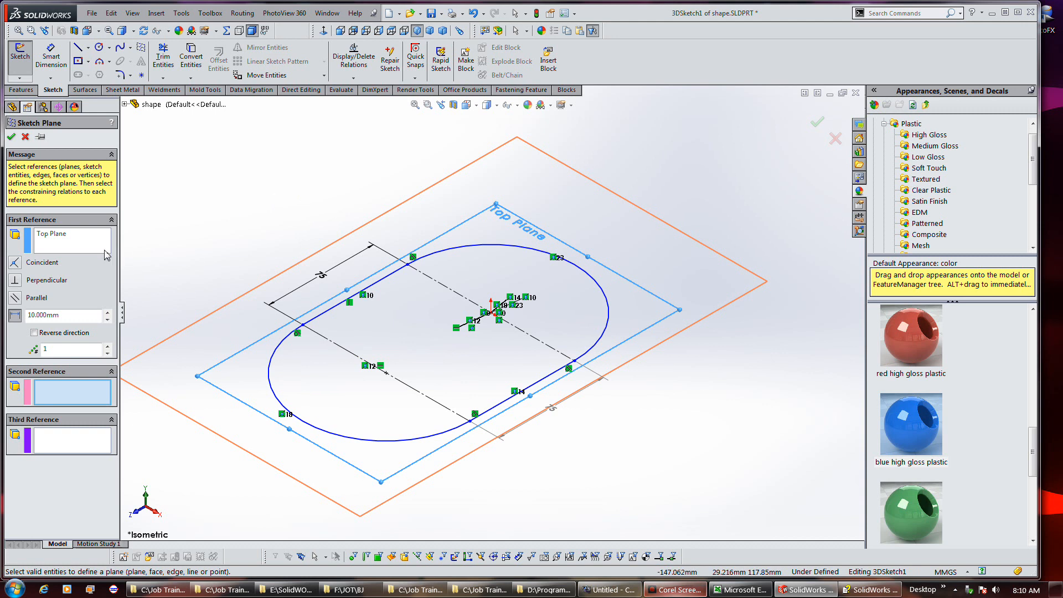
triple_click(61, 315)
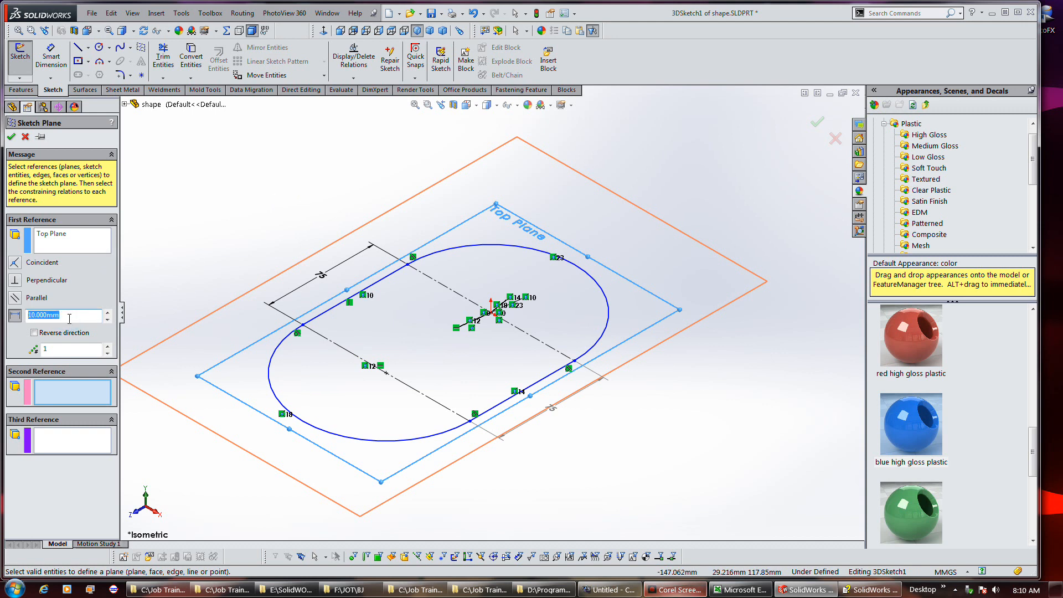
type("40.000mm")
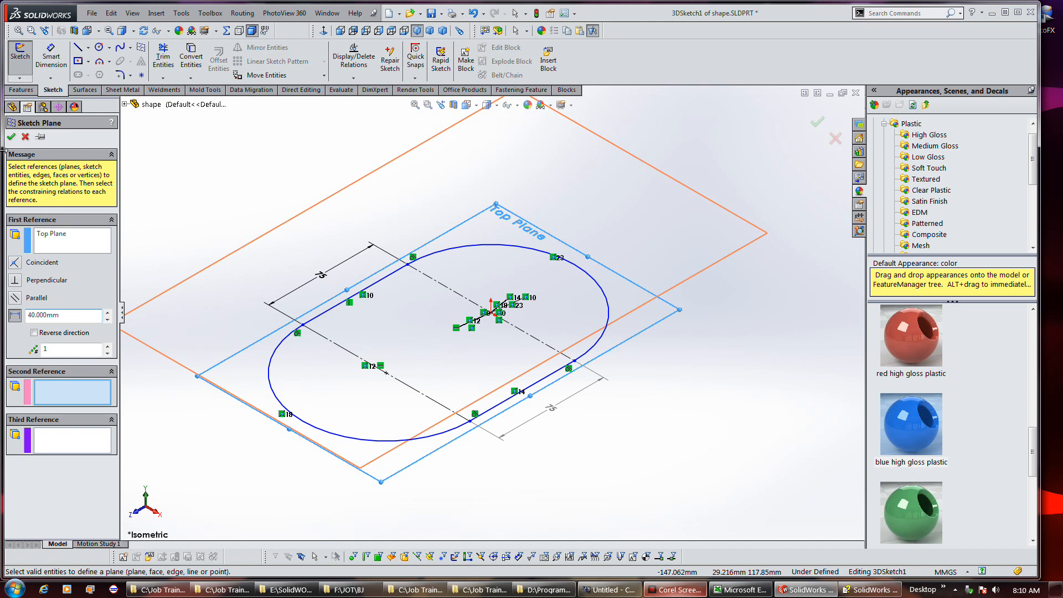
left_click(12, 137)
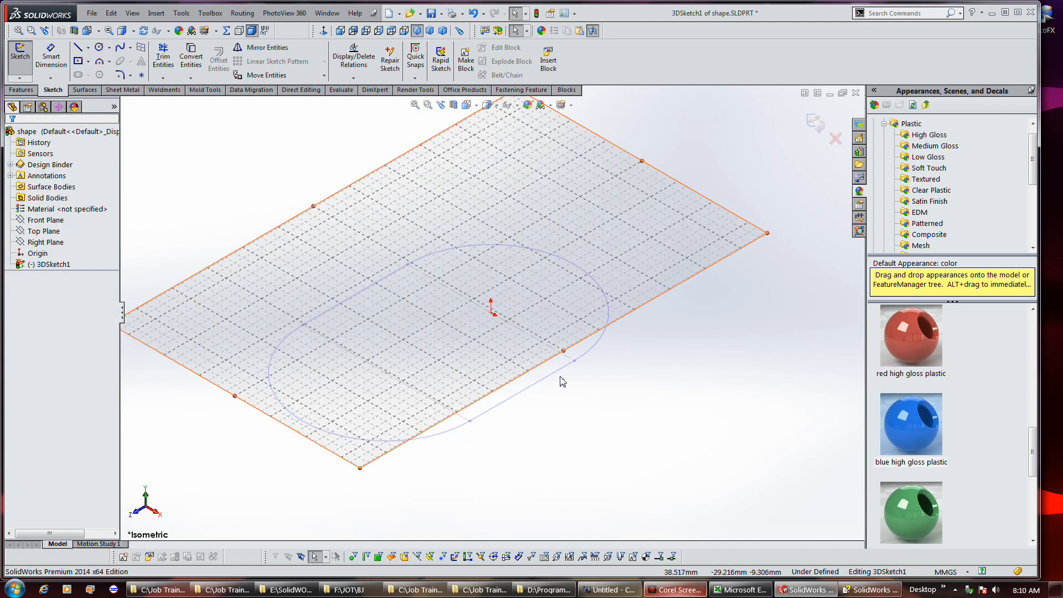
mouse_move(547, 378)
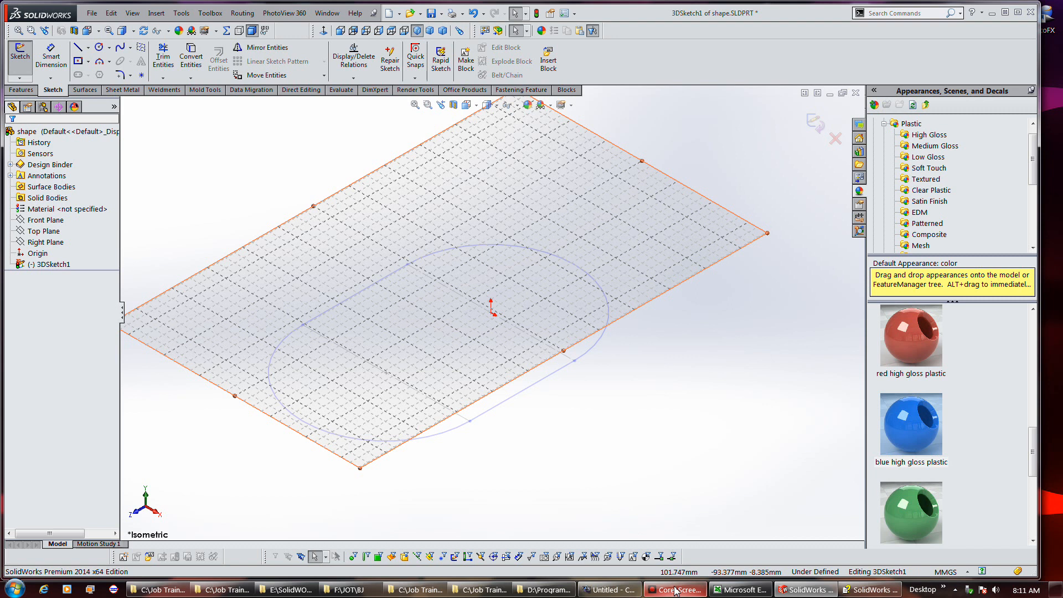
mouse_move(542, 398)
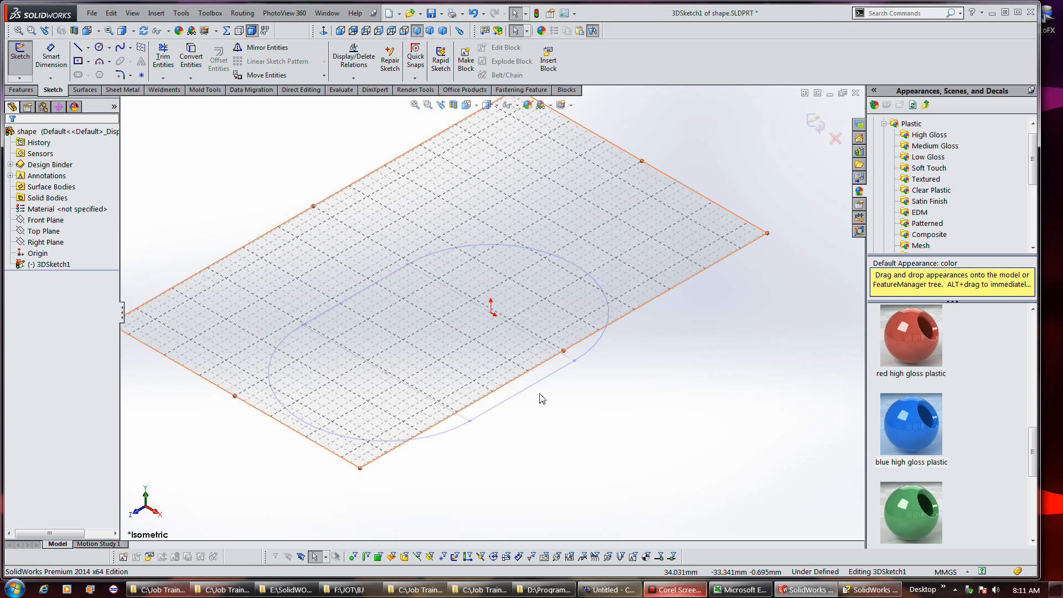
mouse_move(523, 402)
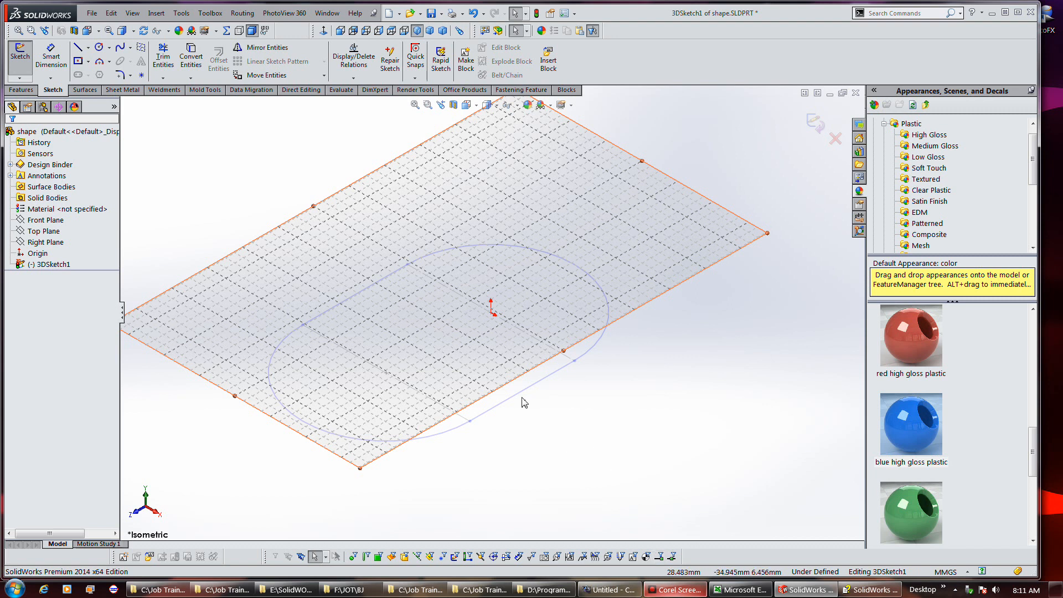
mouse_move(561, 395)
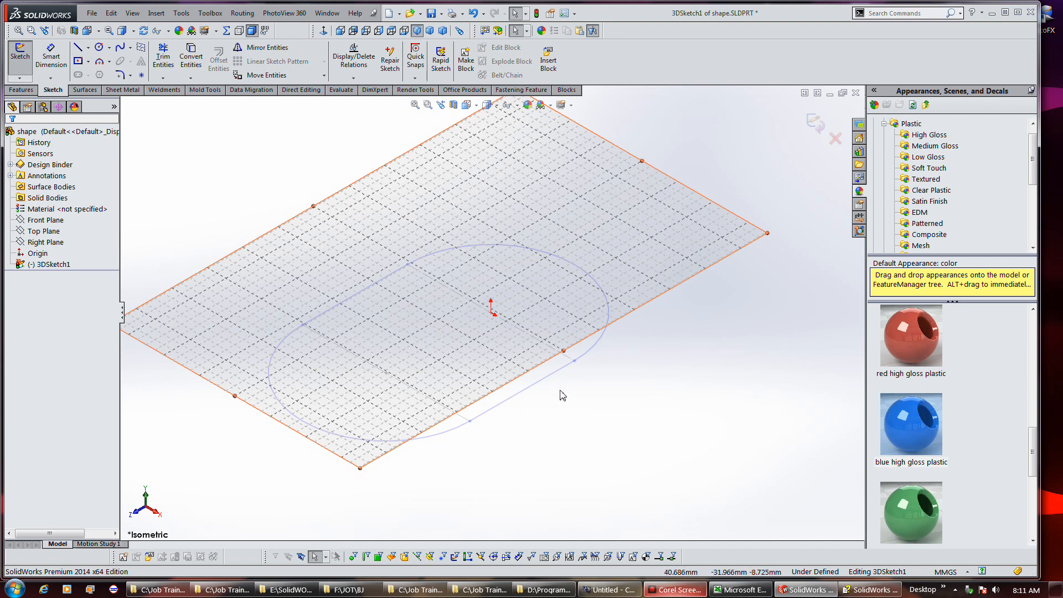
mouse_move(561, 395)
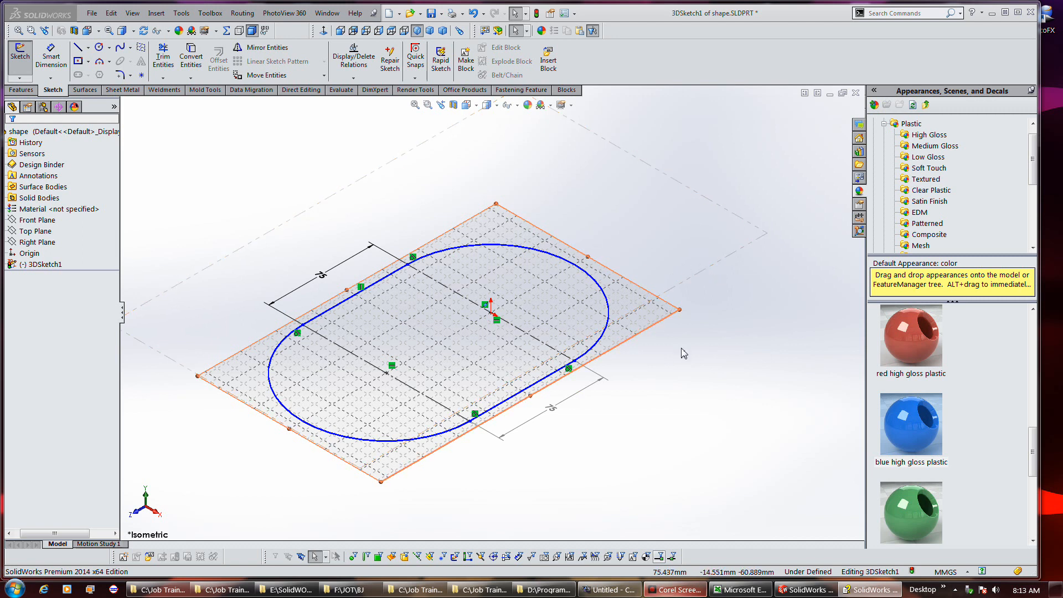
mouse_move(680, 292)
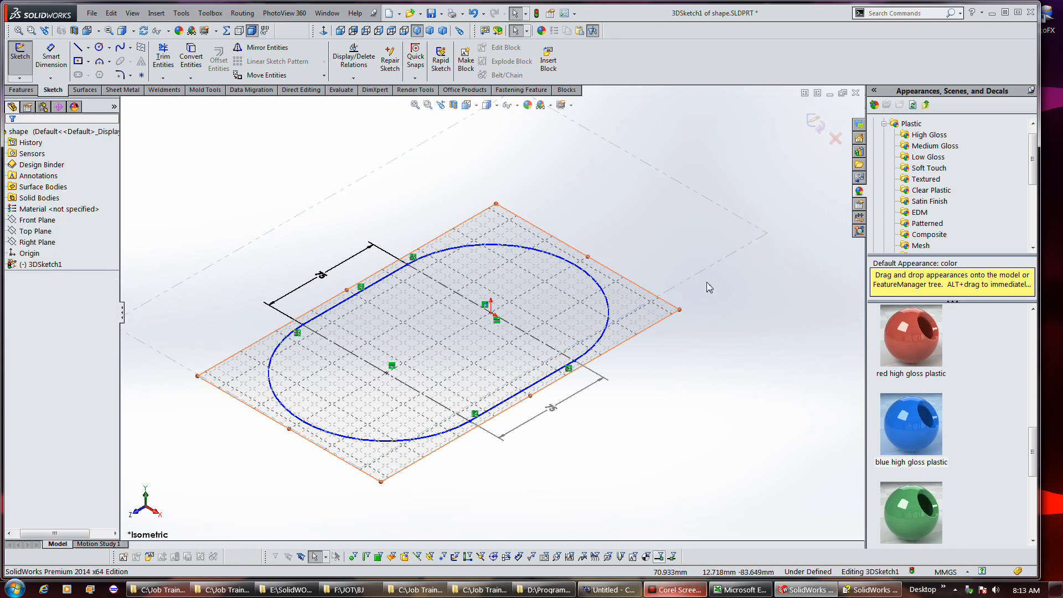
left_click(698, 275)
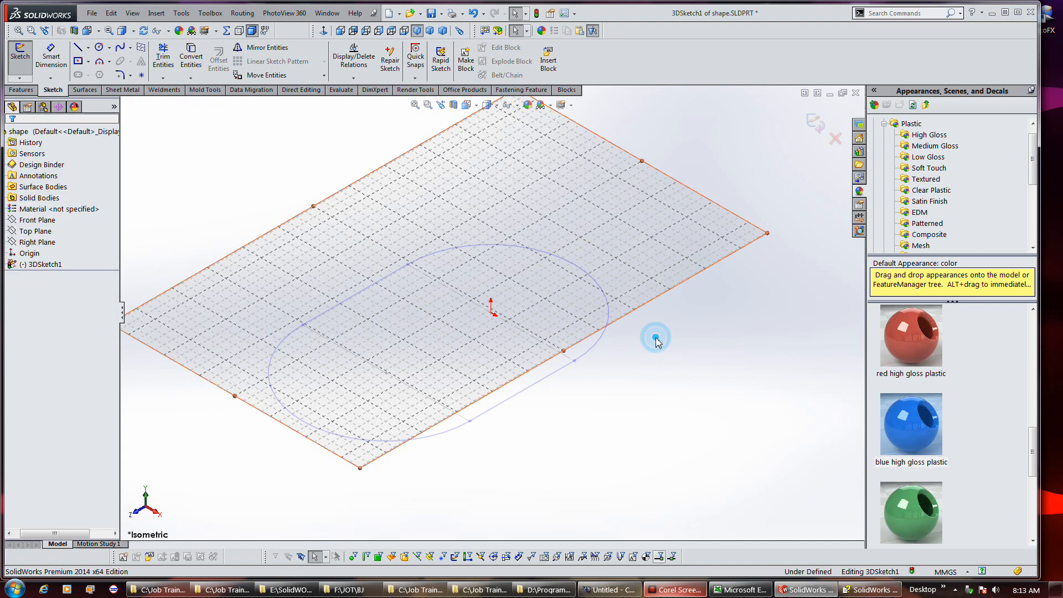
- Pick Plane2 from the 3D sketch's plane list and open its settings
left_click(58, 208)
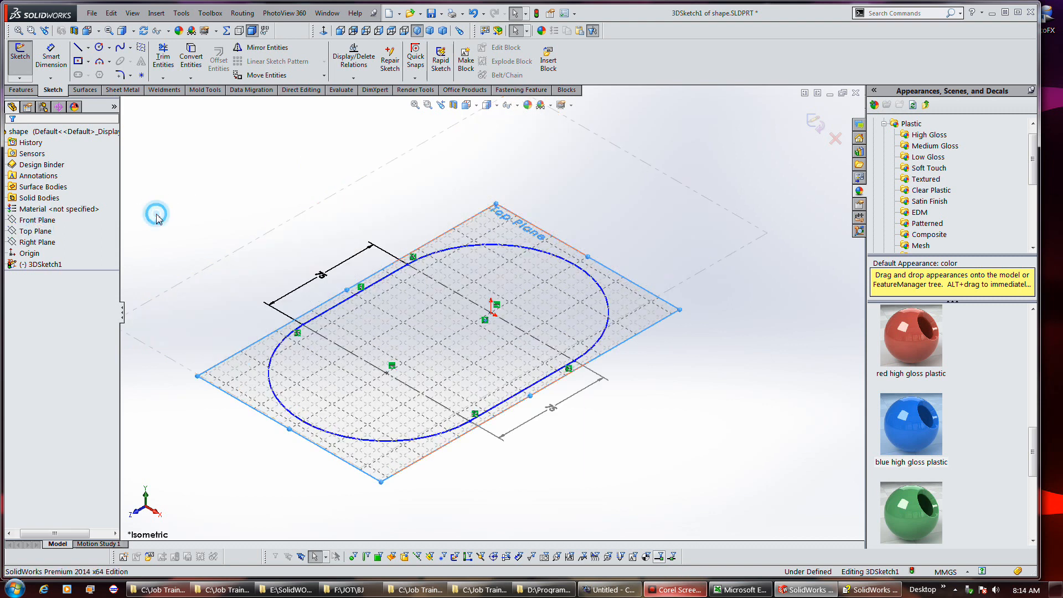
left_click(36, 230)
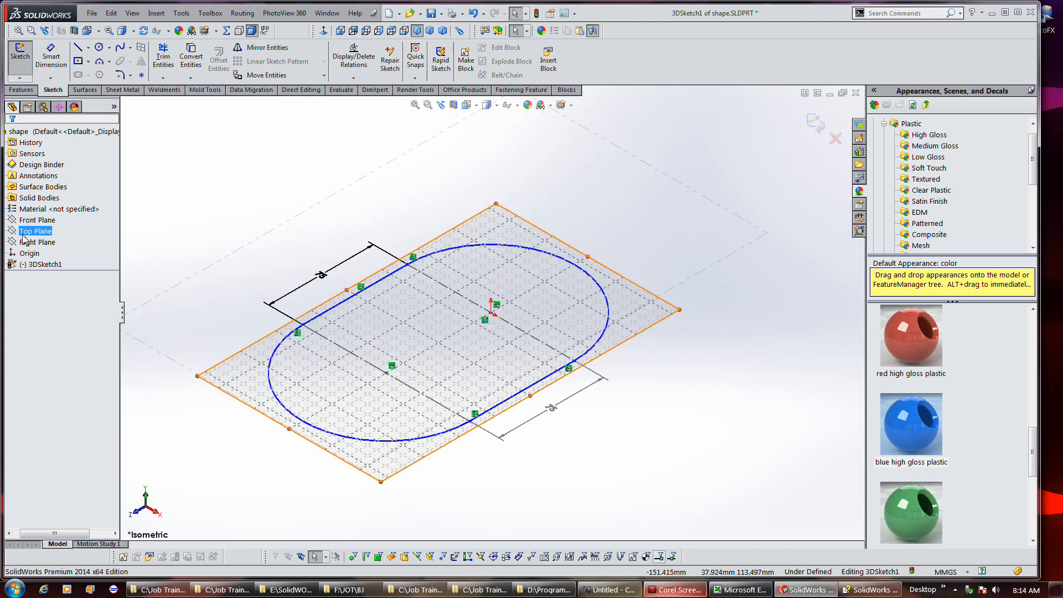
left_click(34, 231)
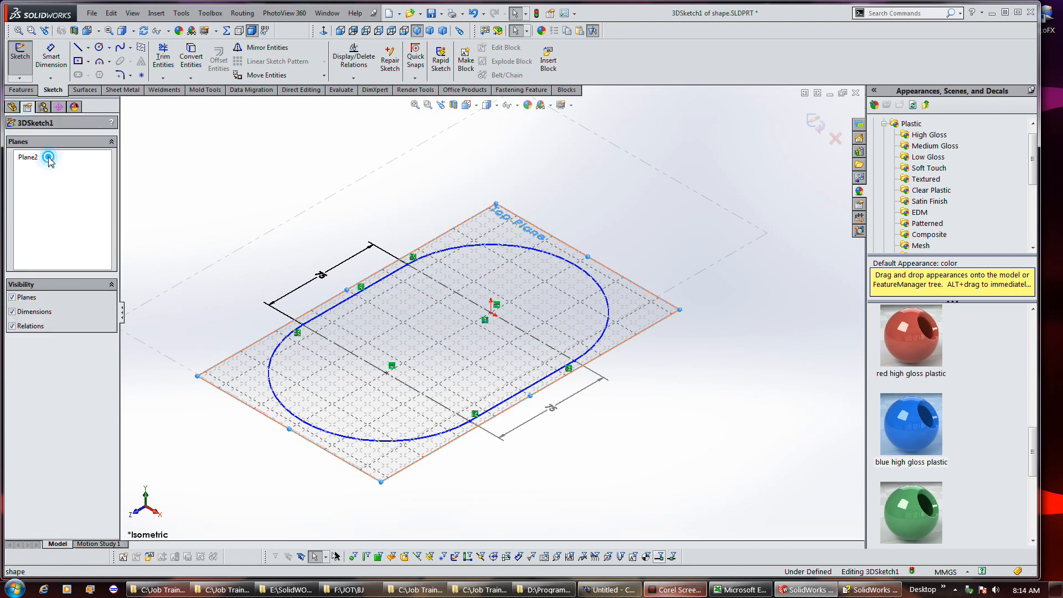
left_click(27, 157)
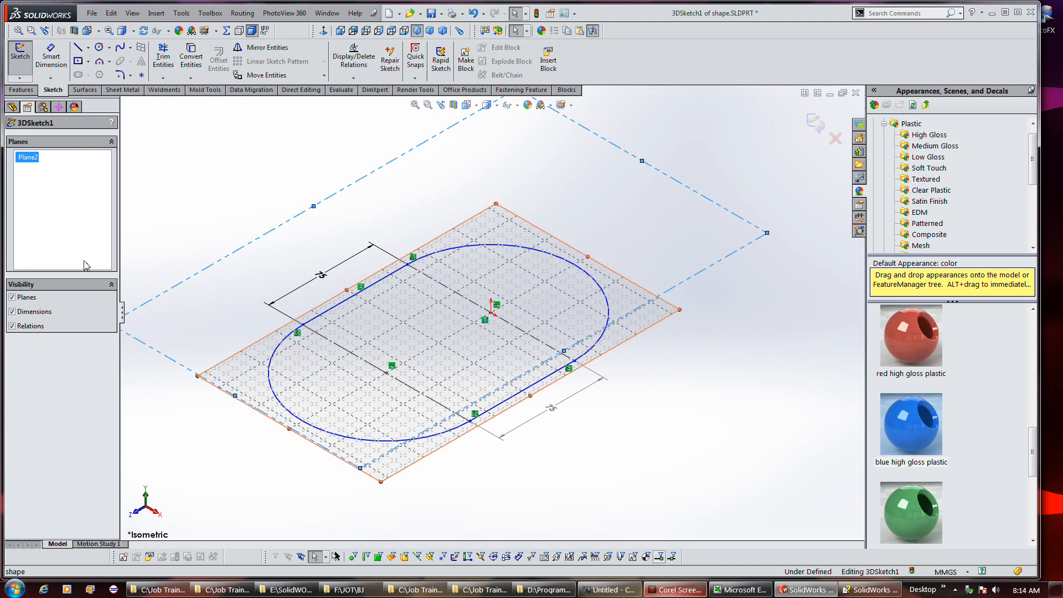
mouse_move(152, 221)
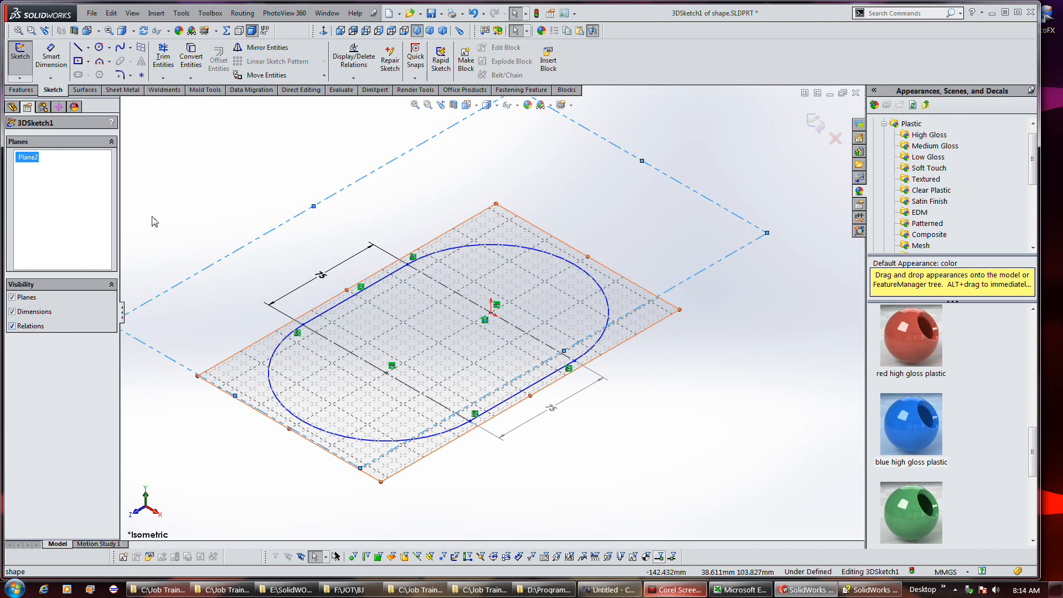
left_click(156, 220)
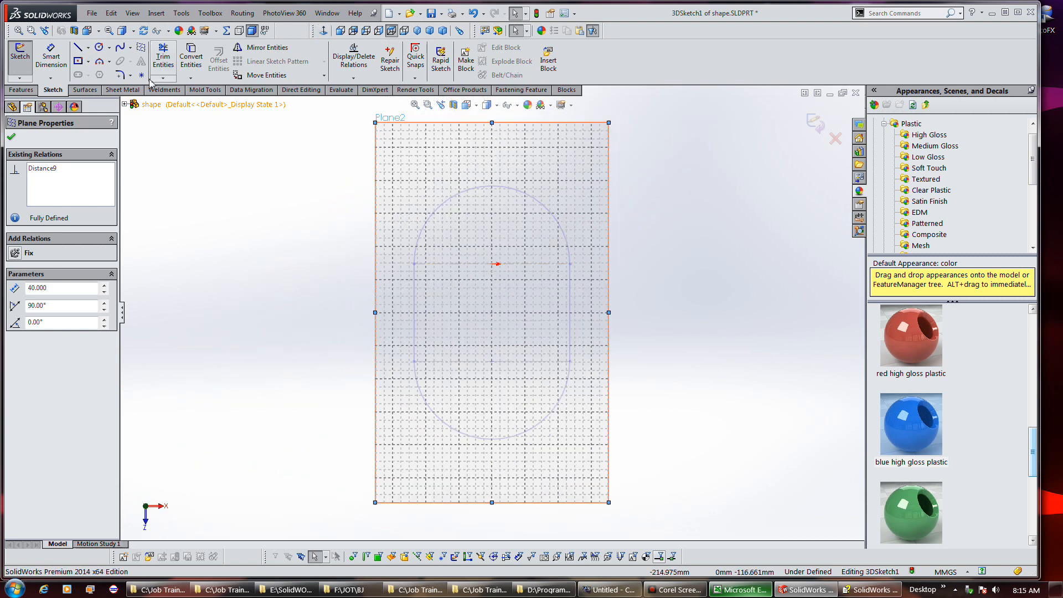
- Sketch the top ellipse on the 40 mm offset Plane2
left_click(99, 46)
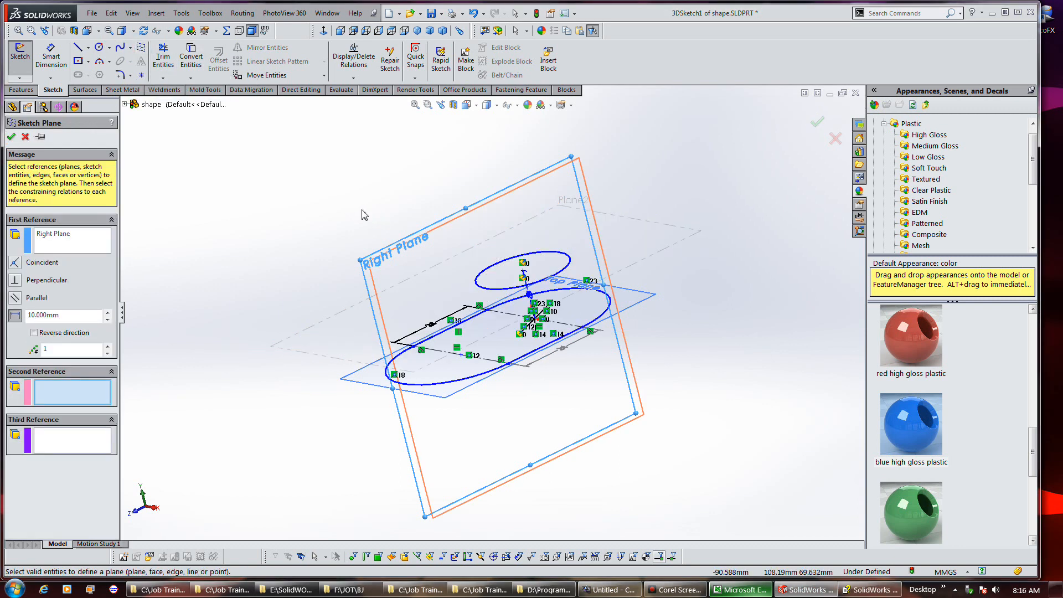
mouse_move(383, 214)
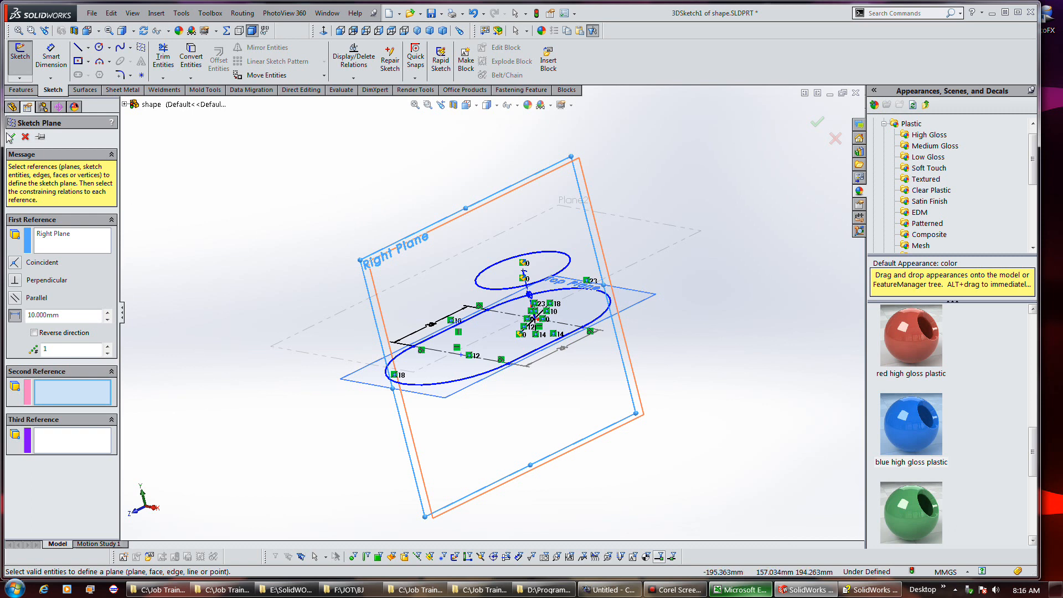
- Create a sketch plane from Right Plane and set its relation to Coincident
left_click(816, 123)
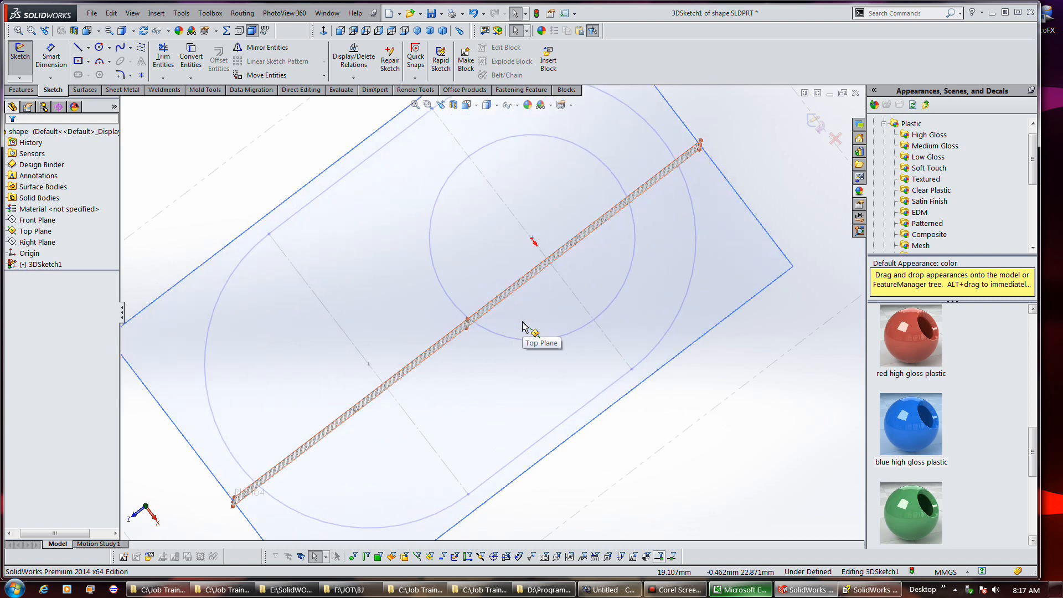
mouse_move(528, 329)
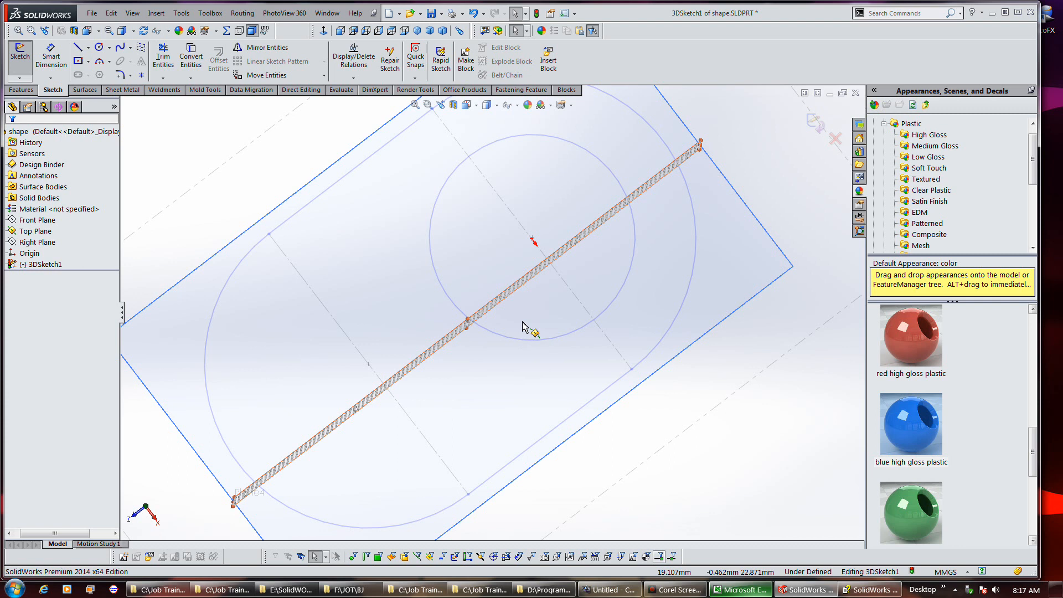
left_click(535, 284)
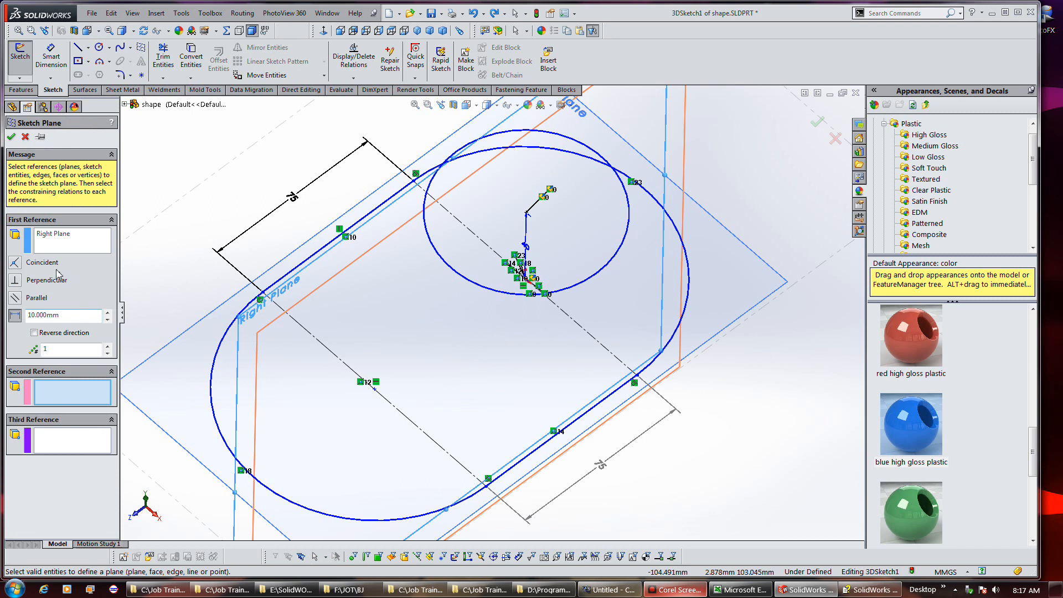
left_click(15, 265)
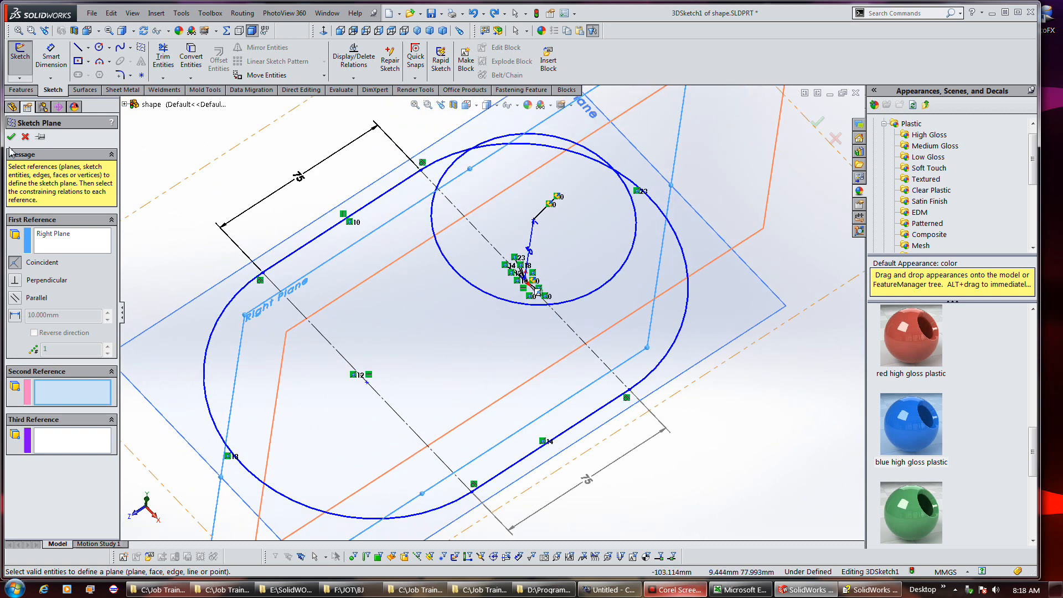
left_click(11, 137)
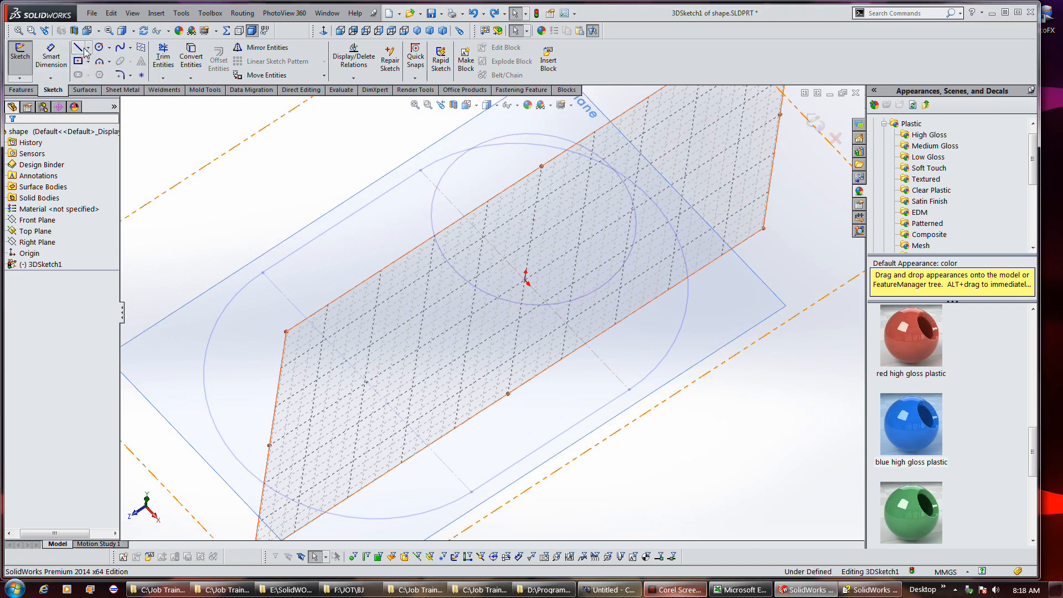
- Activate the construction Line tool on the right-coincident plane
left_click(79, 47)
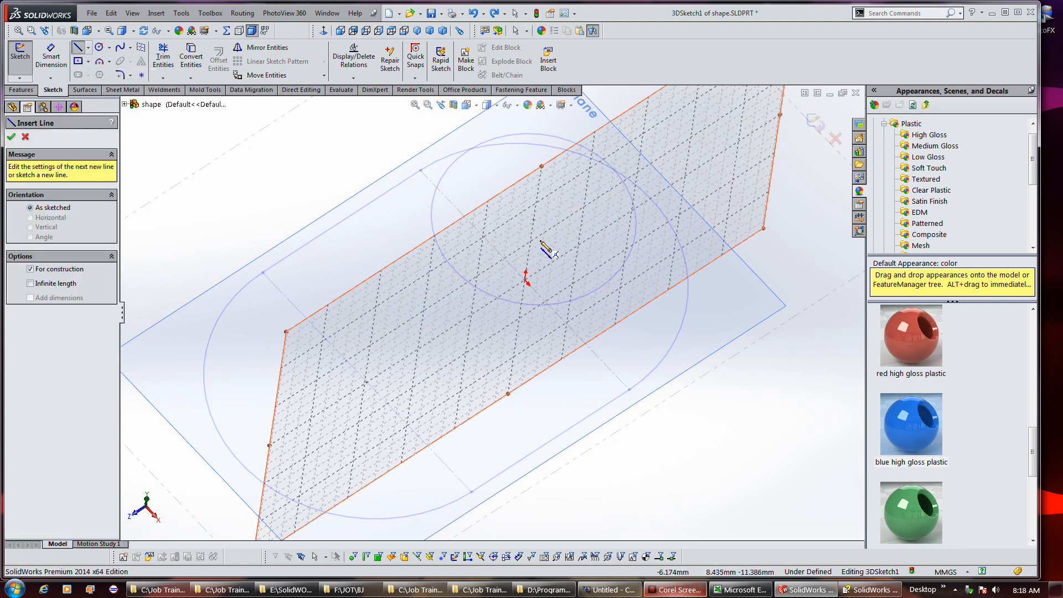
mouse_move(553, 238)
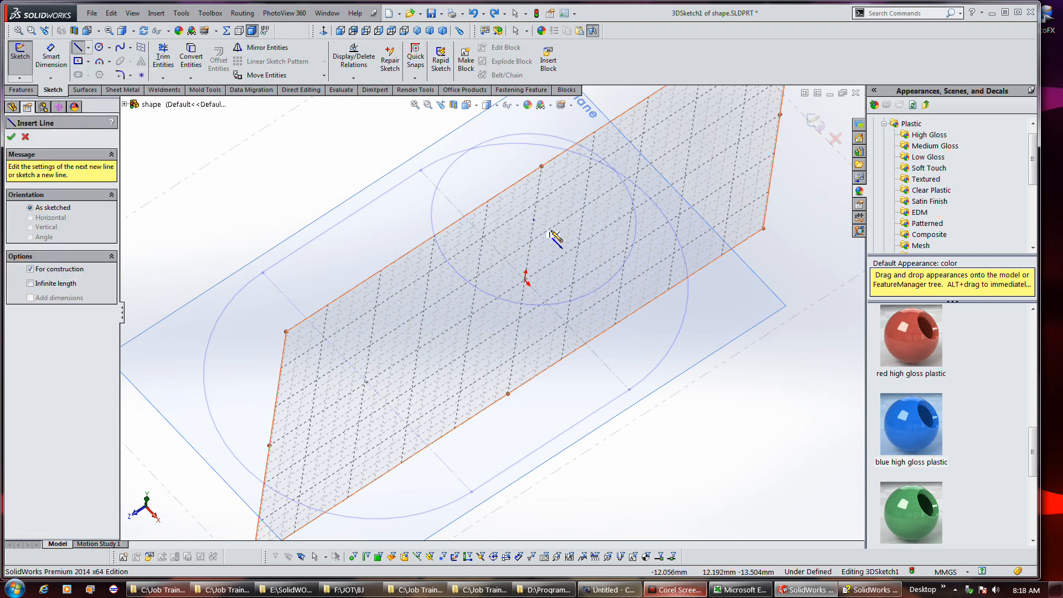
mouse_move(613, 292)
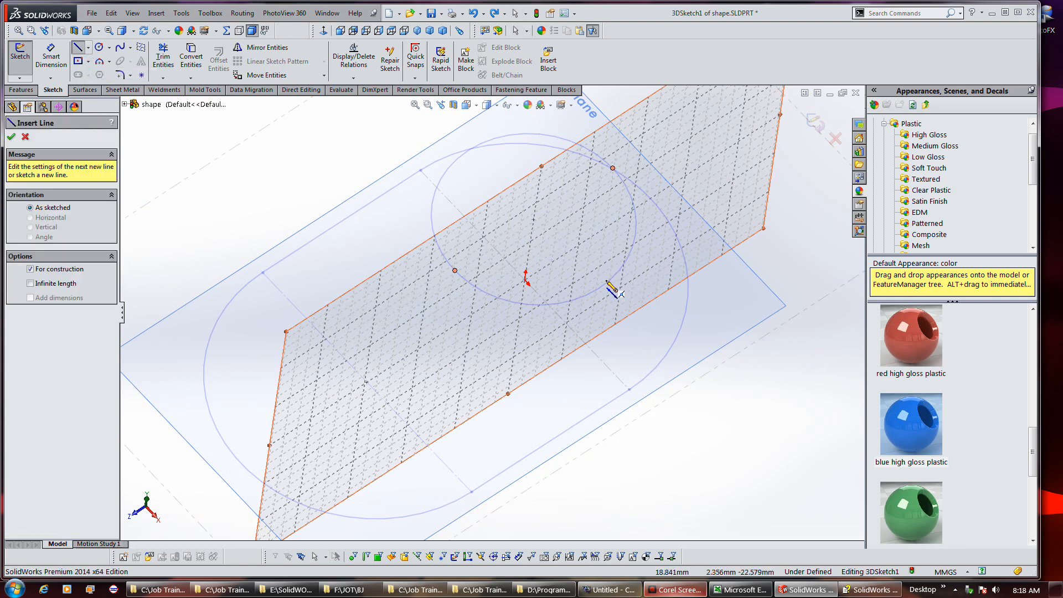
mouse_move(546, 233)
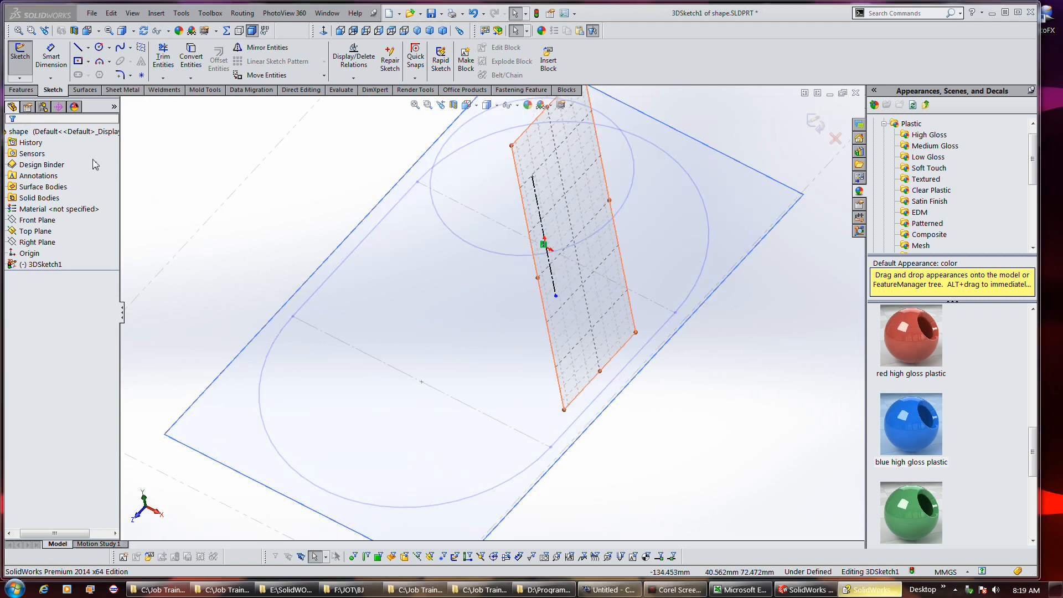
- Select Top Plane and start a line on Plane7 across the ellipse
left_click(37, 242)
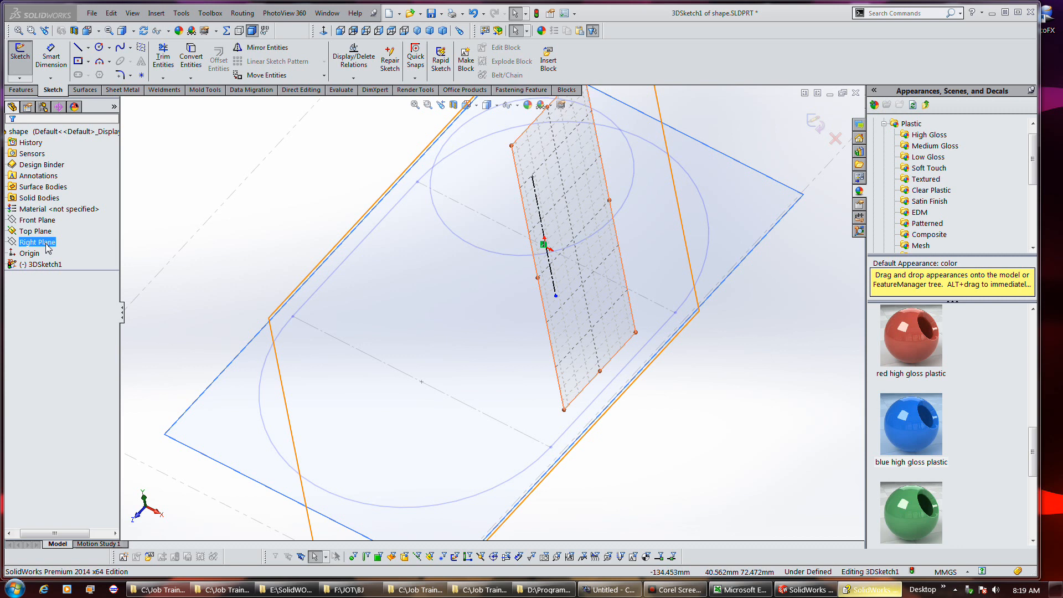
left_click(35, 231)
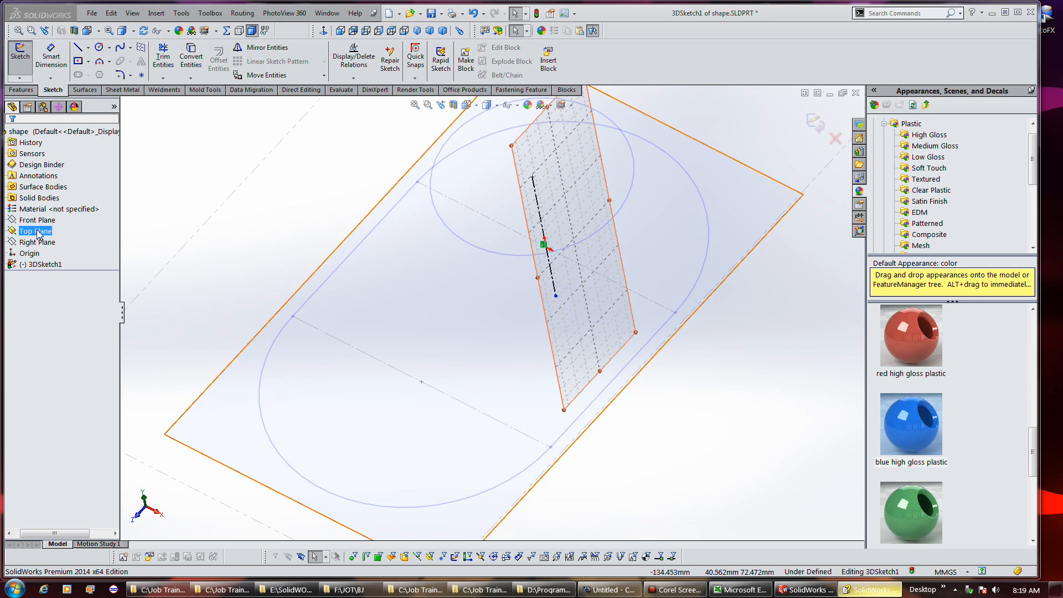
left_click(37, 220)
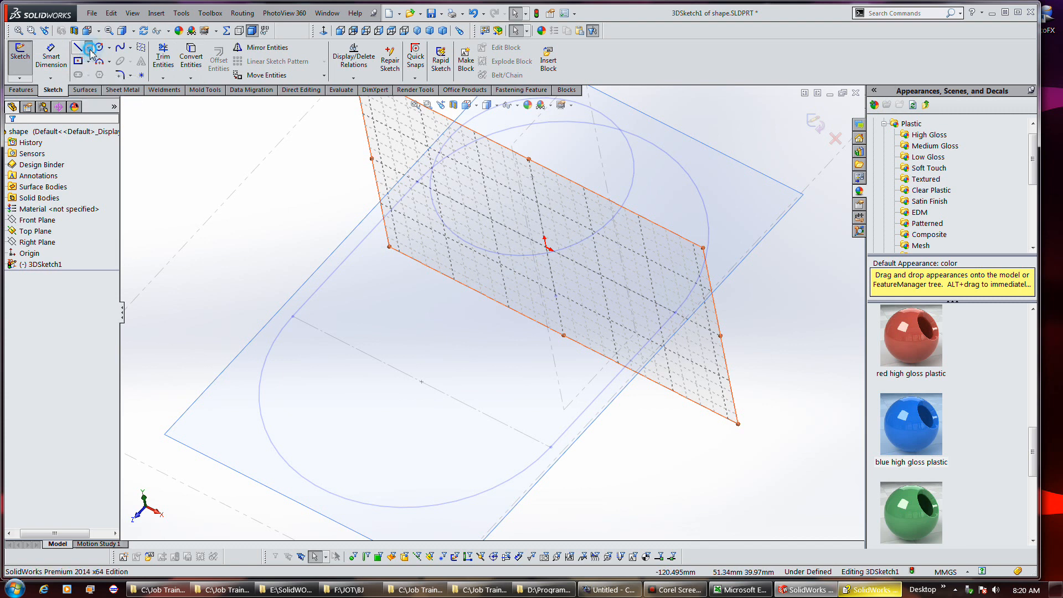
left_click(80, 47)
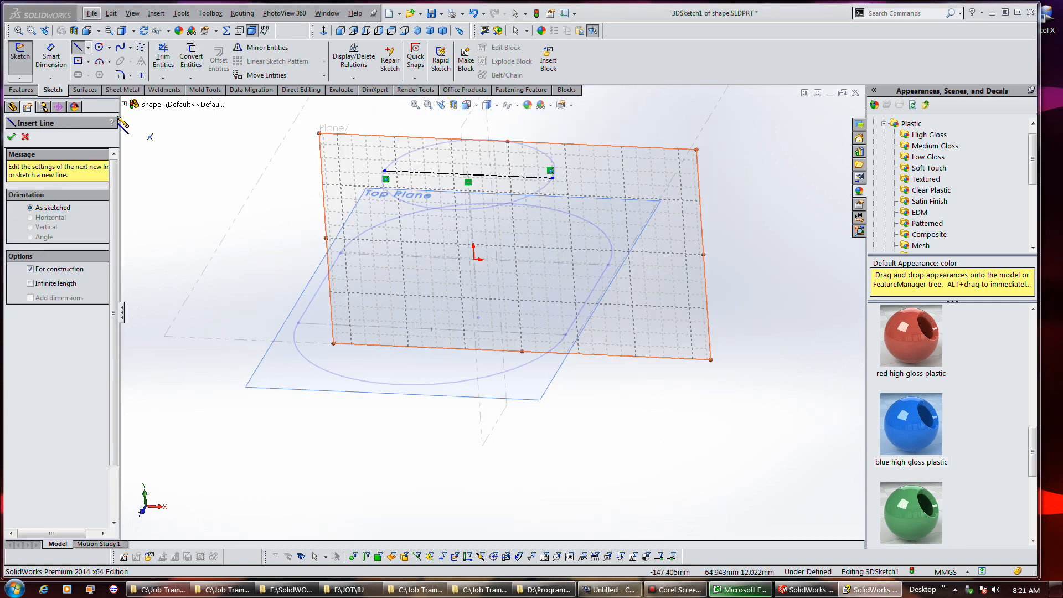
- Draw an arch spline on Plane7 through both ends of the horizontal construction line
left_click(26, 136)
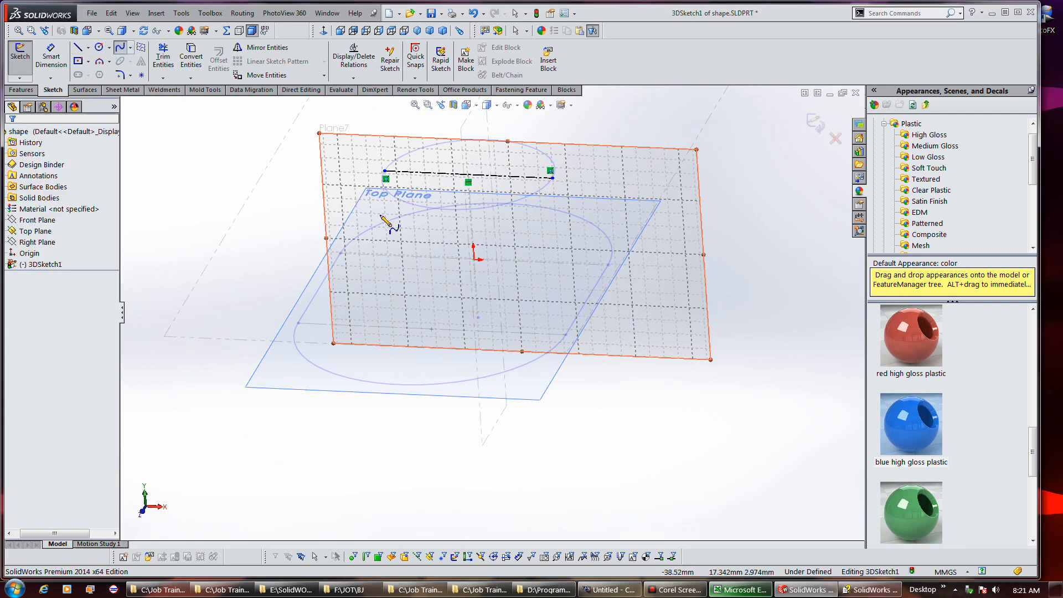
left_click(384, 178)
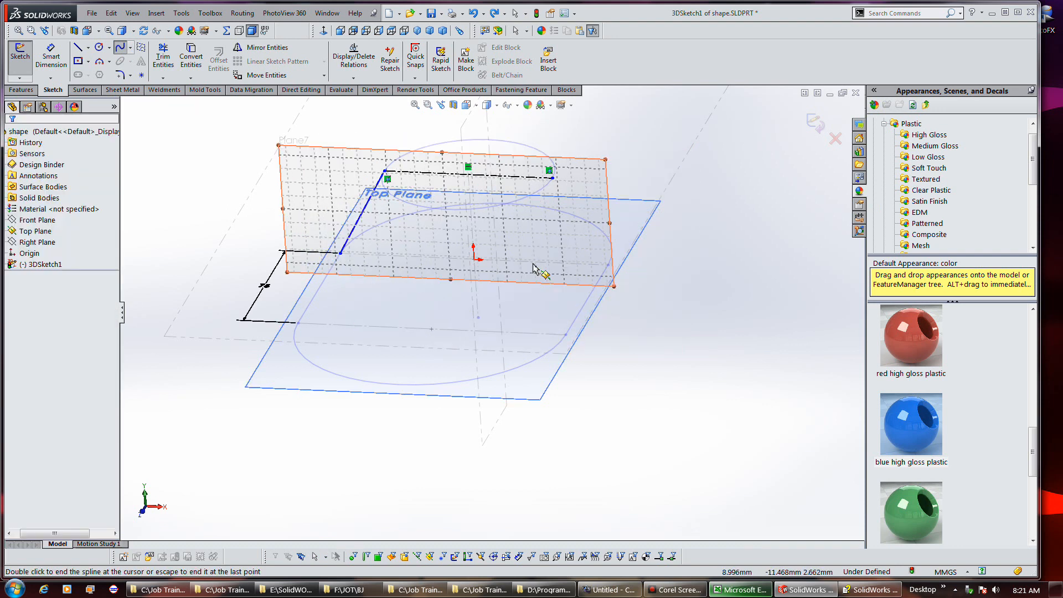
mouse_move(556, 190)
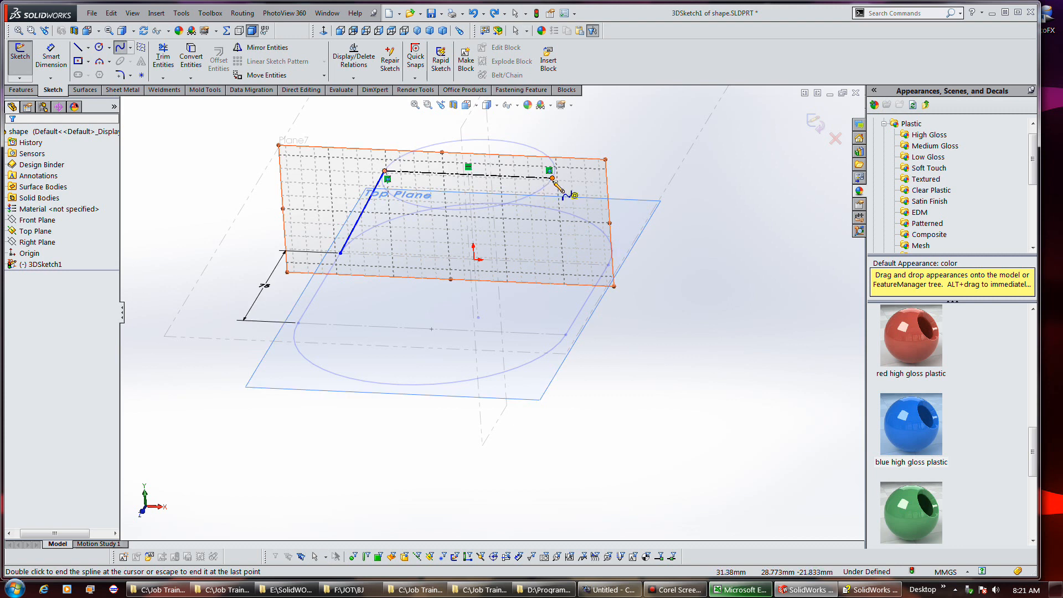
left_click(610, 274)
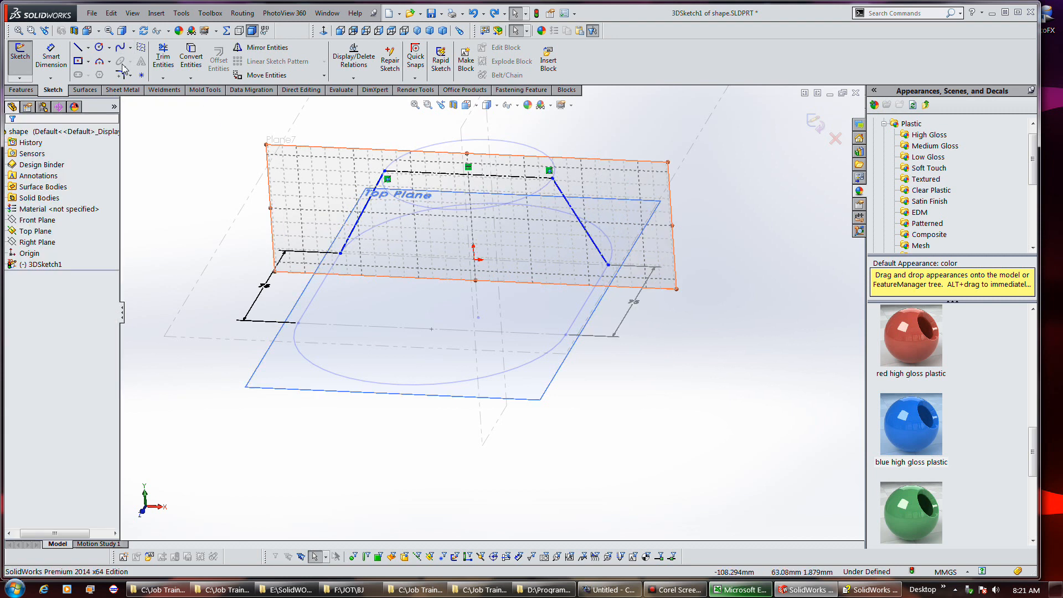
- Draw vertical construction lines down from both spline ends, then select the arch spline
left_click(80, 46)
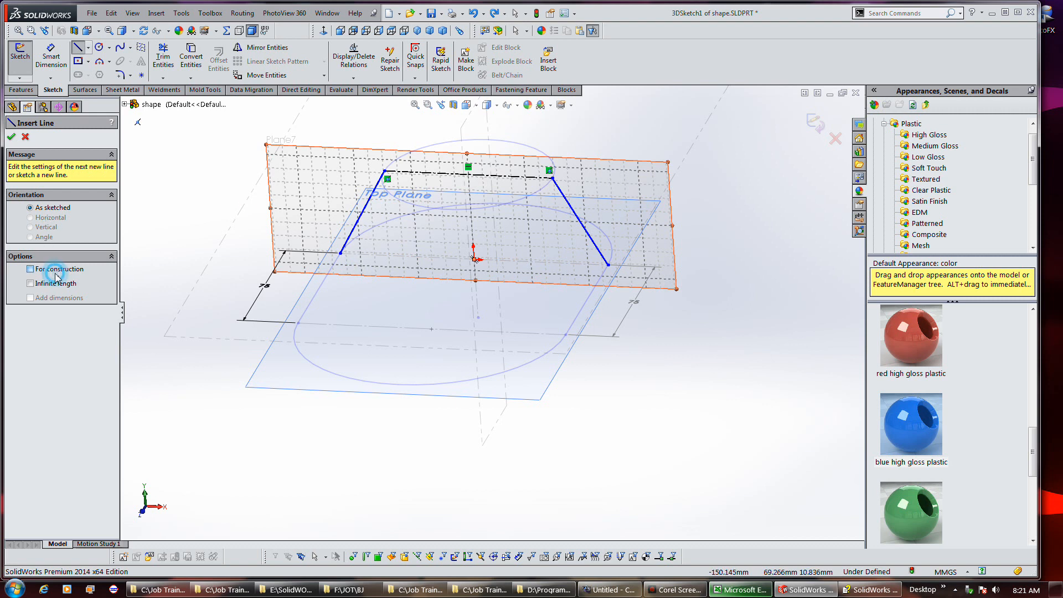
left_click(31, 269)
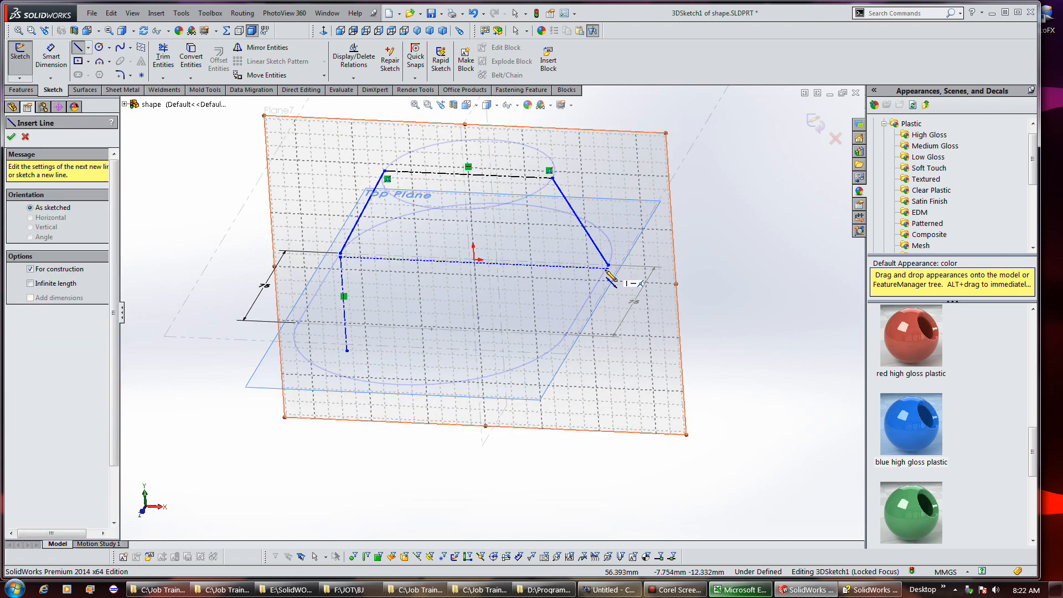
mouse_move(610, 278)
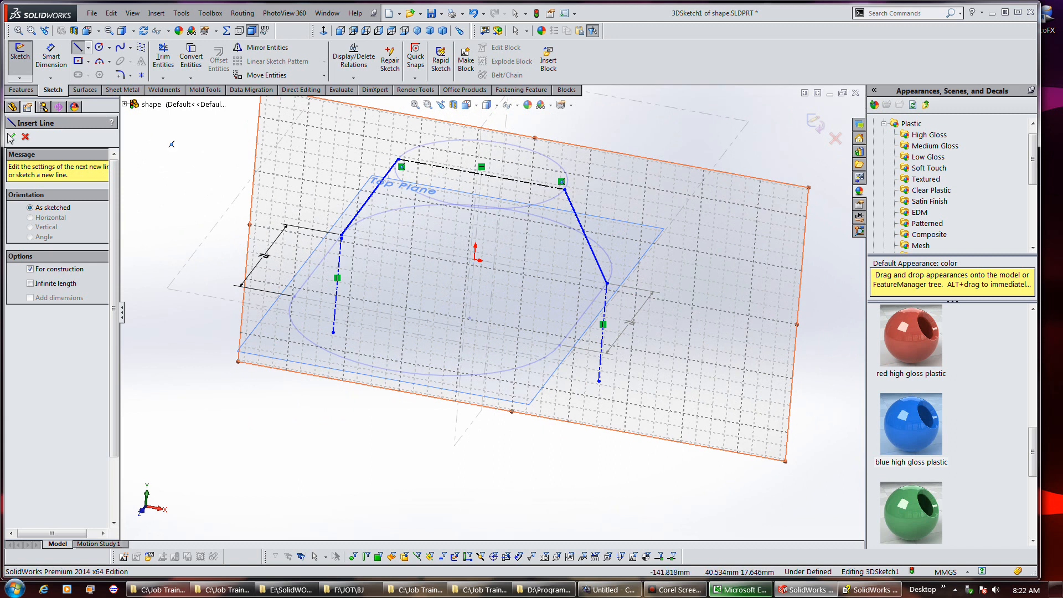
left_click(25, 137)
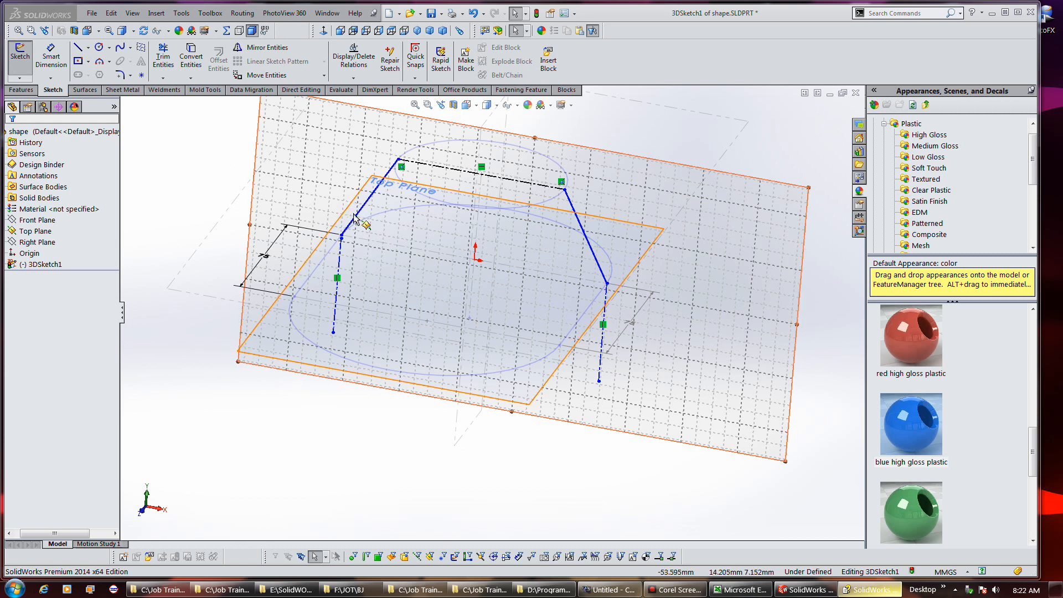
left_click(354, 220)
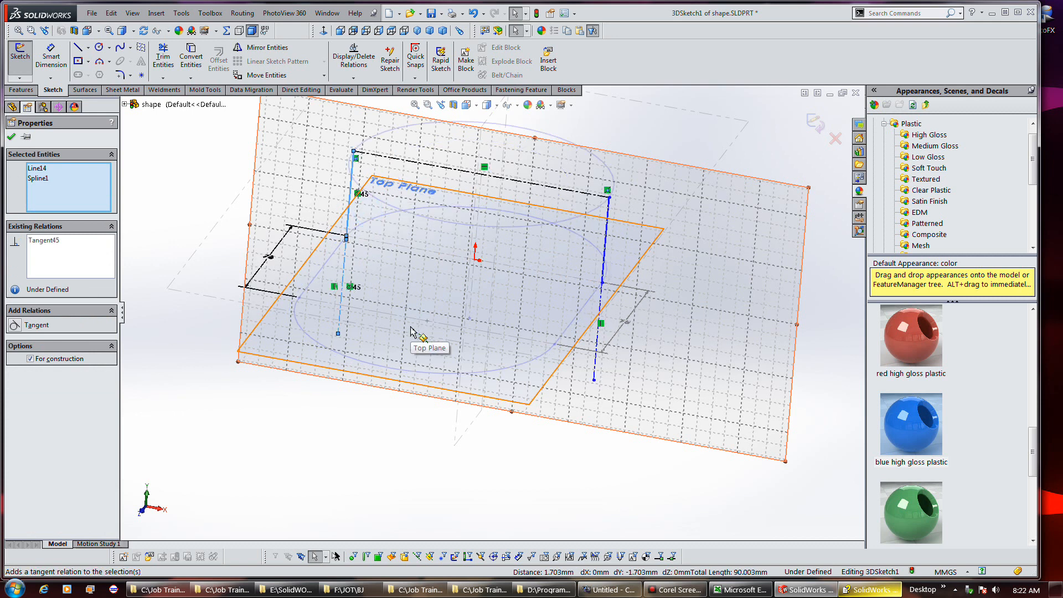
mouse_move(441, 319)
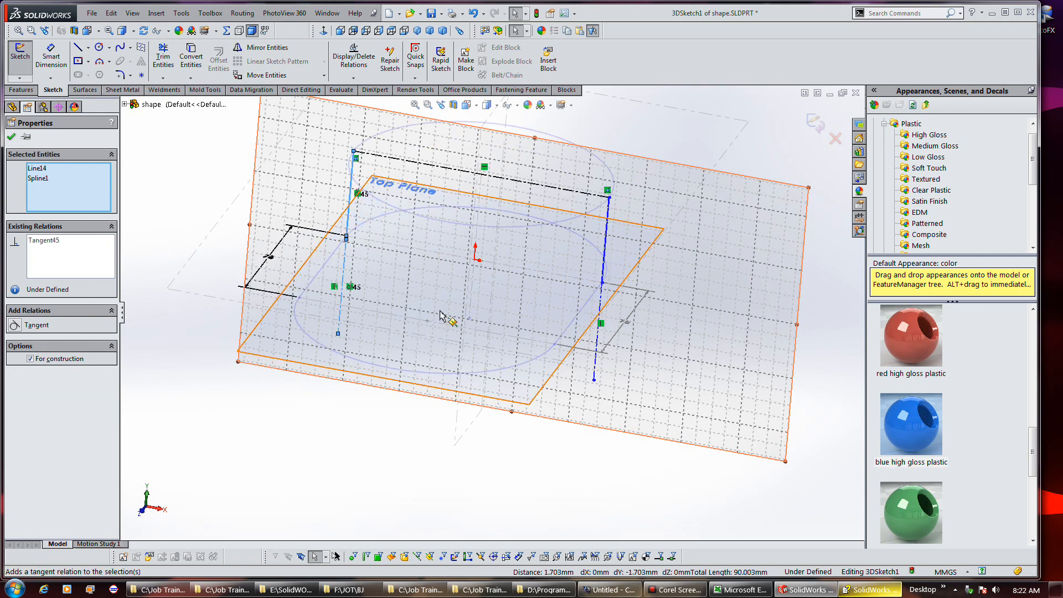
mouse_move(449, 320)
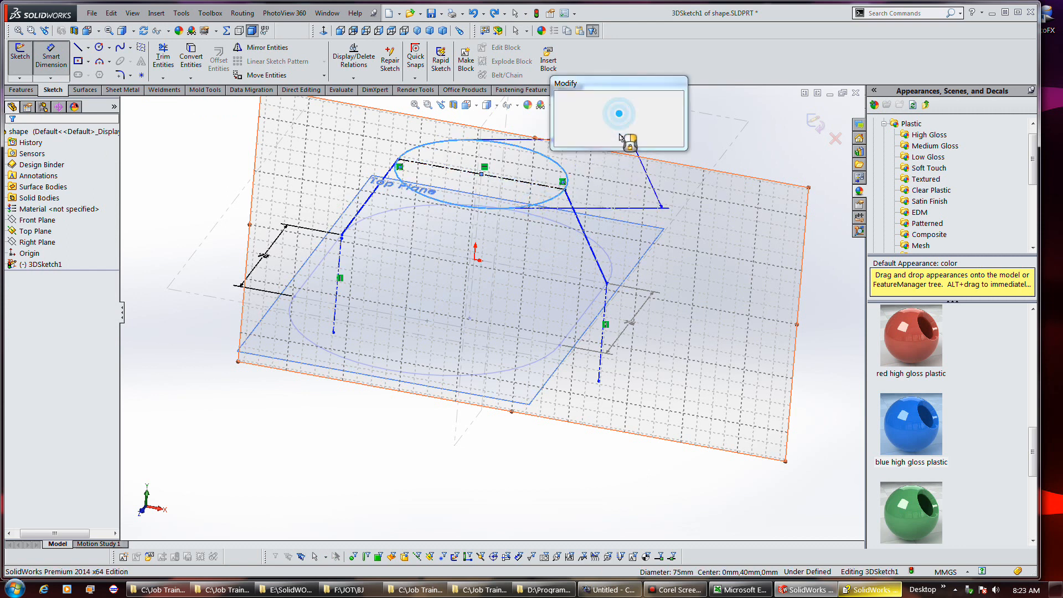
- Cancel the 75 mm dimension change and reselect Line14 and Spline1 for tangency
left_click(605, 130)
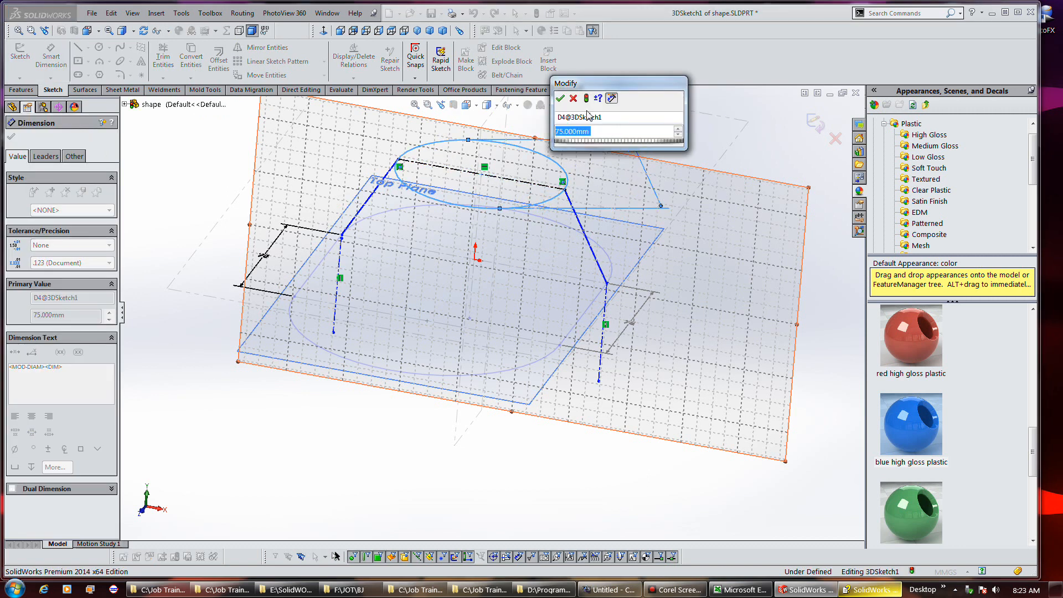
left_click(561, 98)
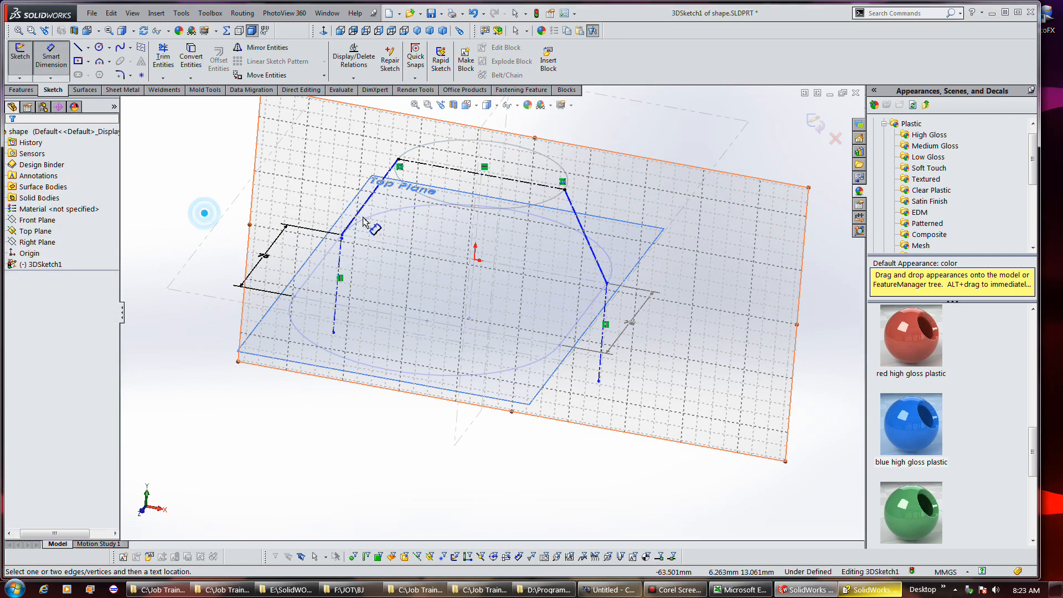
left_click(341, 271)
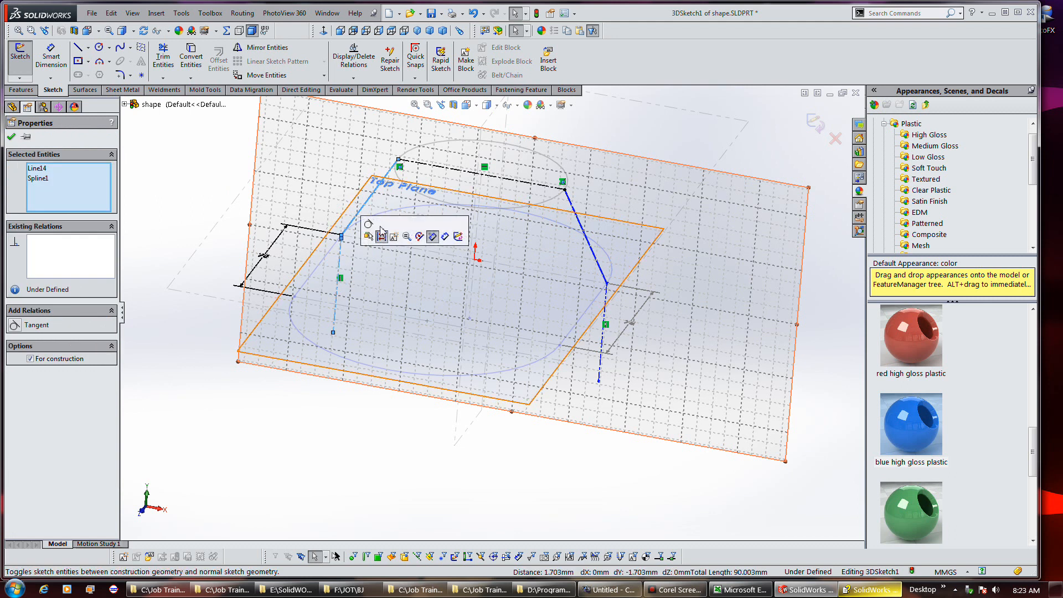
left_click(433, 236)
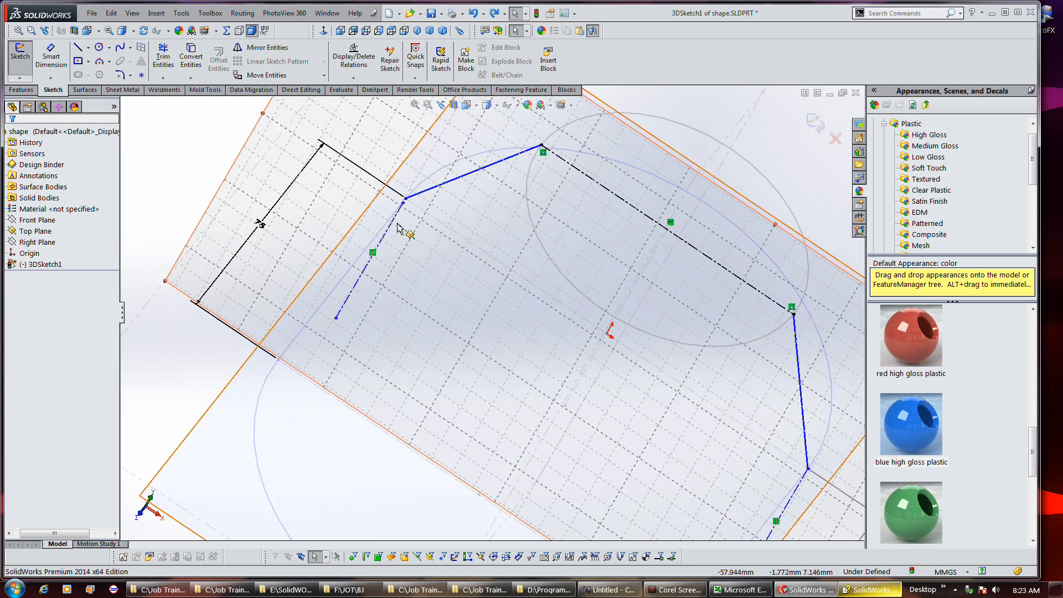
mouse_move(399, 231)
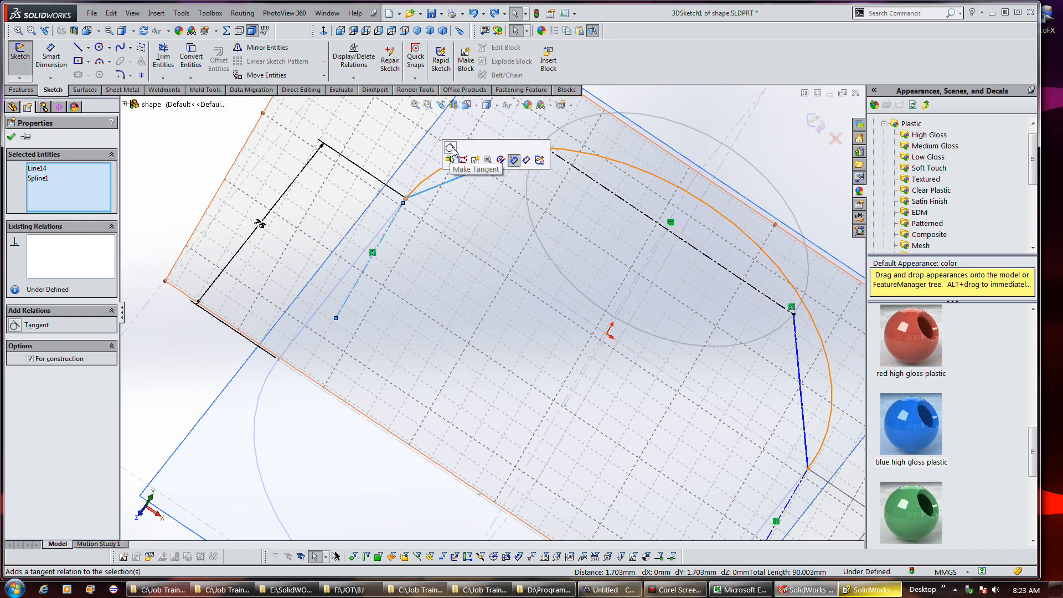
- Make the arch spline tangent to the left construction line and add another Tangent relation
left_click(513, 160)
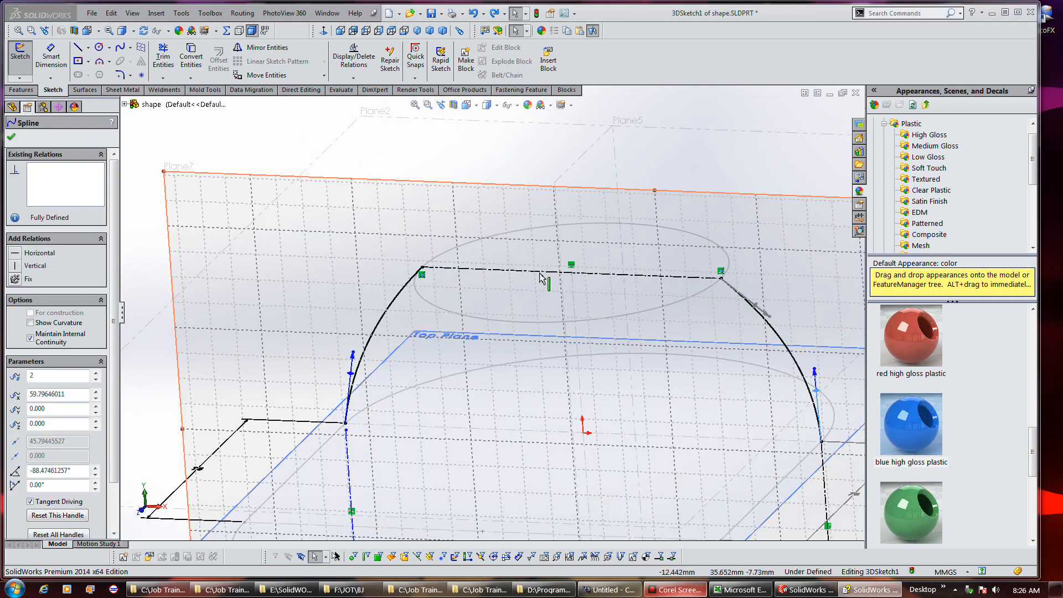
left_click(9, 136)
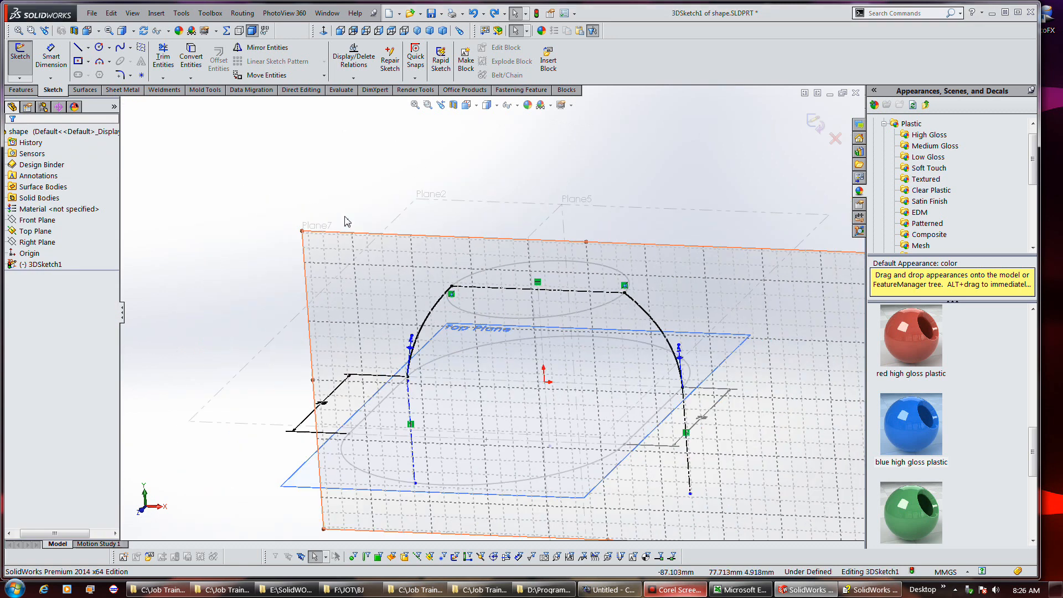
scroll("up", 3)
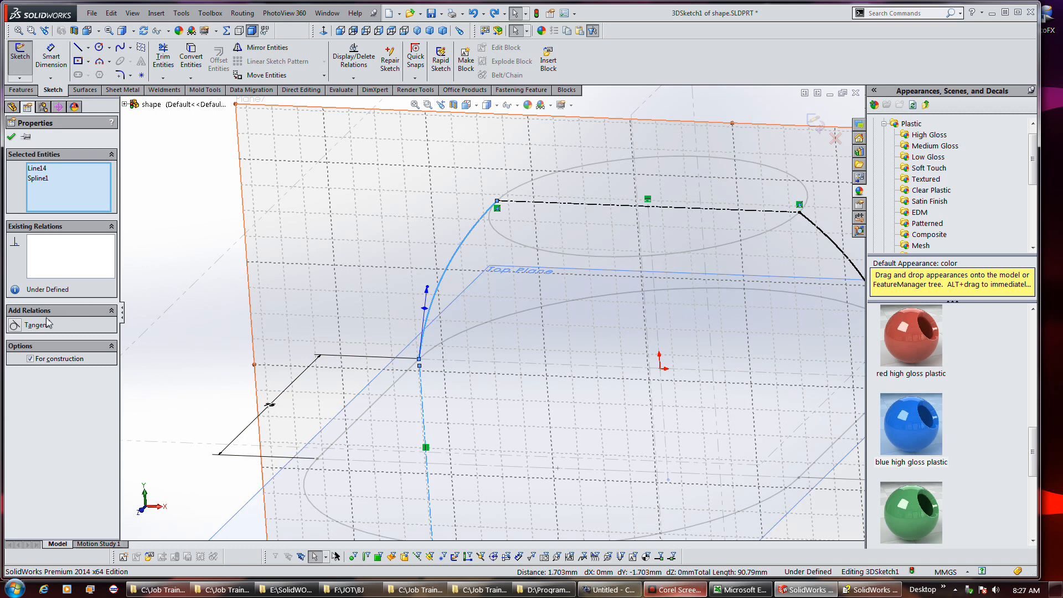
left_click(37, 325)
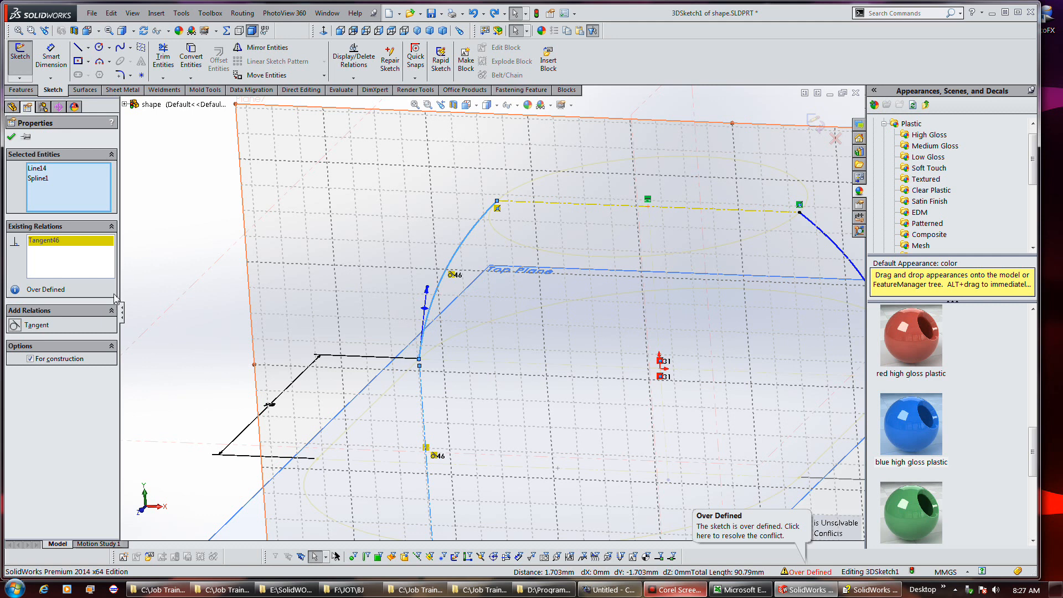
mouse_move(289, 216)
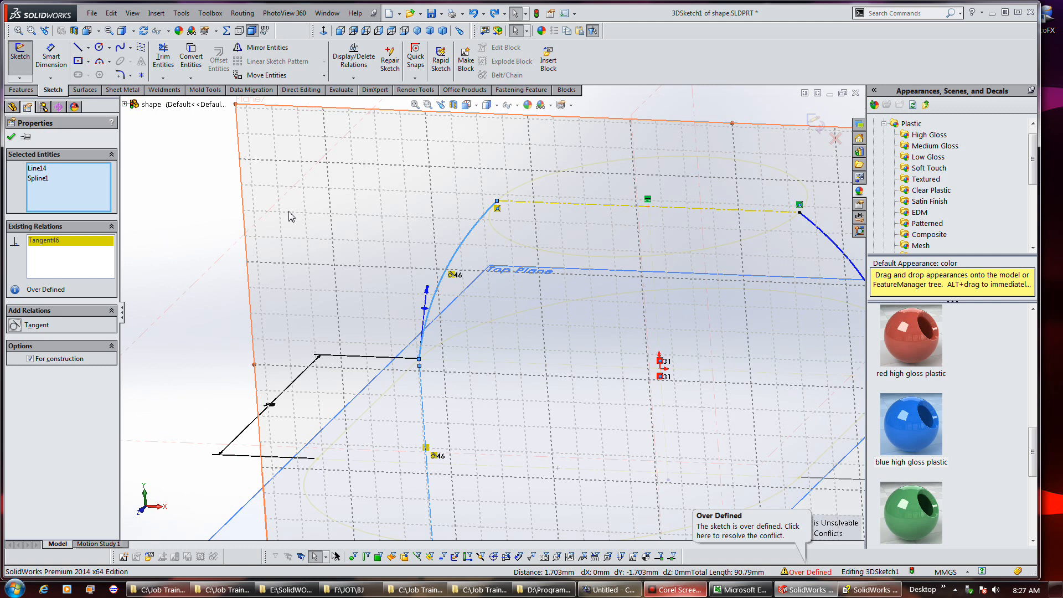
mouse_move(171, 205)
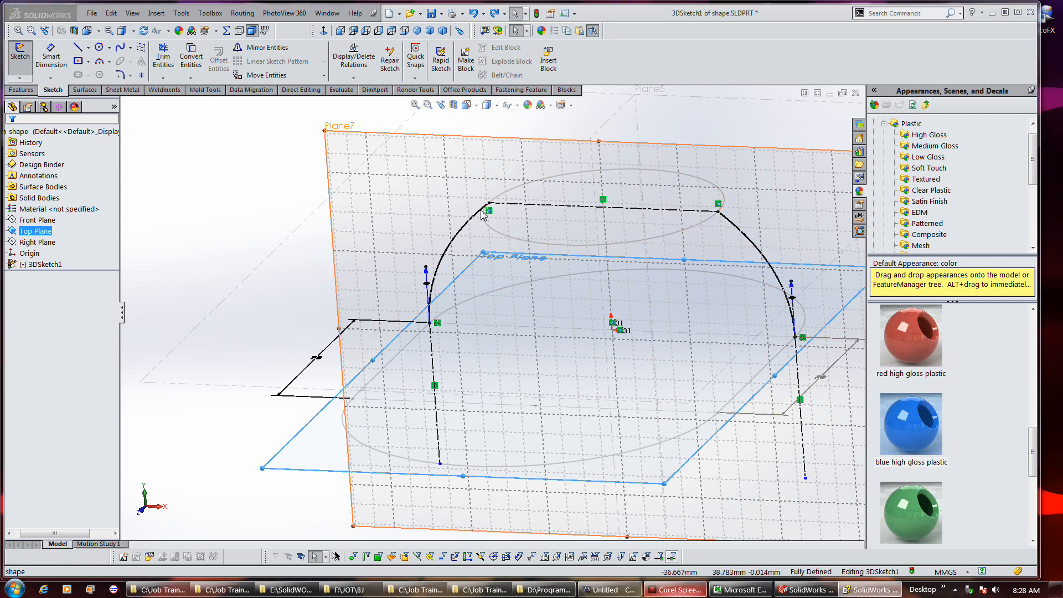
- Make Spline3 tangent to vertical construction line Line21
left_click(528, 205)
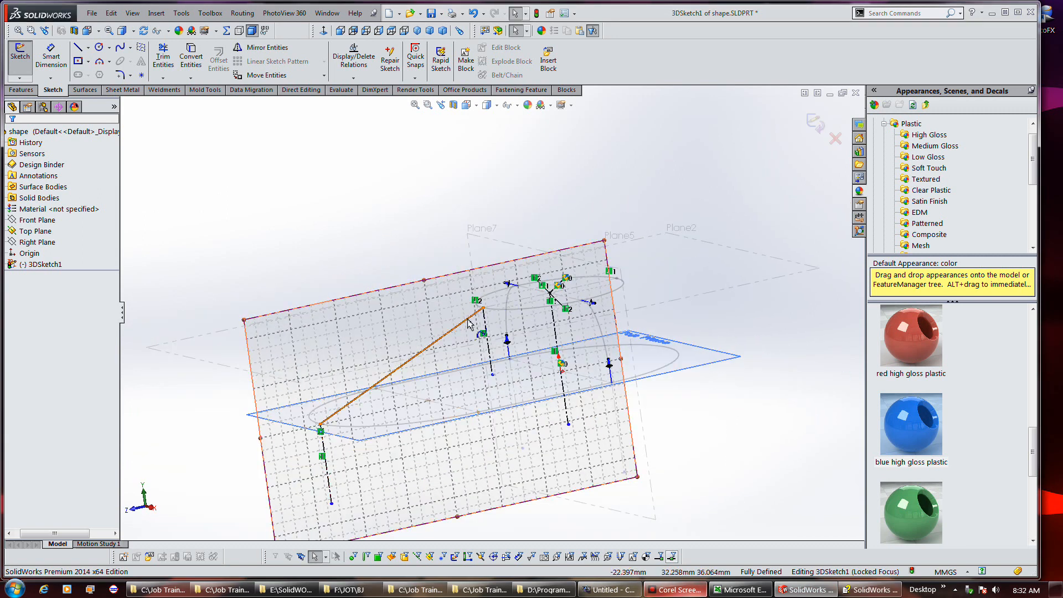
left_click(257, 246)
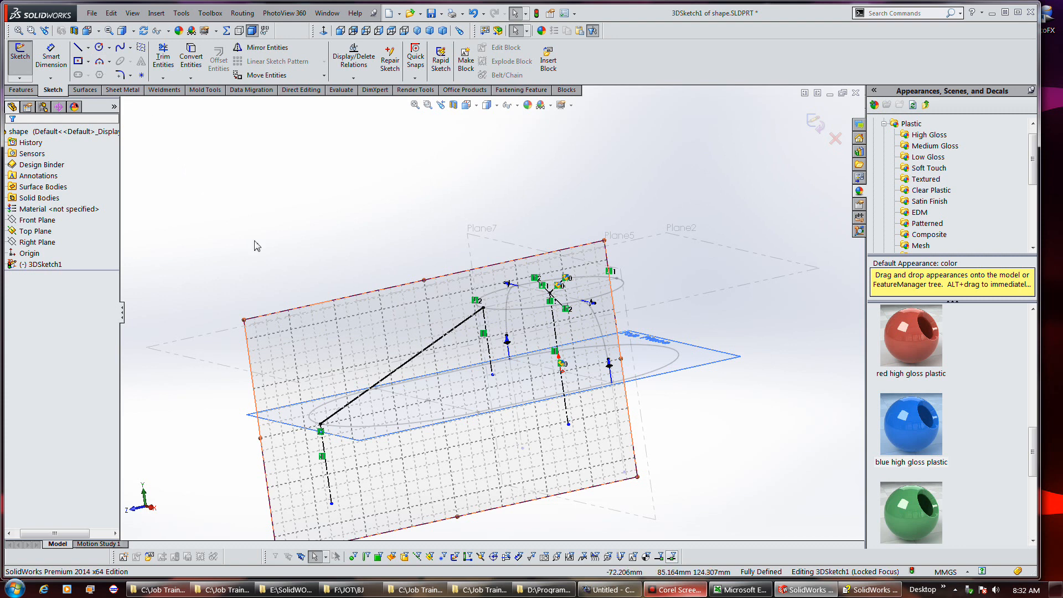
left_click(336, 427)
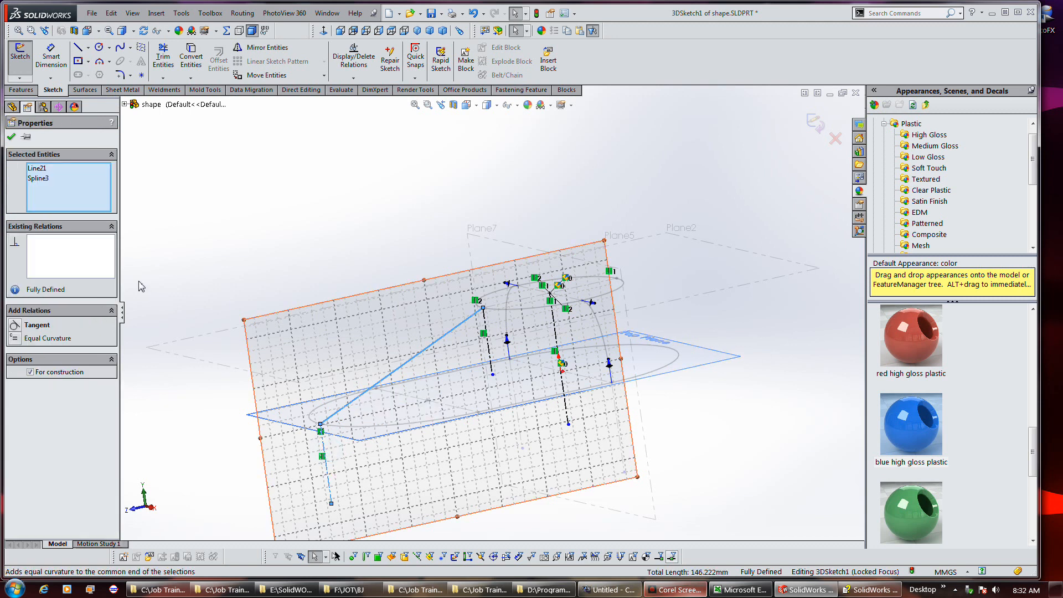
mouse_move(87, 259)
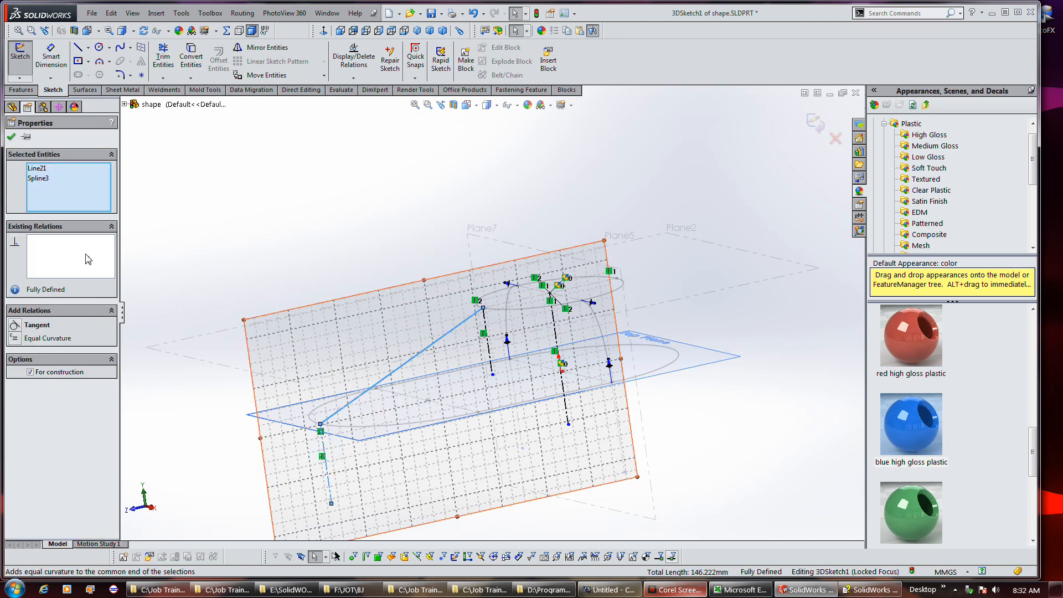
left_click(38, 325)
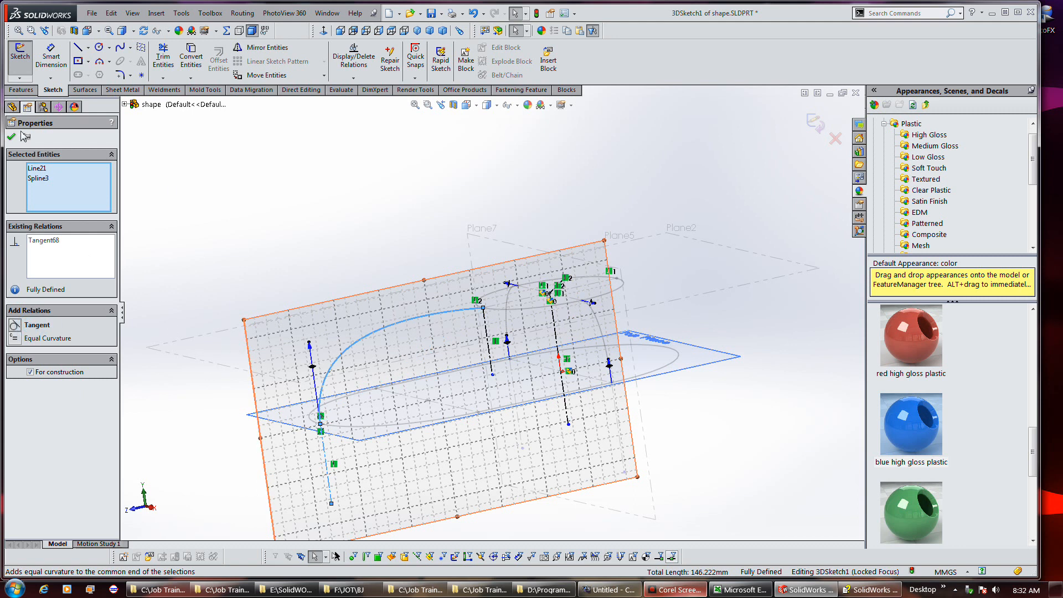
left_click(12, 136)
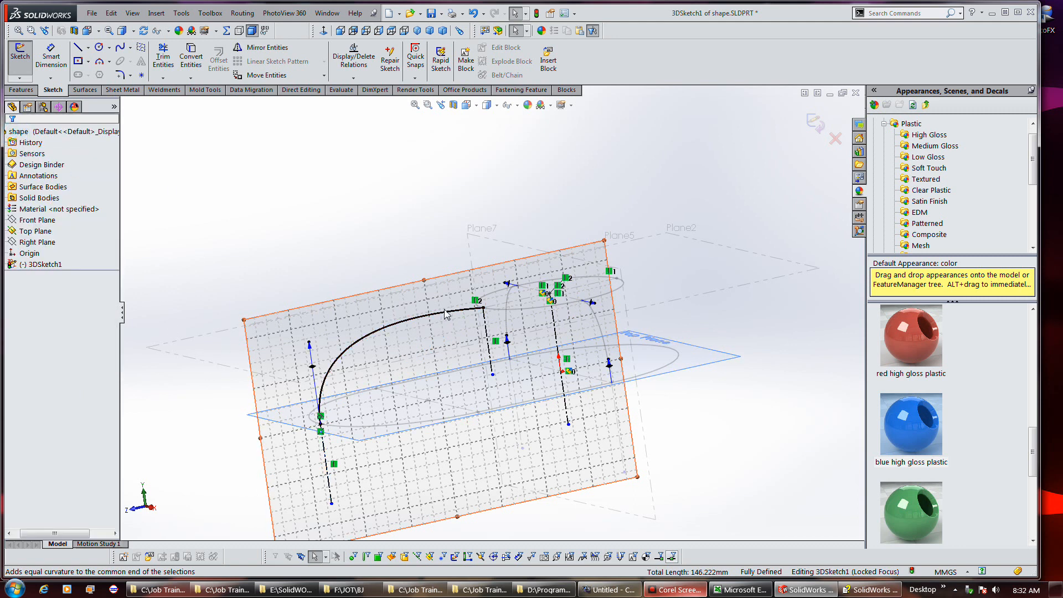
- Make Spline3 tangent to Line18 as well and exit the 3D sketch
left_click(386, 319)
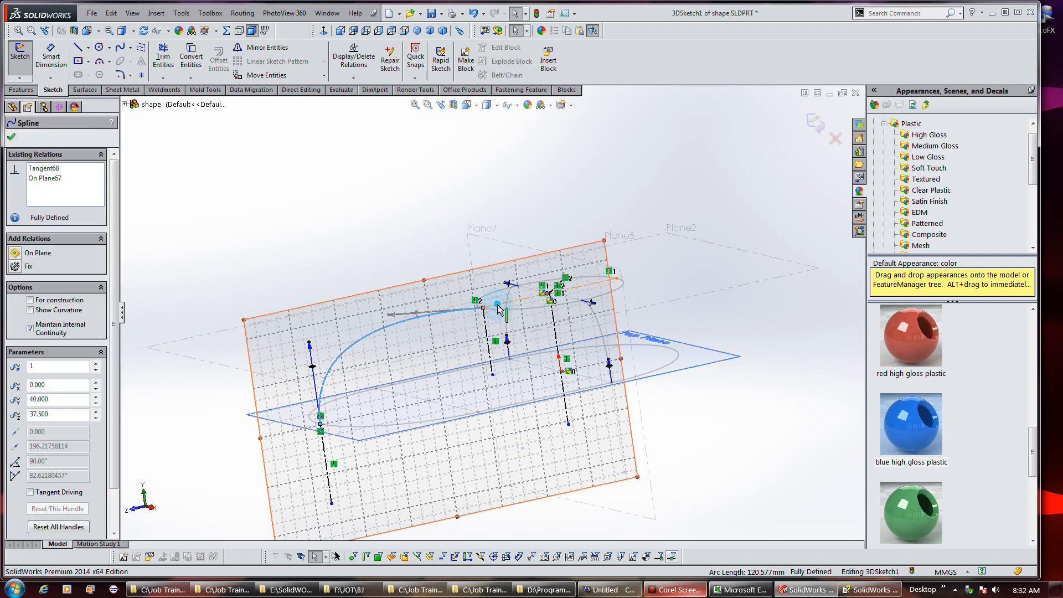
left_click(483, 308)
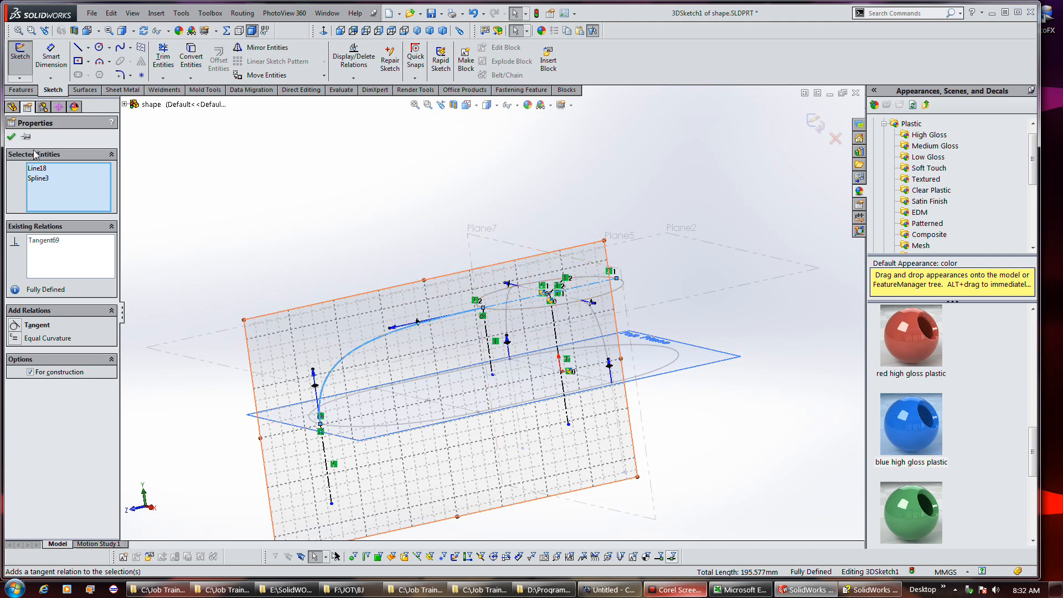
left_click(11, 137)
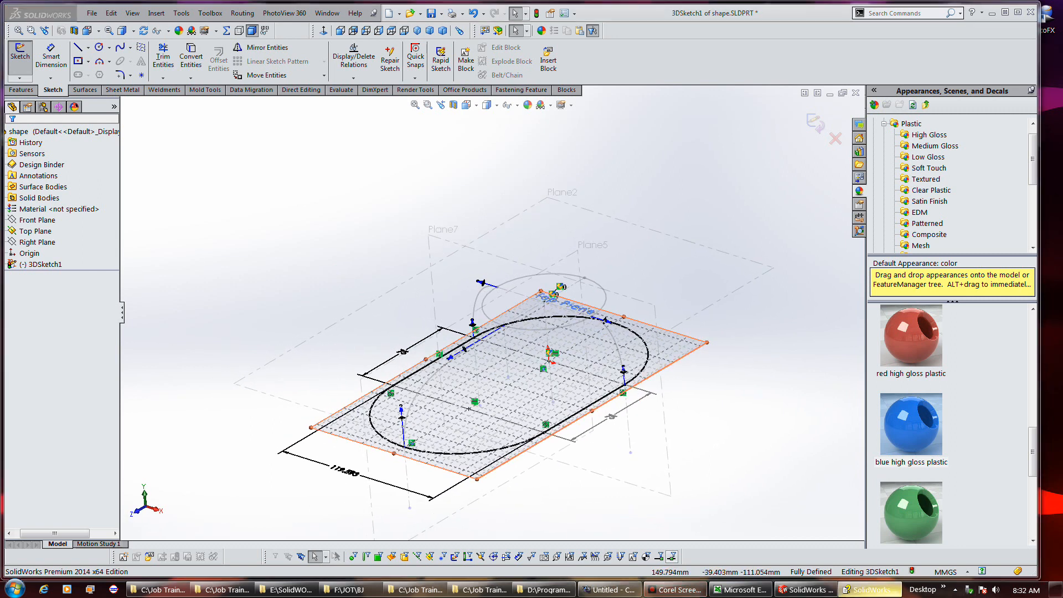
left_click(54, 130)
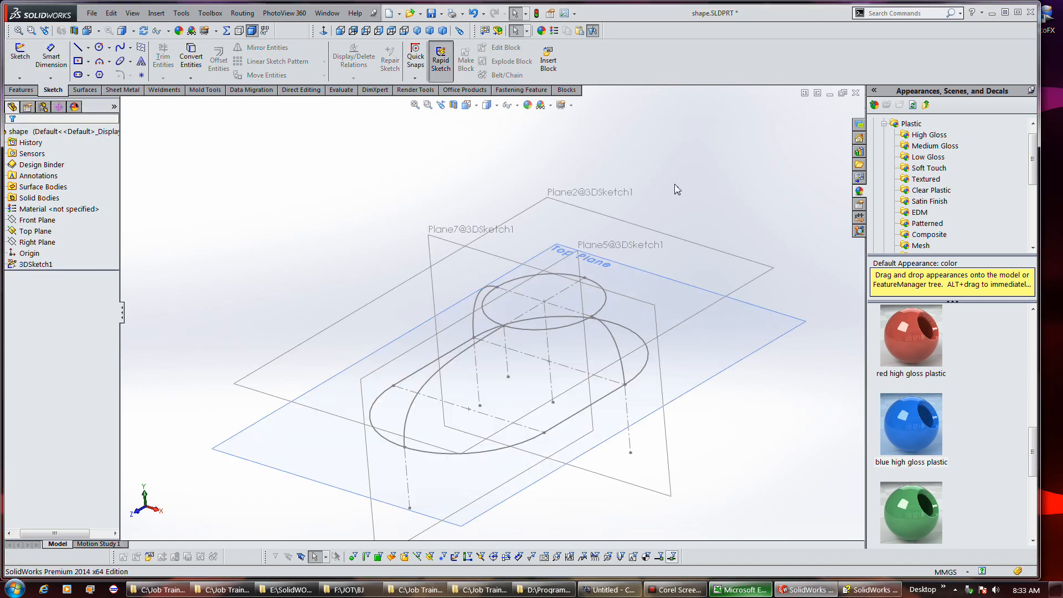
mouse_move(685, 230)
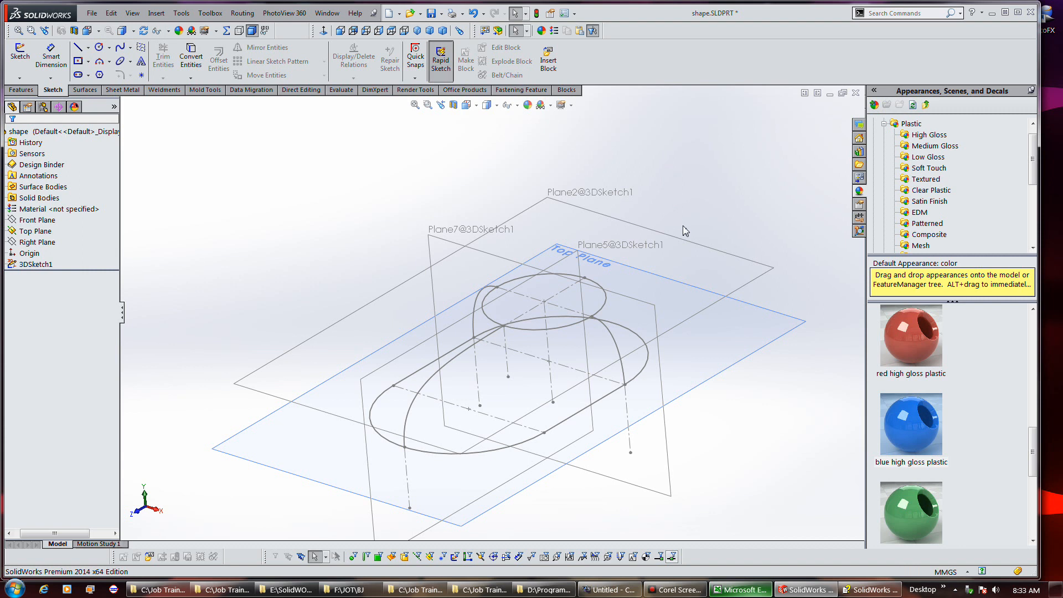
mouse_move(578, 117)
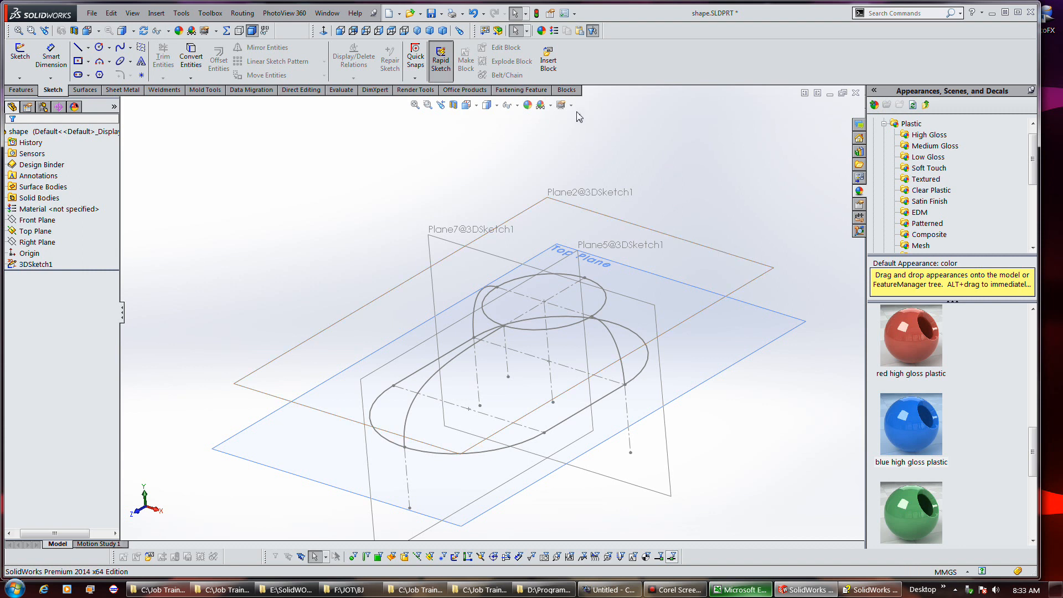
- Open the Hide/Show Items dropdown, adjust a visibility option, and close the list
left_click(508, 104)
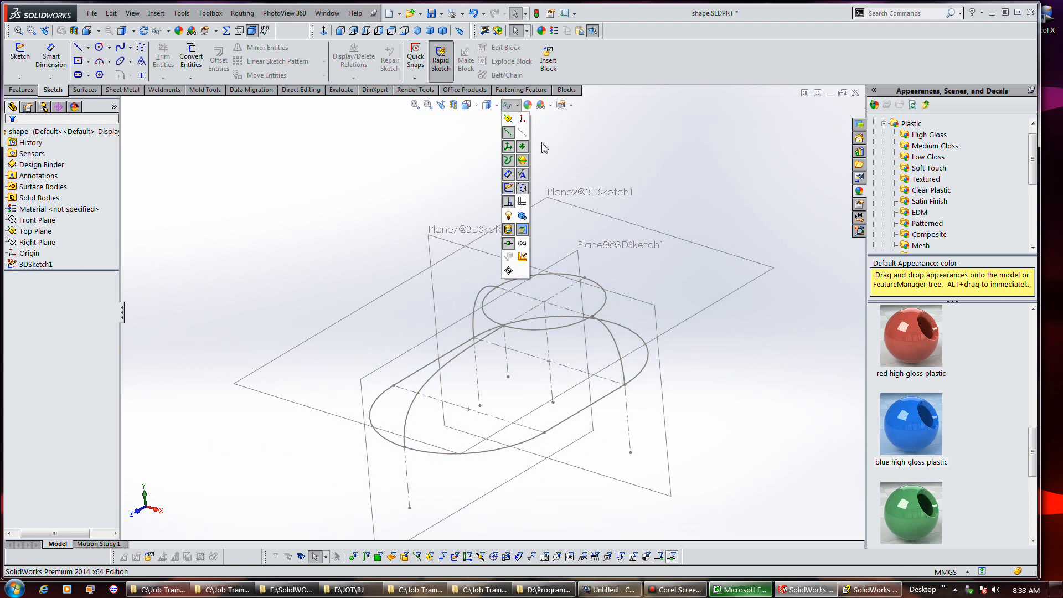
left_click(686, 202)
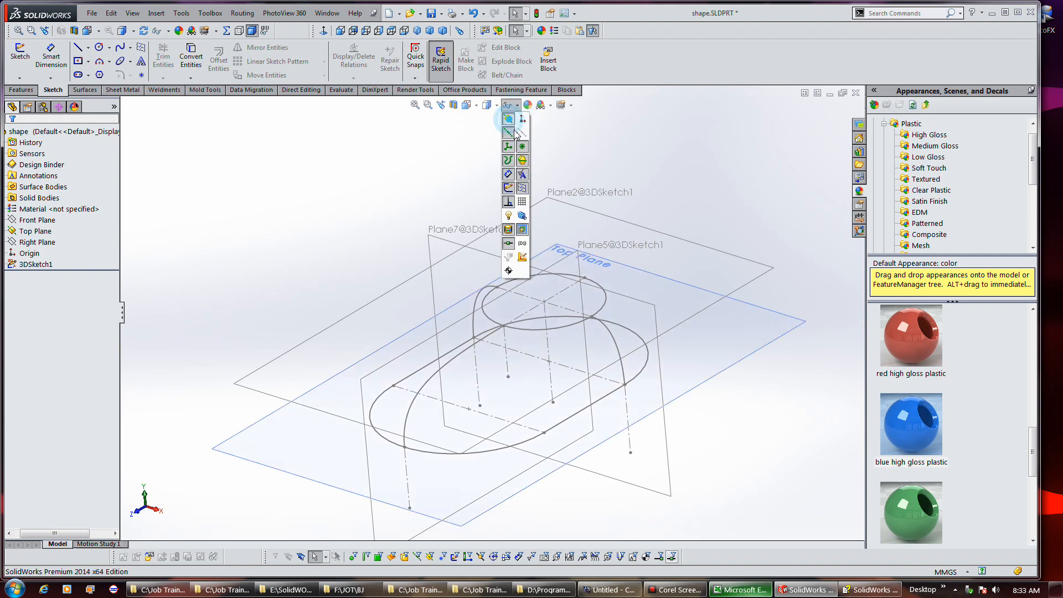
mouse_move(400, 167)
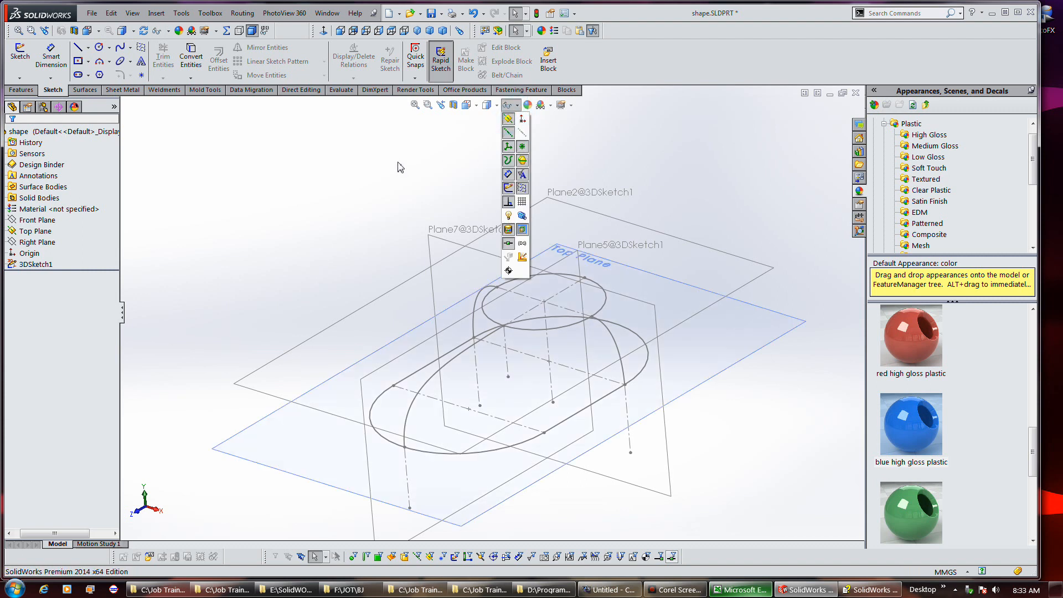
mouse_move(523, 160)
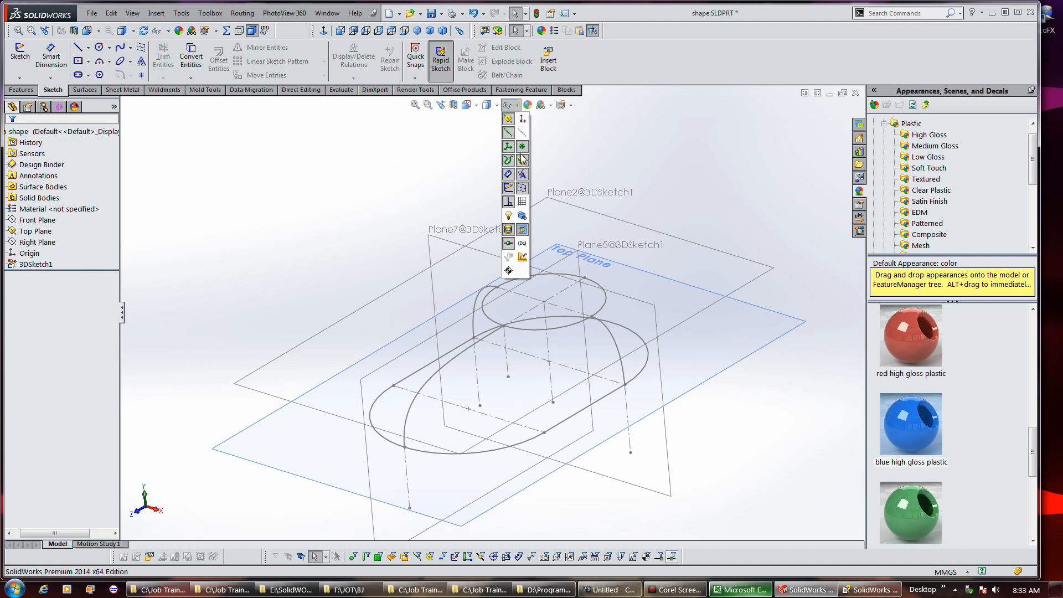
left_click(172, 208)
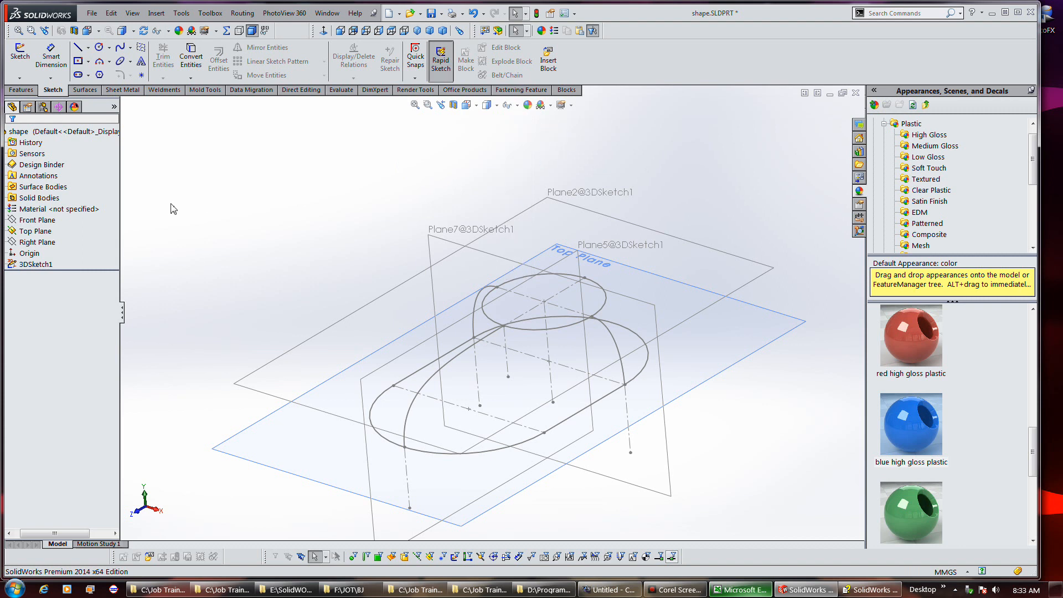
mouse_move(309, 333)
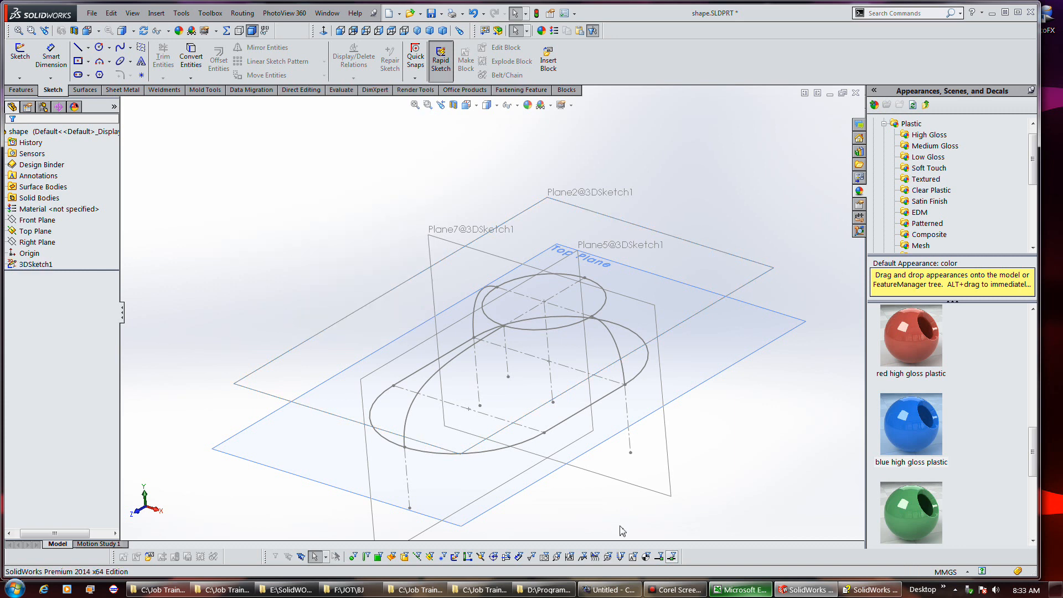
mouse_move(156, 133)
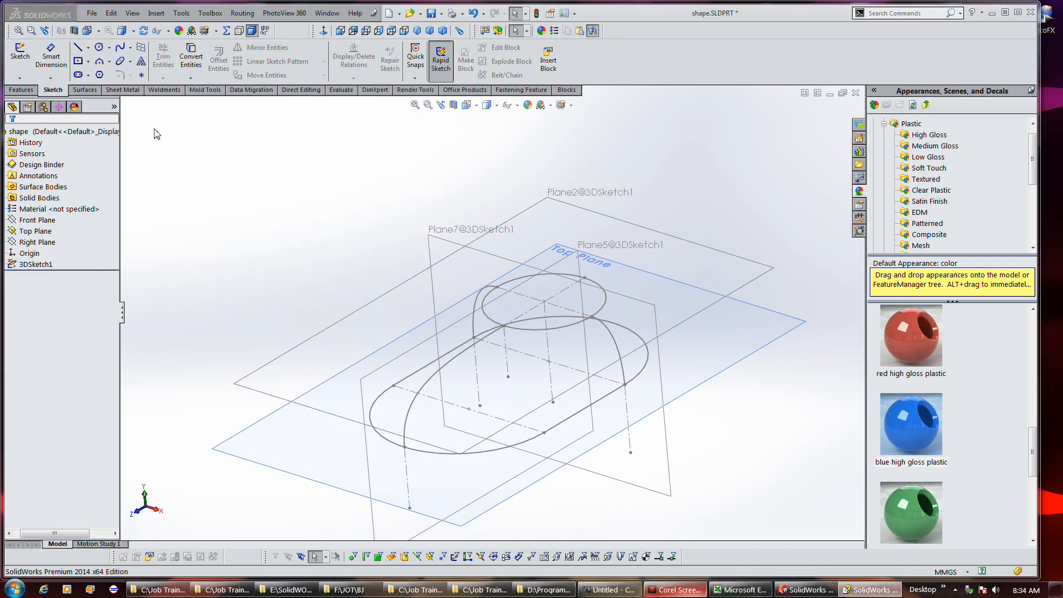
mouse_move(28, 107)
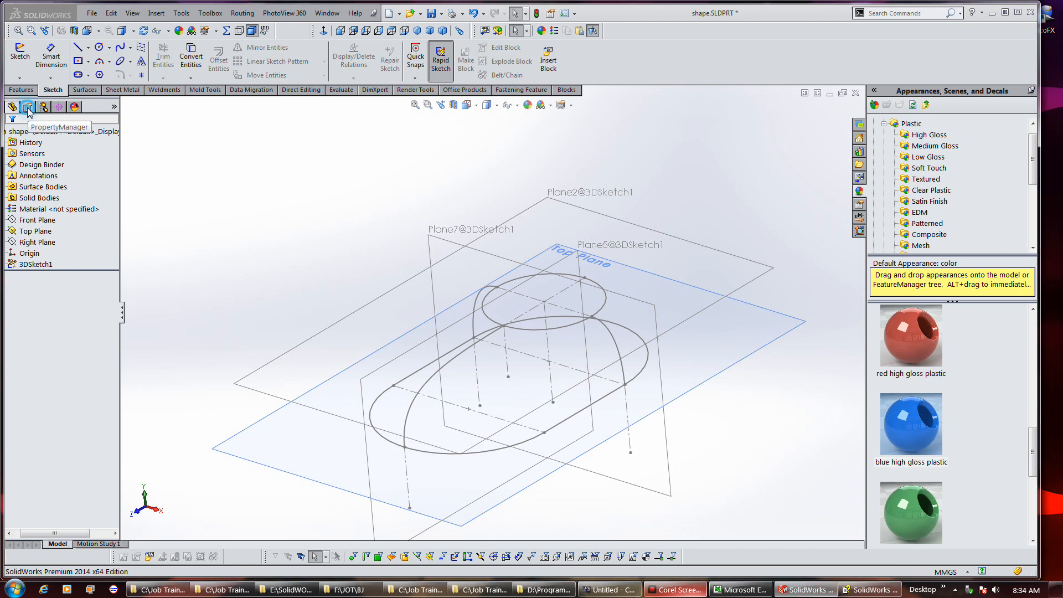
- Hide the Top Plane from its FeatureManager context menu
left_click(13, 110)
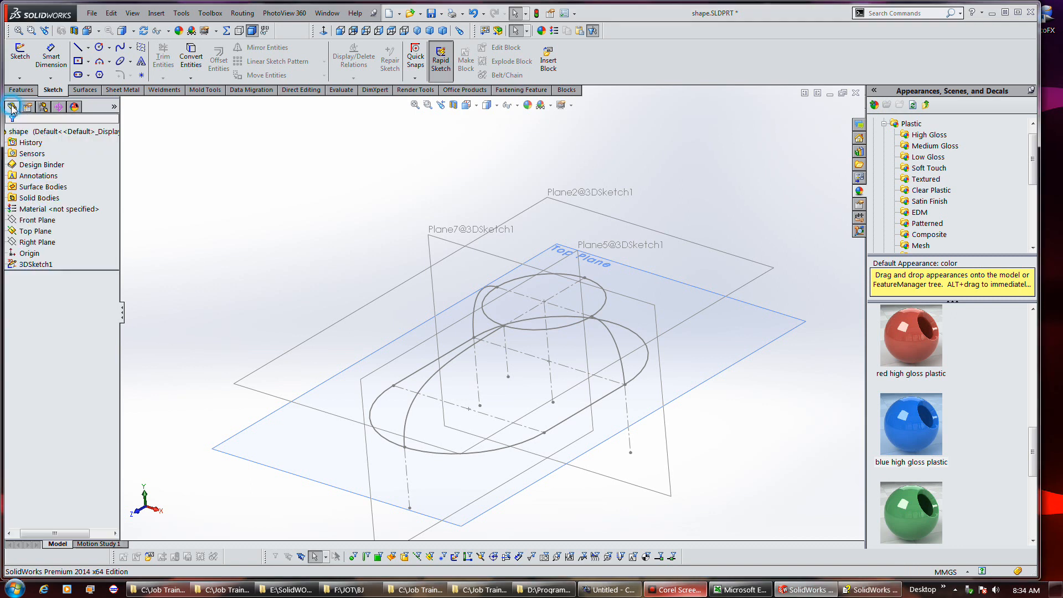
left_click(33, 230)
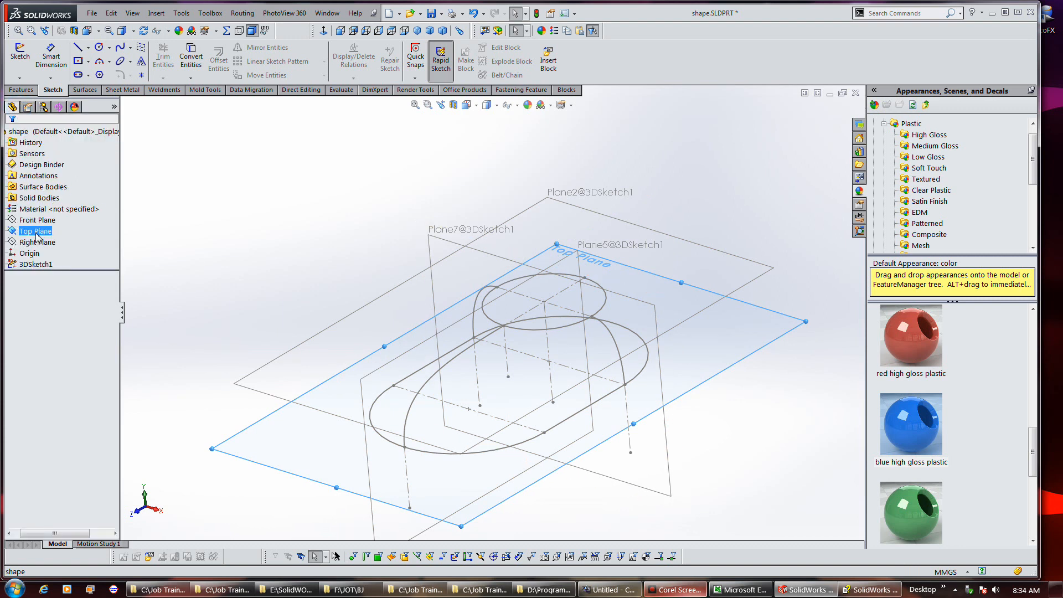
right_click(35, 230)
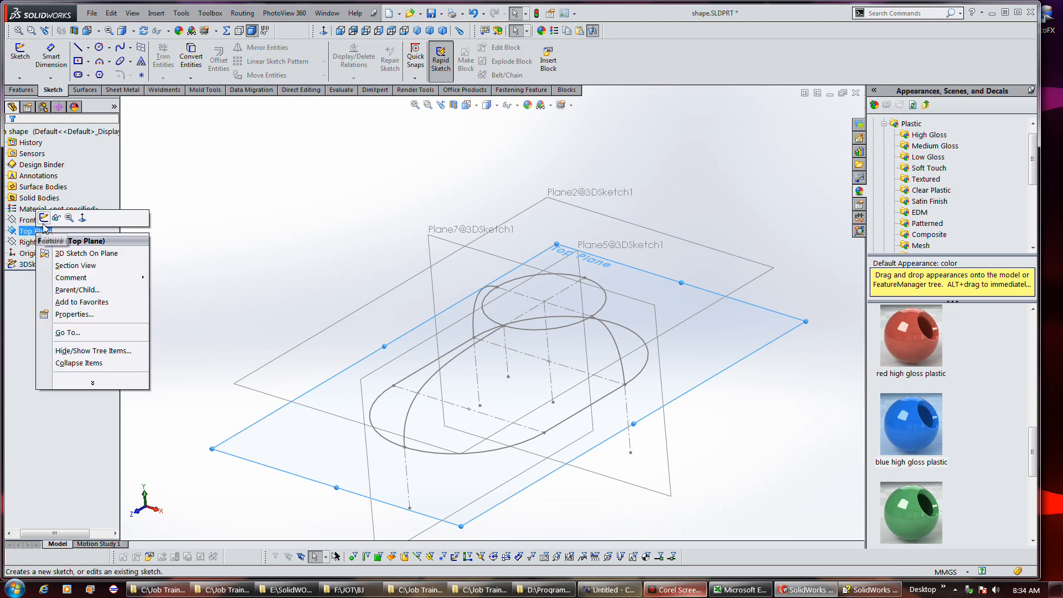
left_click(209, 223)
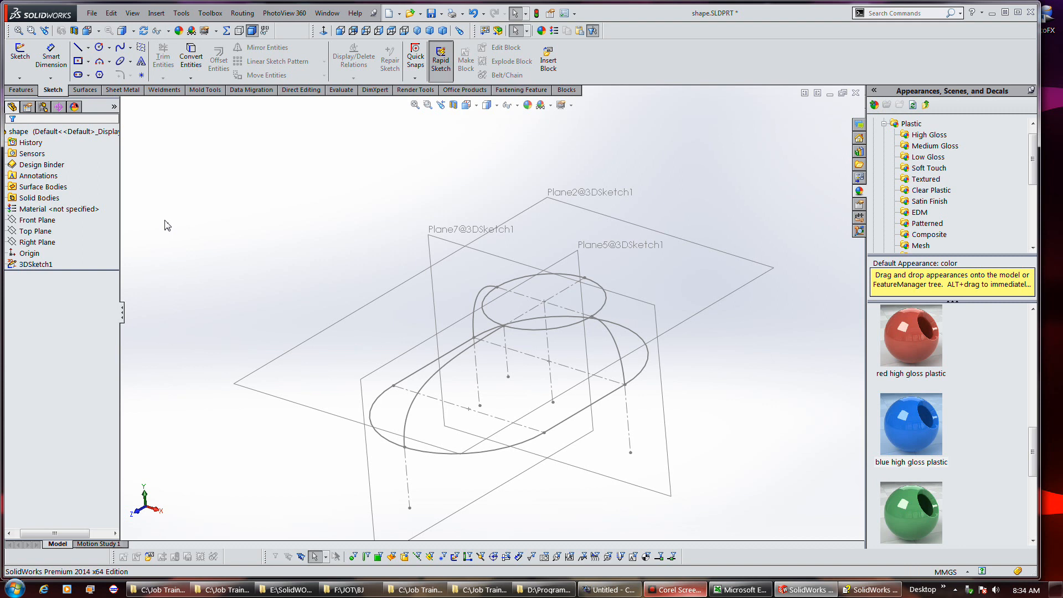
- Briefly hide 3DSketch1, then bring it back into view
left_click(35, 263)
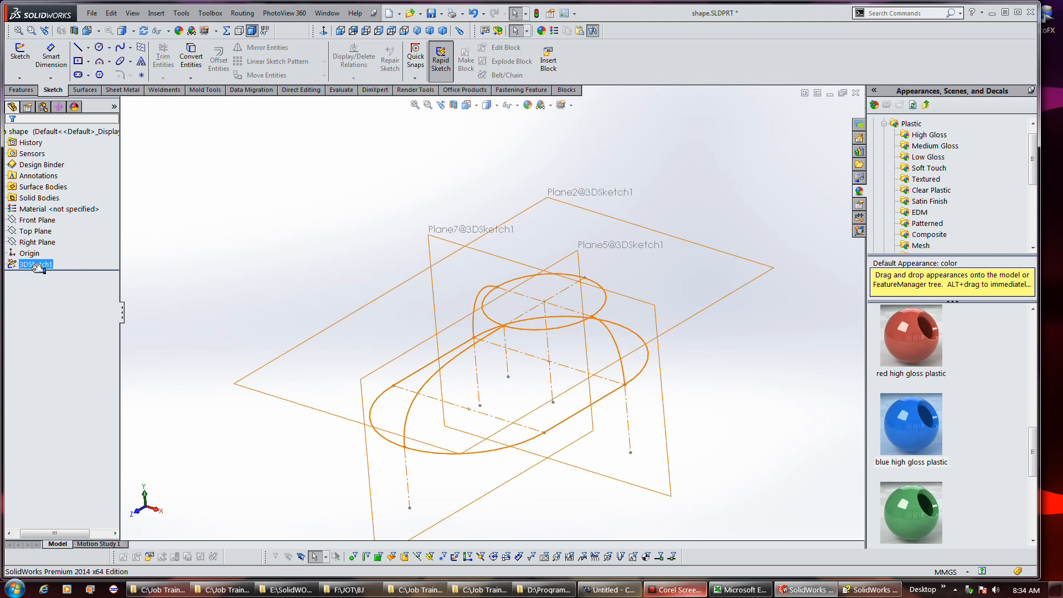
left_click(245, 281)
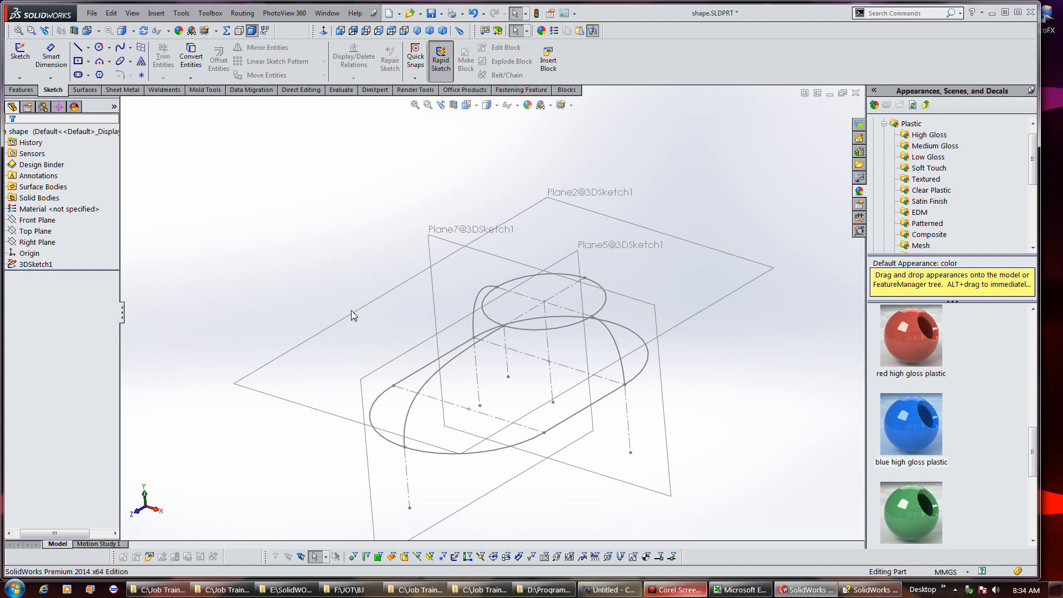
mouse_move(474, 237)
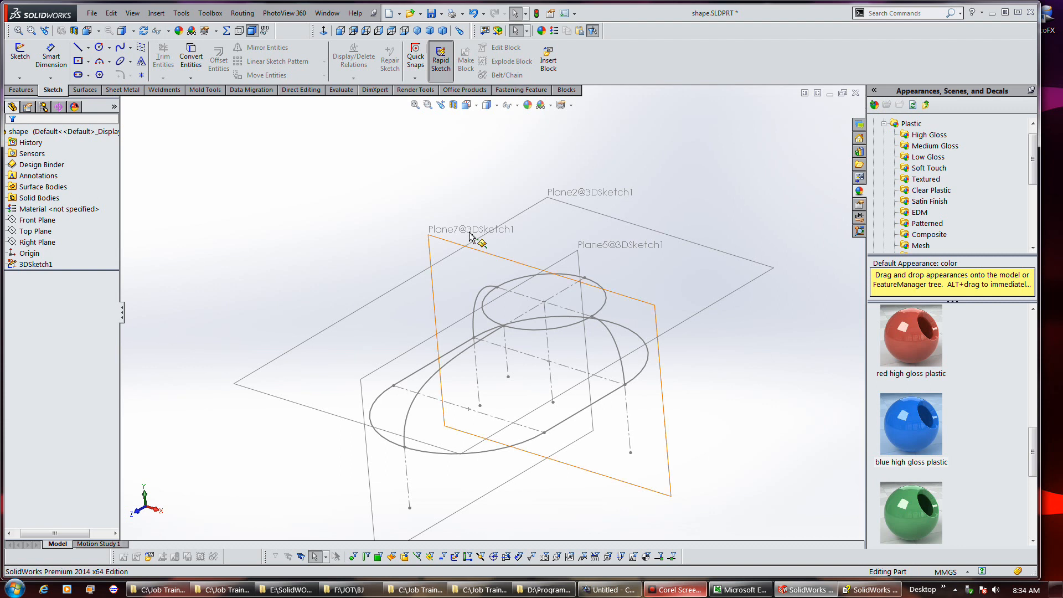
right_click(471, 235)
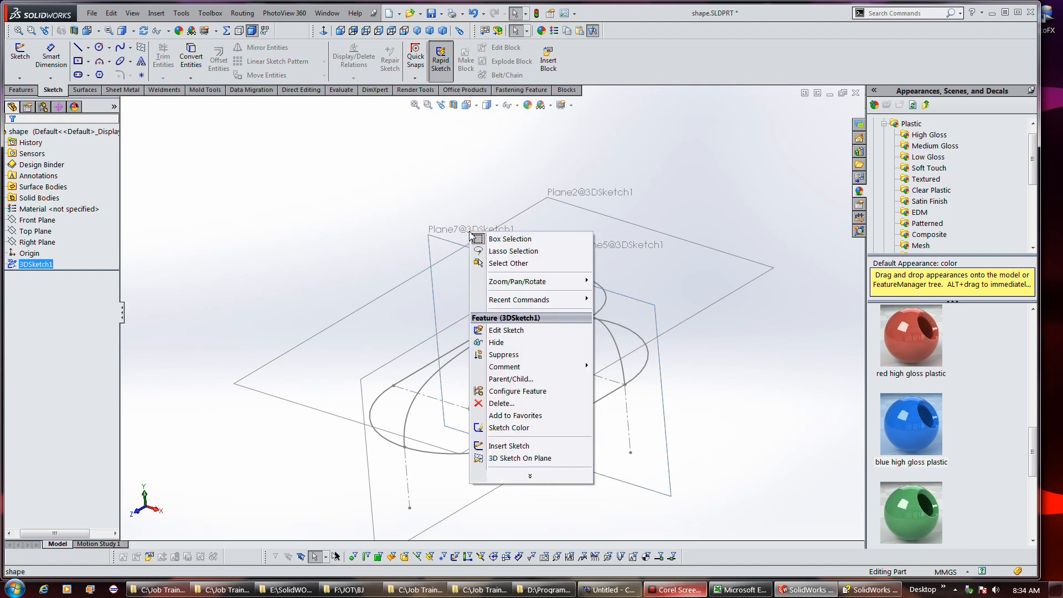
mouse_move(496, 342)
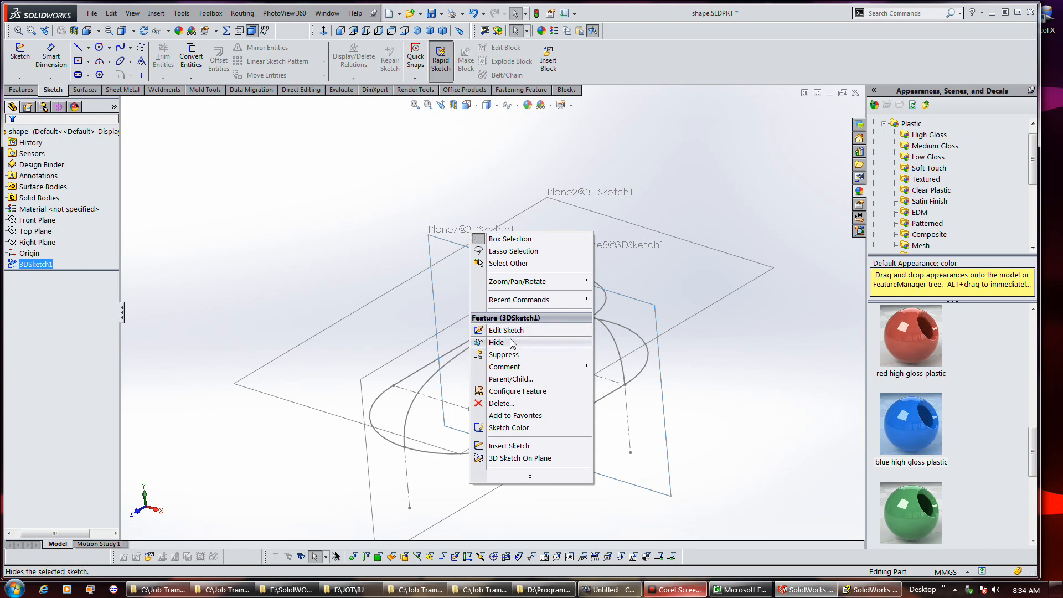
left_click(496, 342)
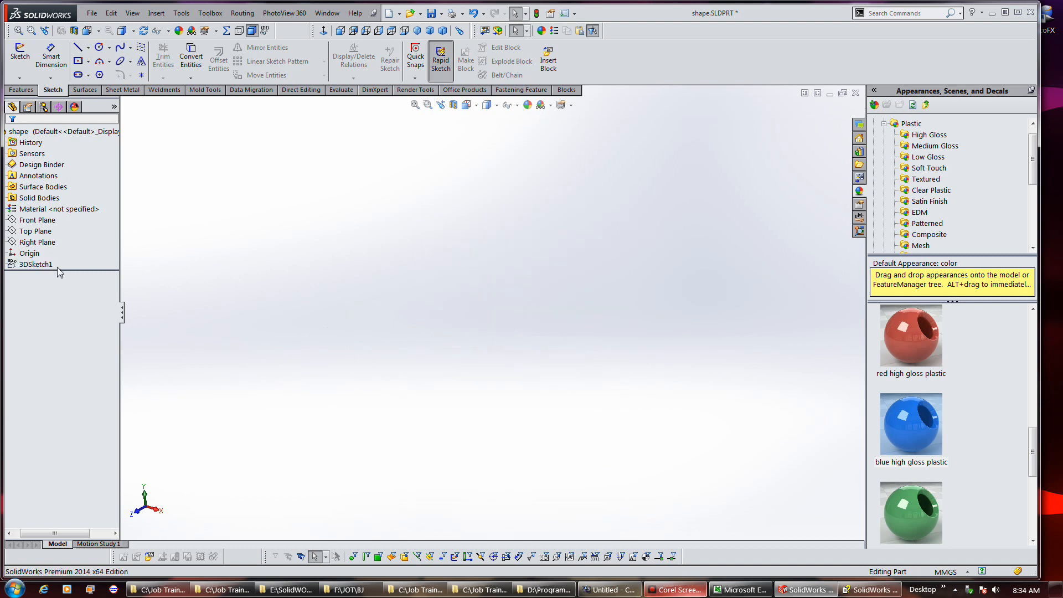
left_click(36, 264)
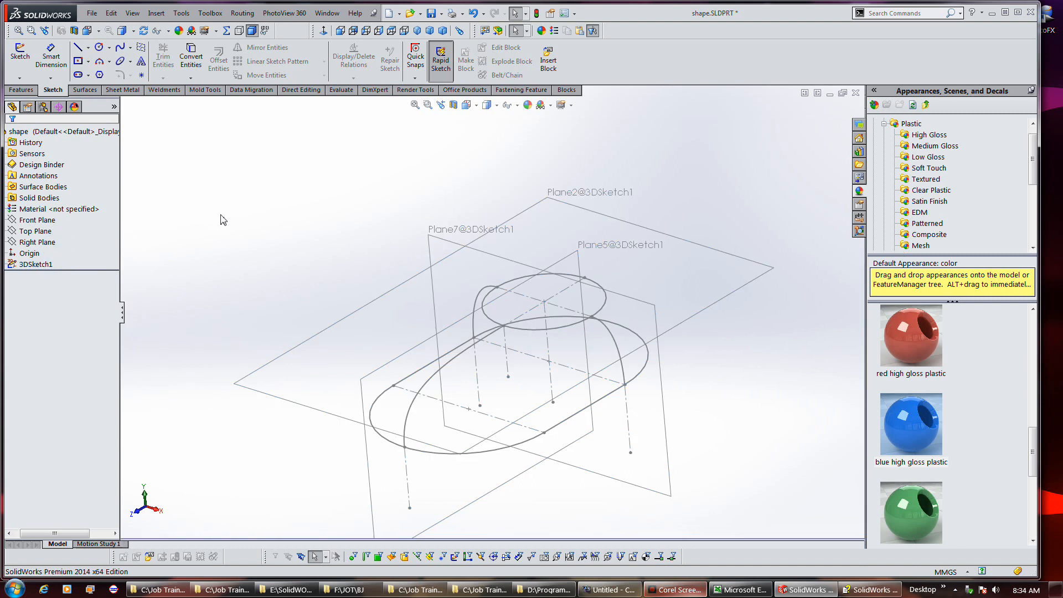
mouse_move(304, 215)
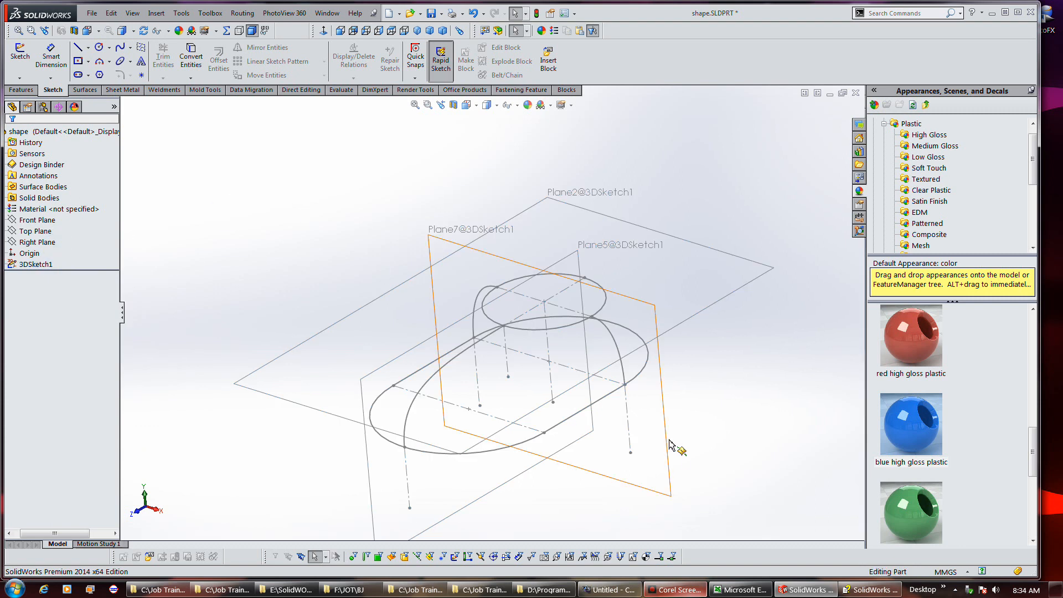
left_click(36, 263)
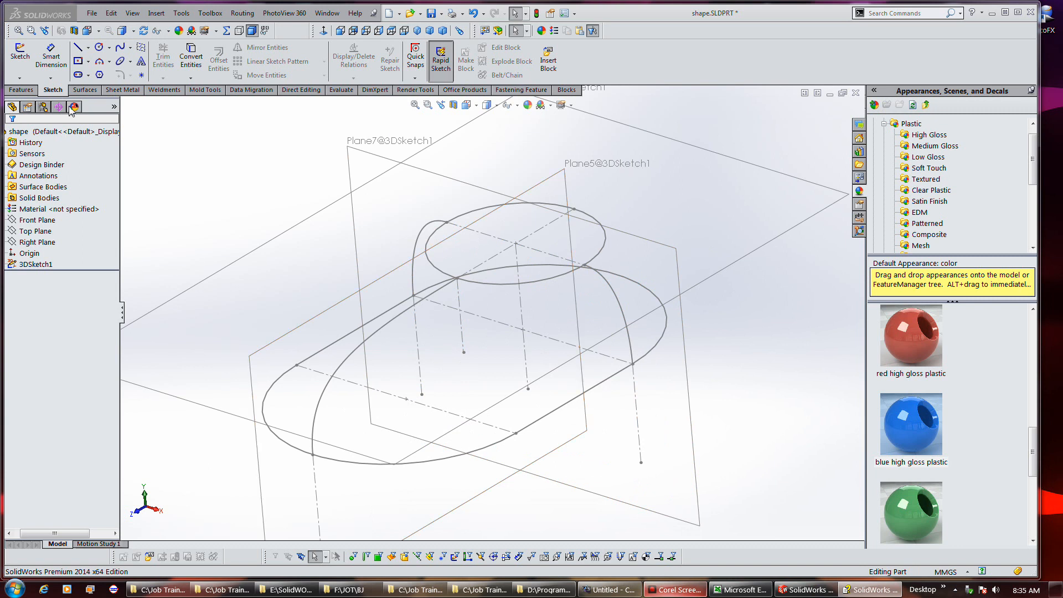
- Hide Plane2, Plane5 and Plane7 in the 3D sketch, then exit the sketch
right_click(34, 263)
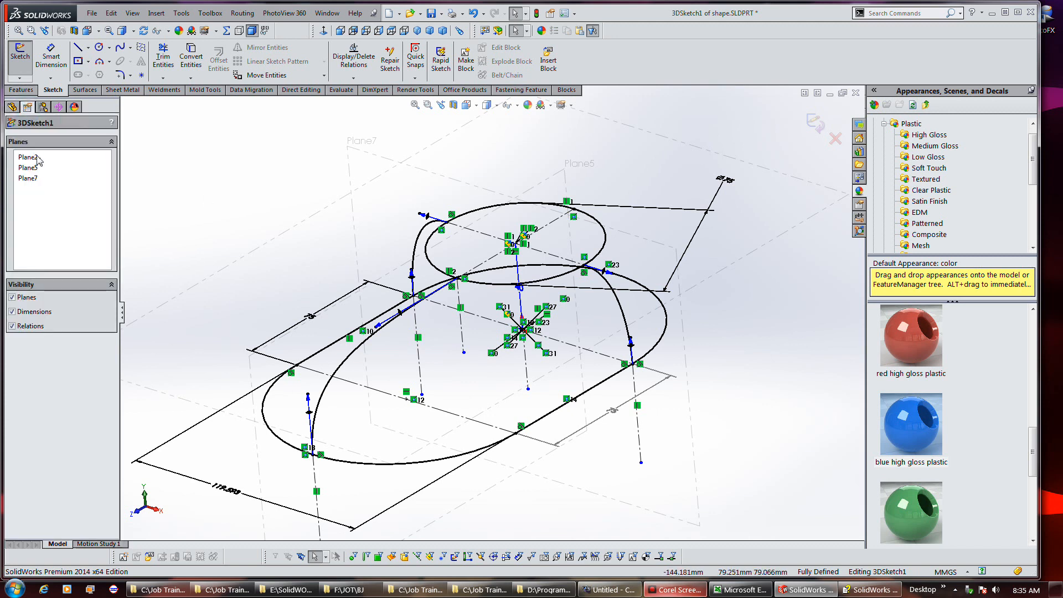
left_click(28, 178)
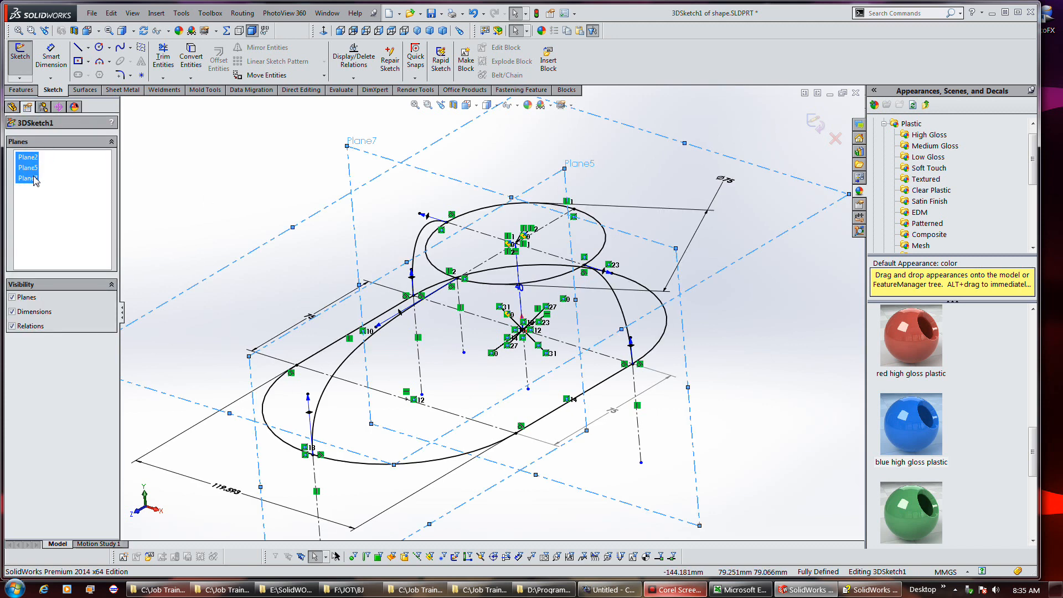
right_click(27, 178)
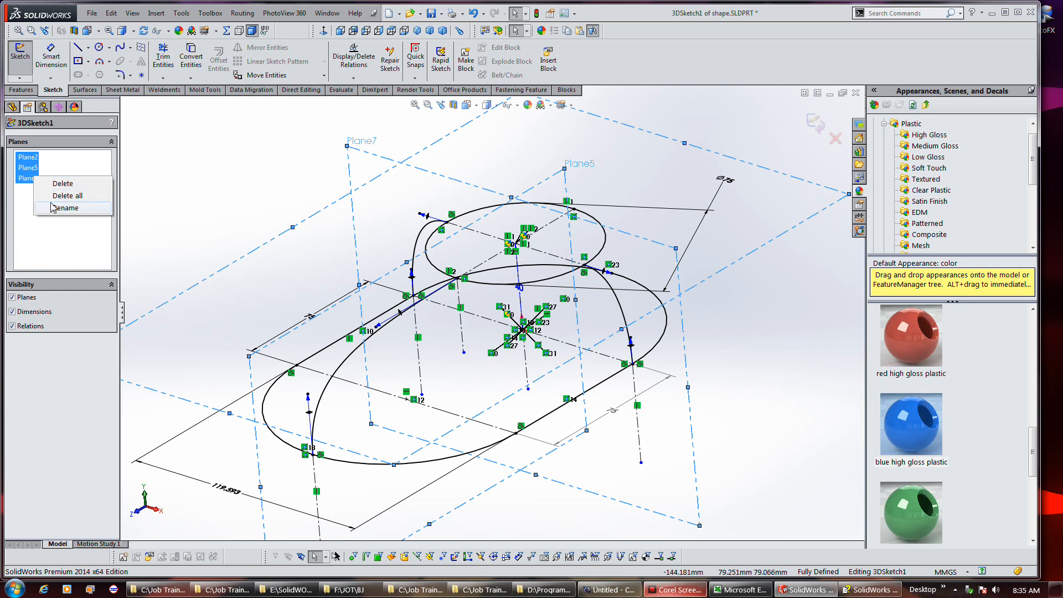
mouse_move(75, 339)
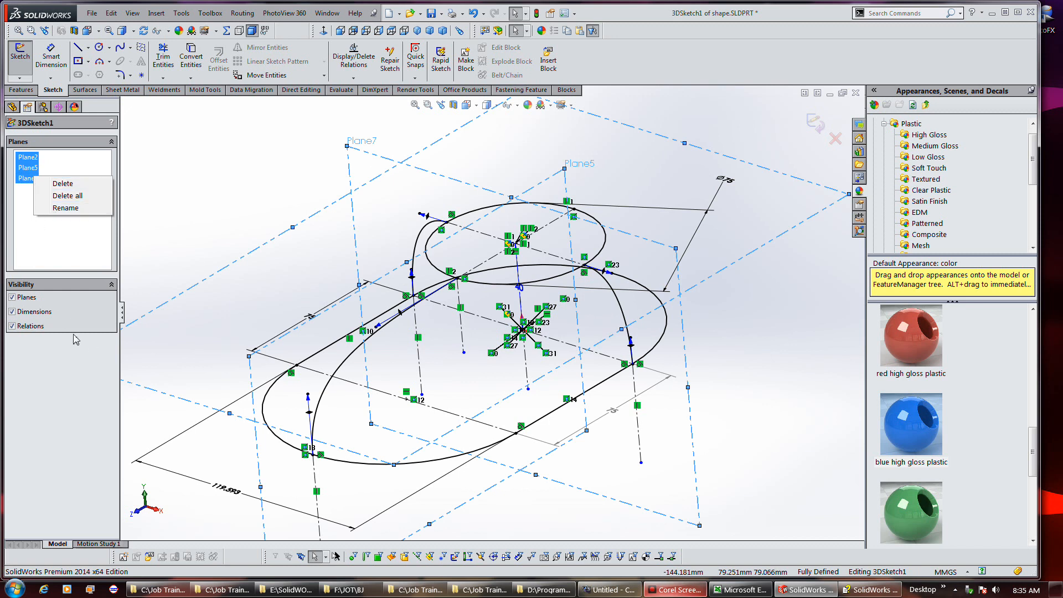
left_click(12, 297)
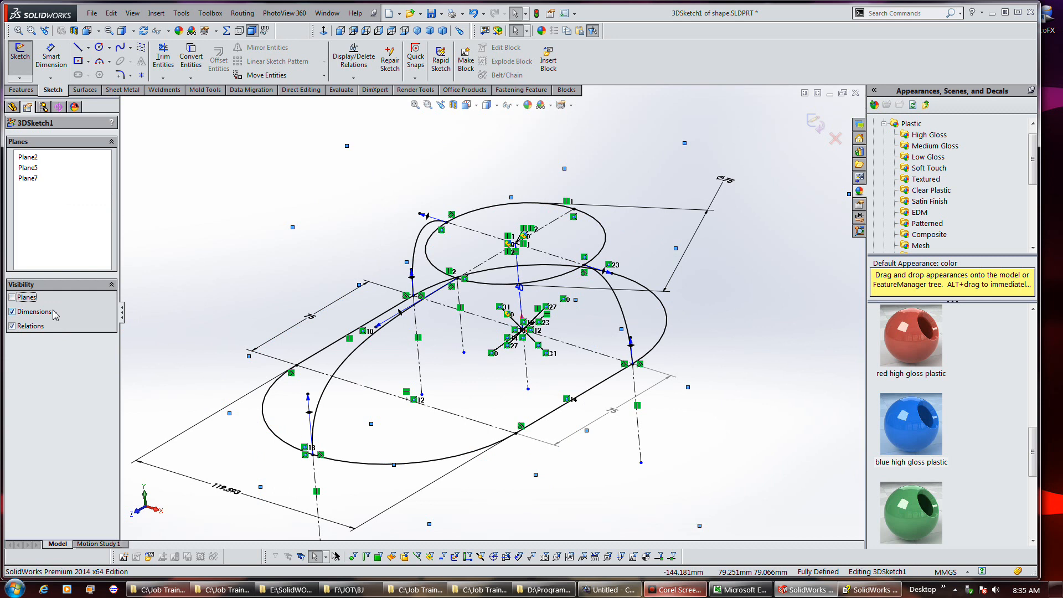
left_click(11, 297)
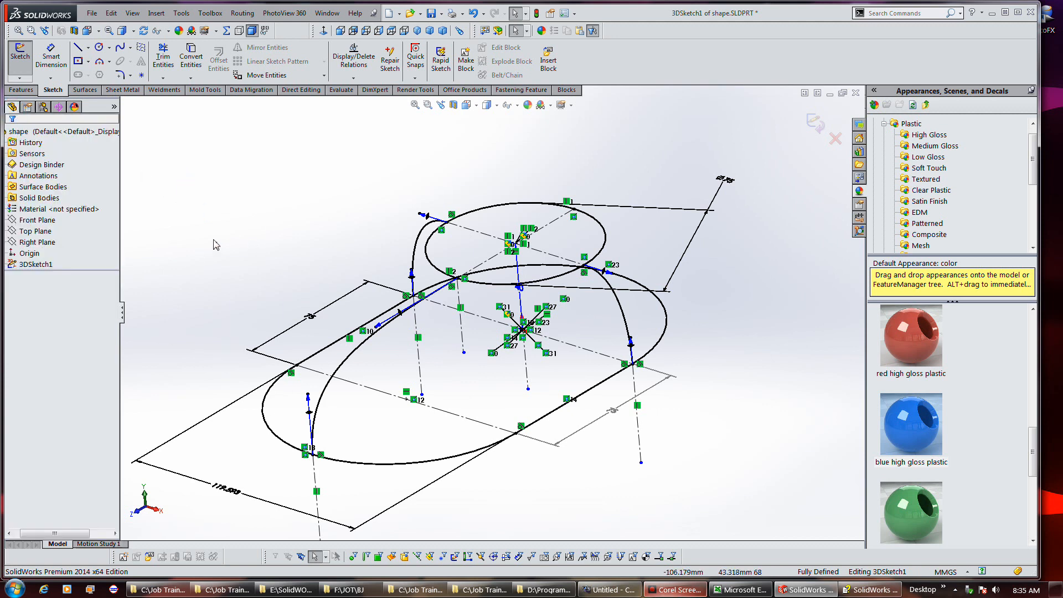
left_click(35, 263)
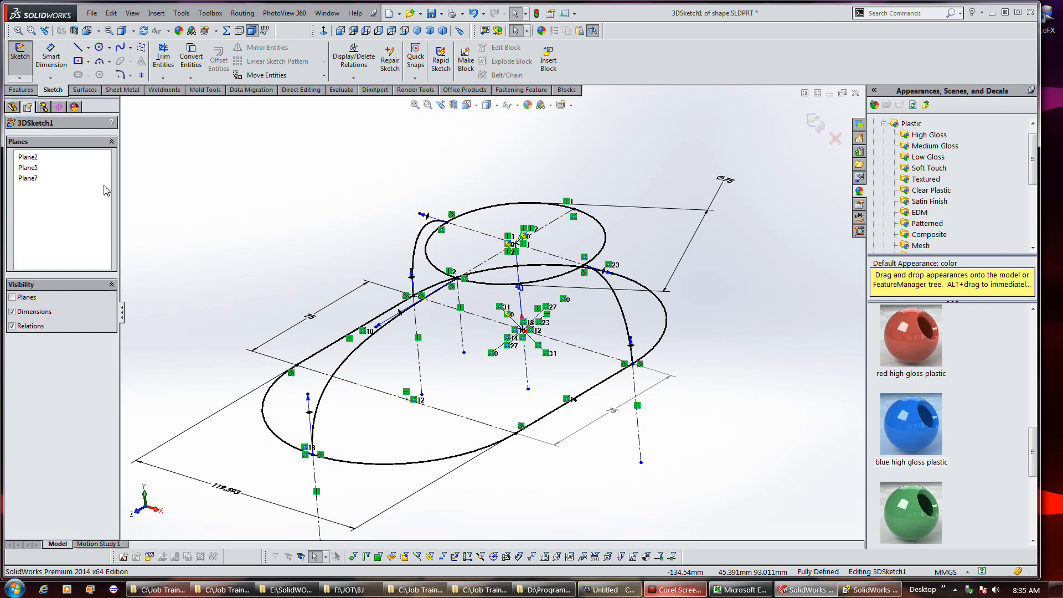
mouse_move(28, 106)
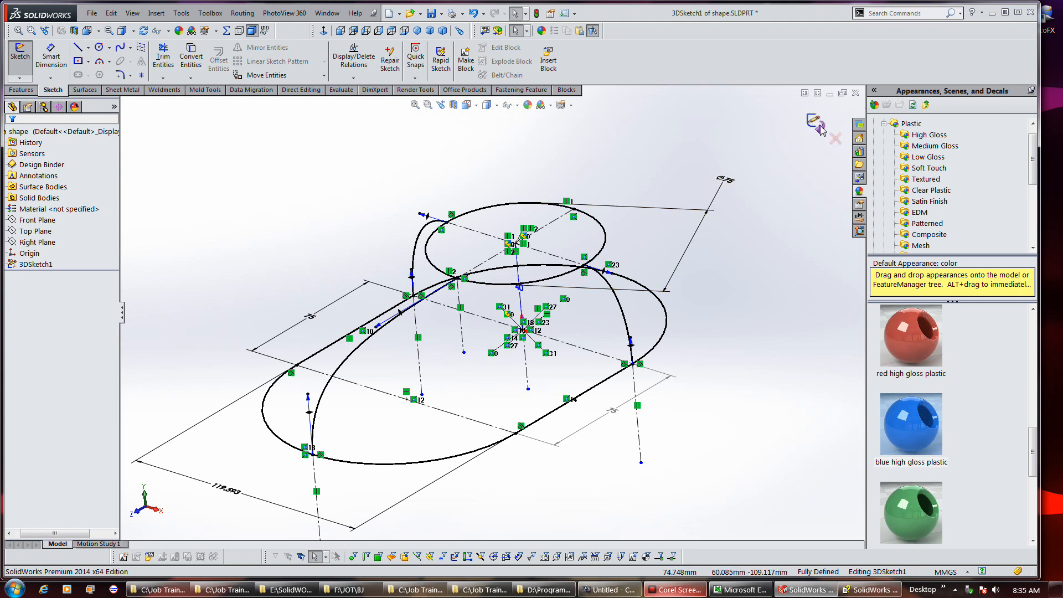
left_click(813, 123)
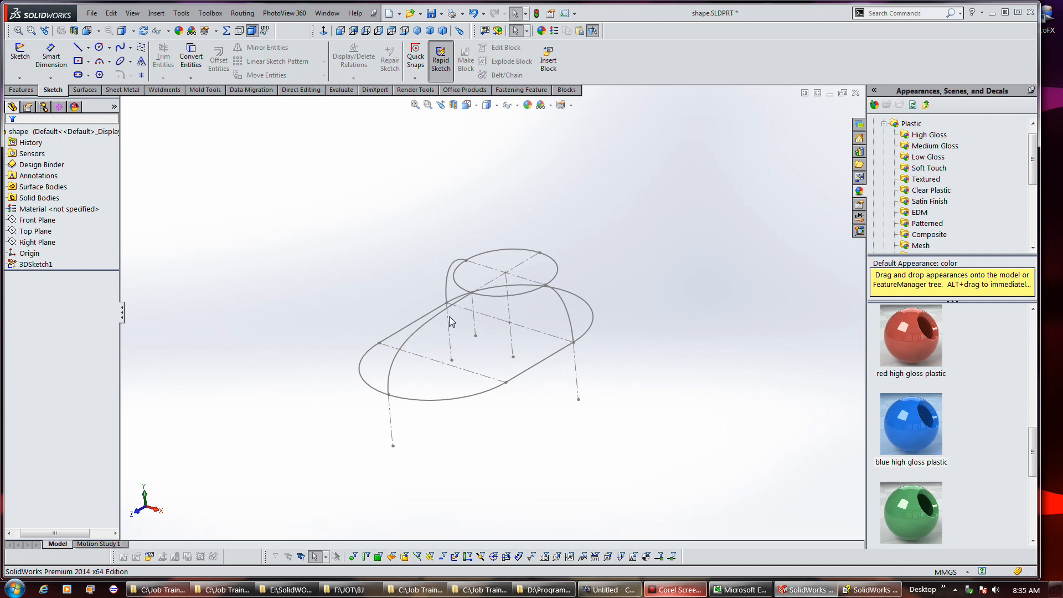
- Select 3DSketch1 in the feature tree, then clear the selection
left_click(36, 263)
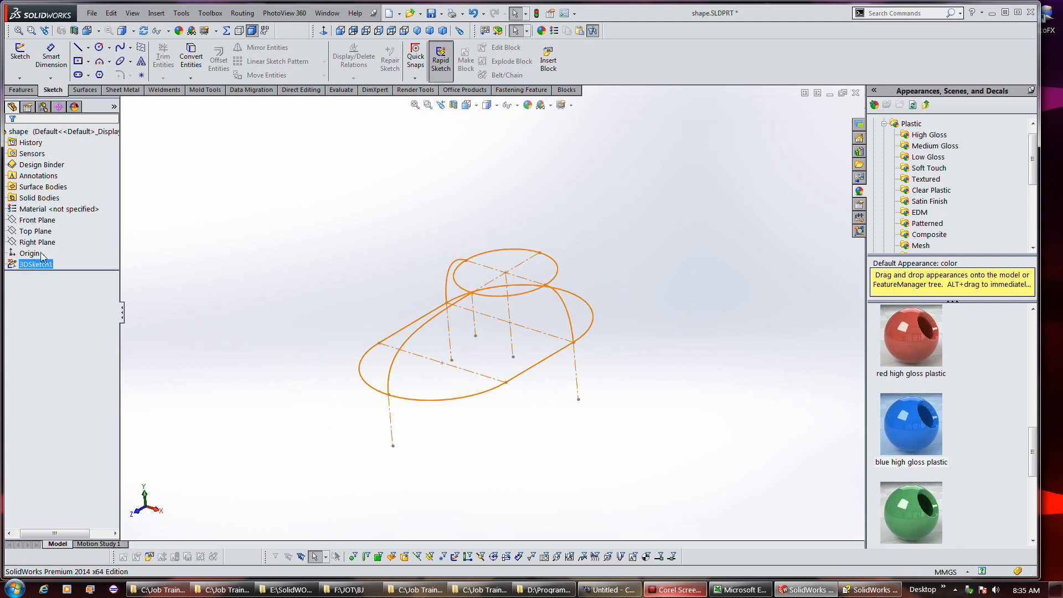
left_click(28, 106)
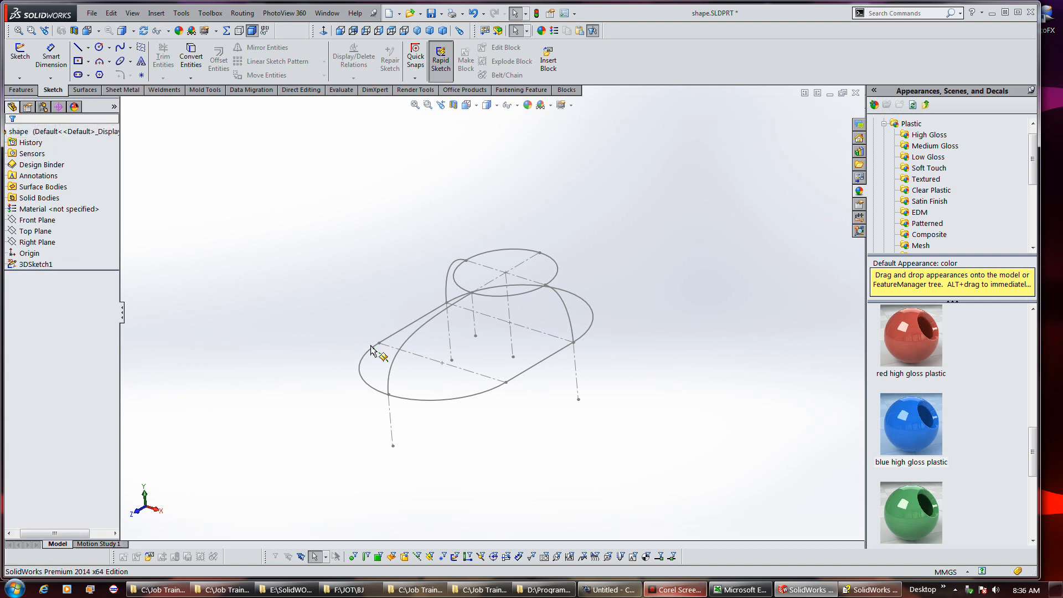
mouse_move(611, 369)
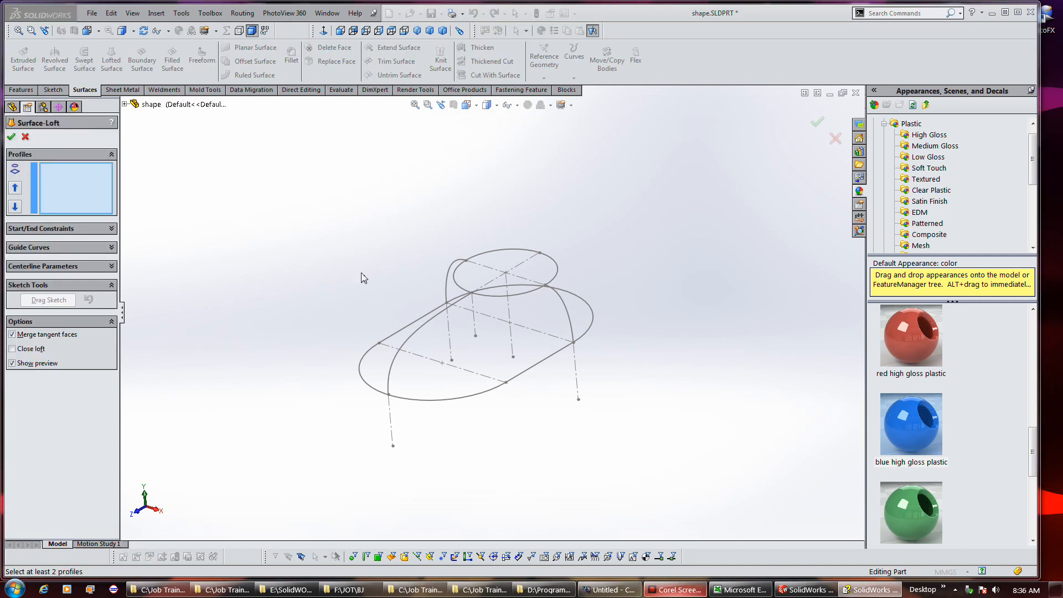
mouse_move(484, 300)
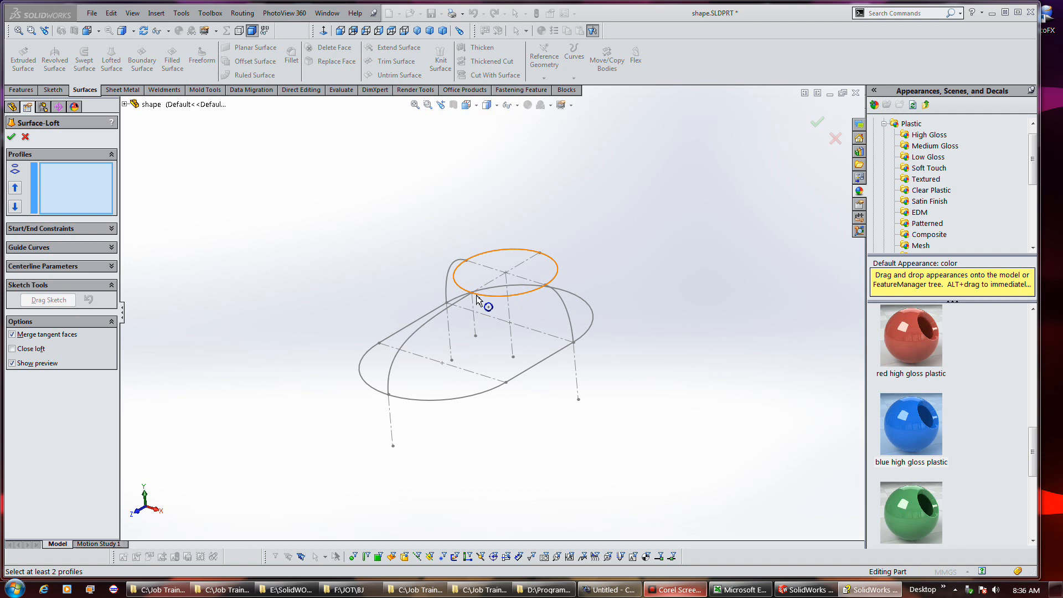
- Set the top ellipse and the closed slot base loop as the two loft profiles
left_click(505, 271)
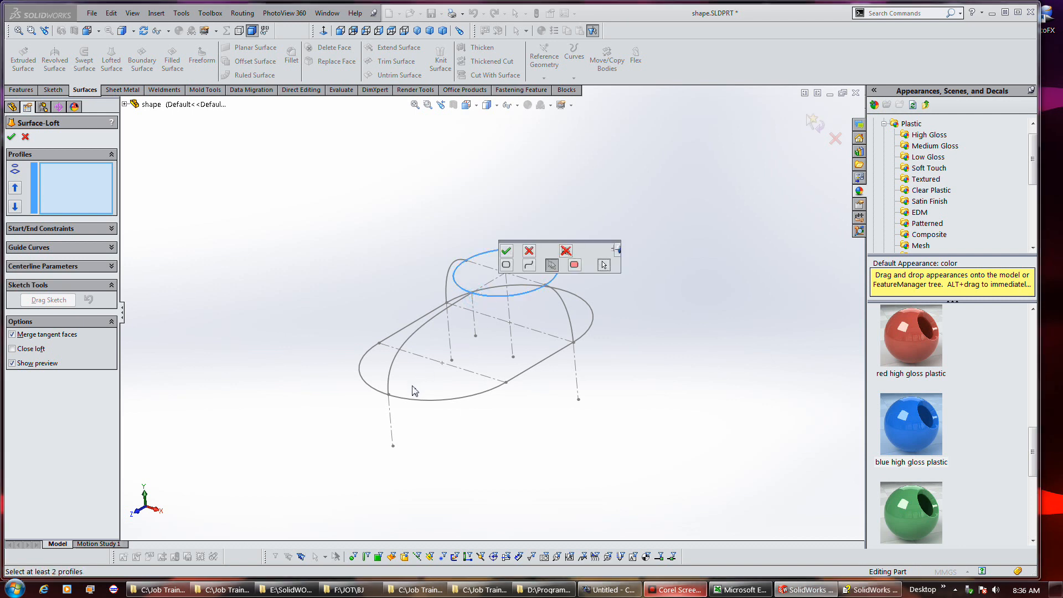
mouse_move(506, 265)
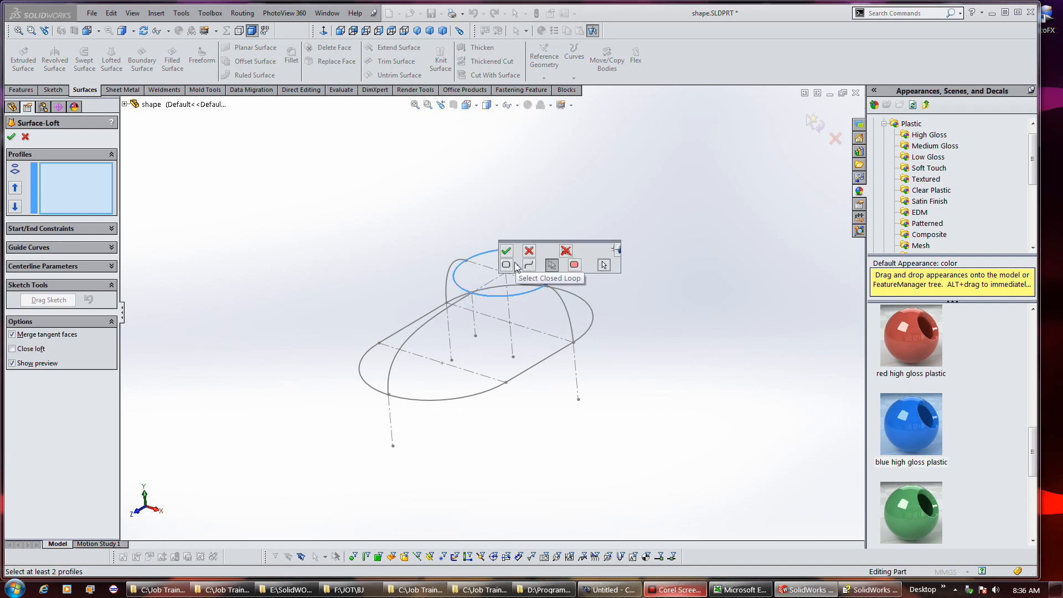
mouse_move(396, 399)
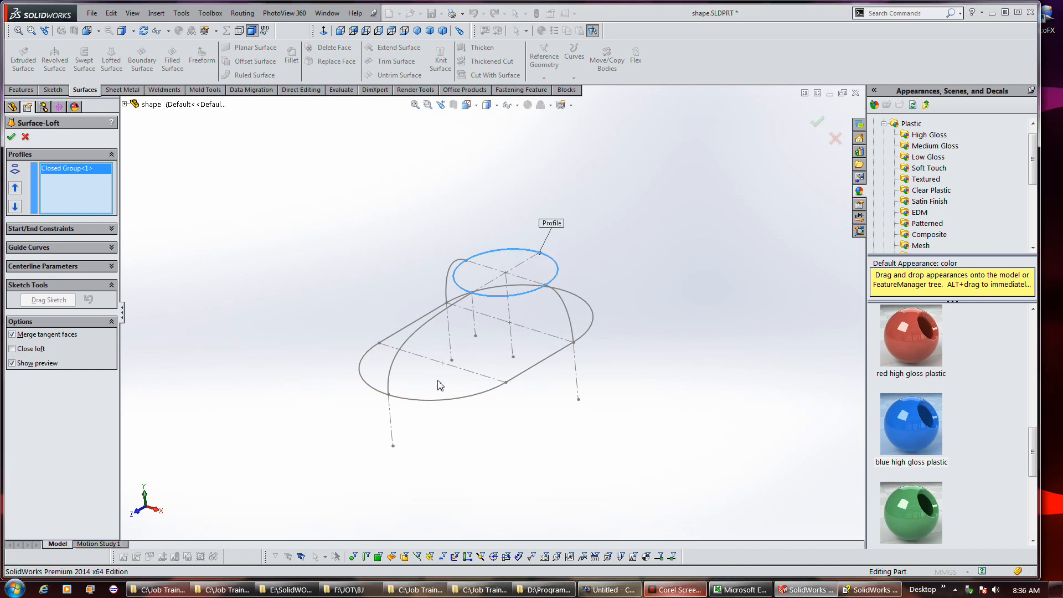
left_click(407, 369)
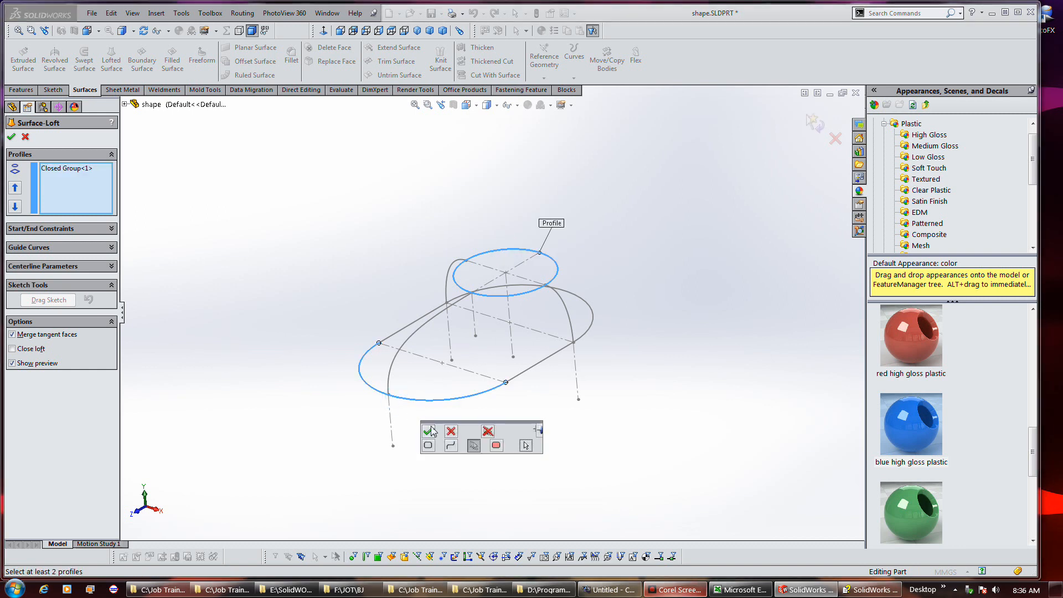
mouse_move(451, 445)
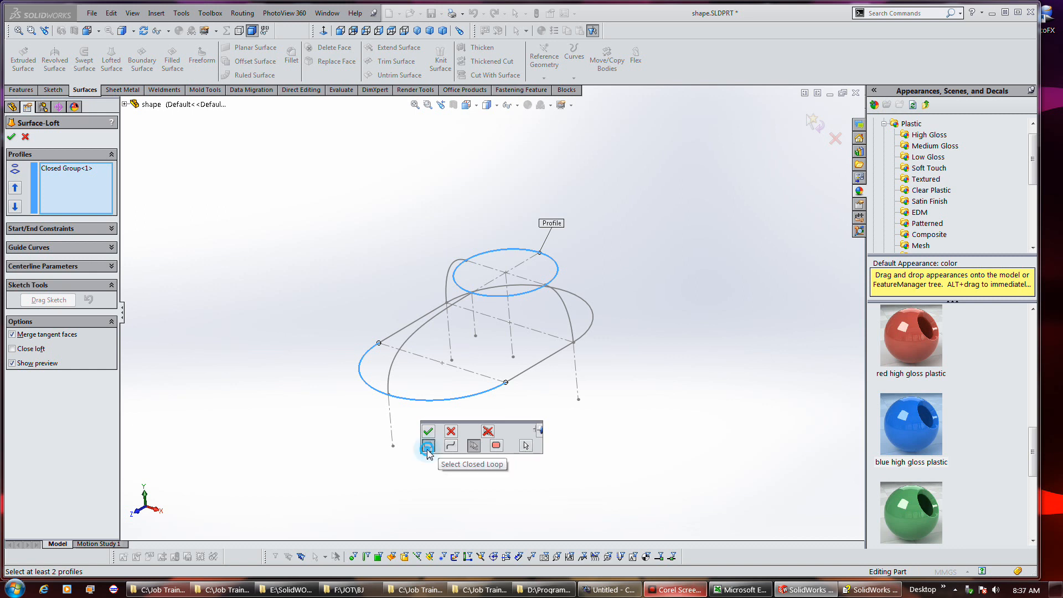
left_click(428, 446)
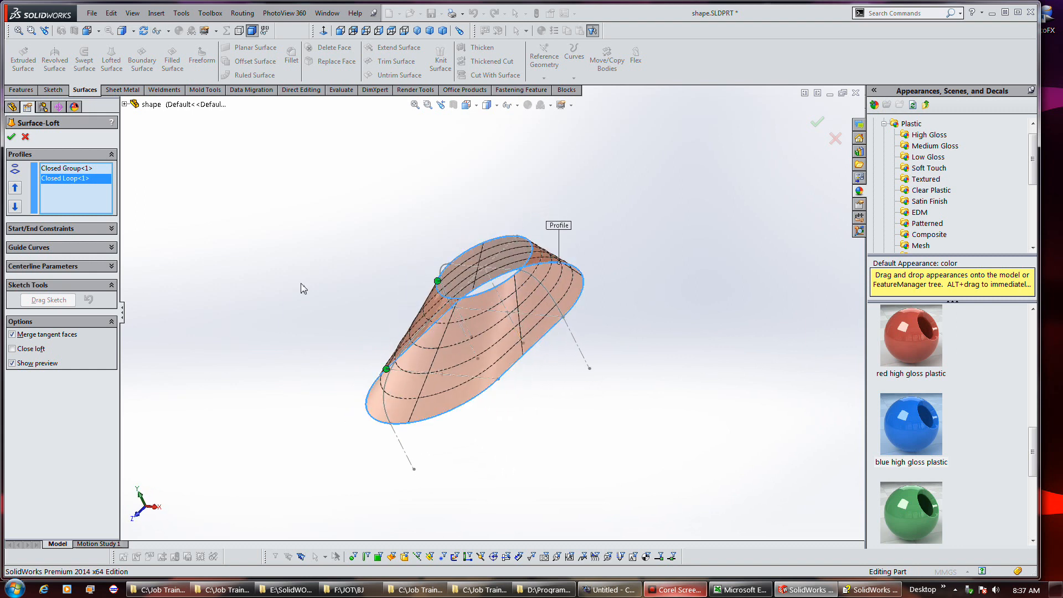
mouse_move(154, 253)
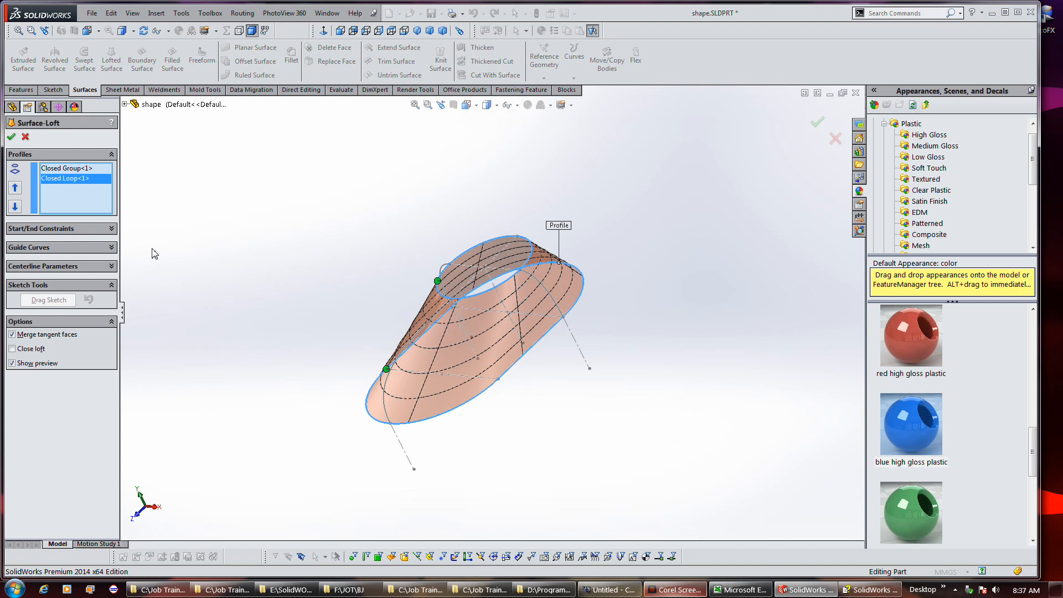
left_click(58, 247)
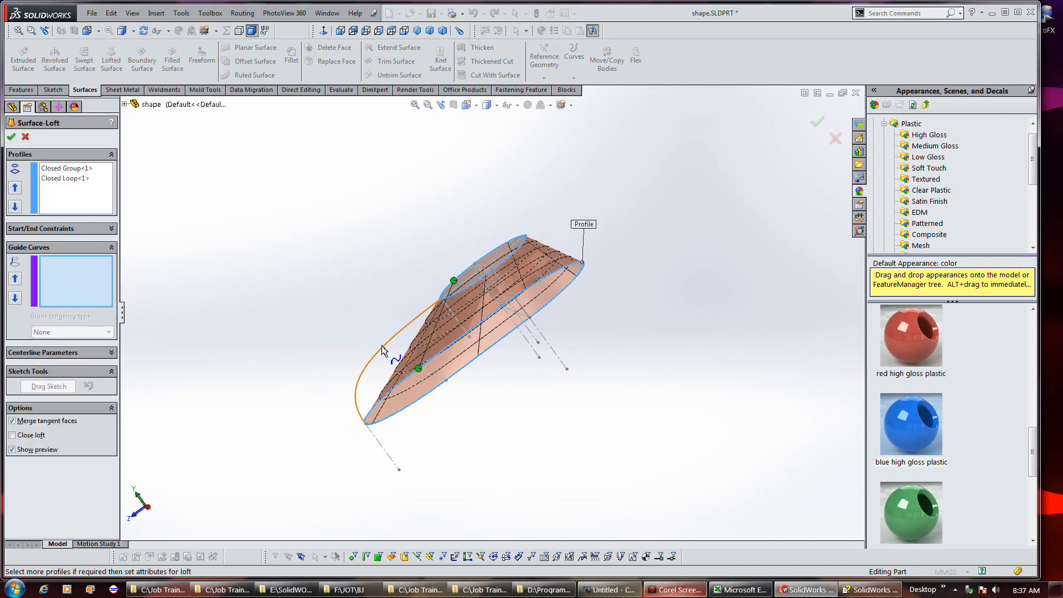
- Pick the first arched guide curve for the surface loft
left_click(383, 349)
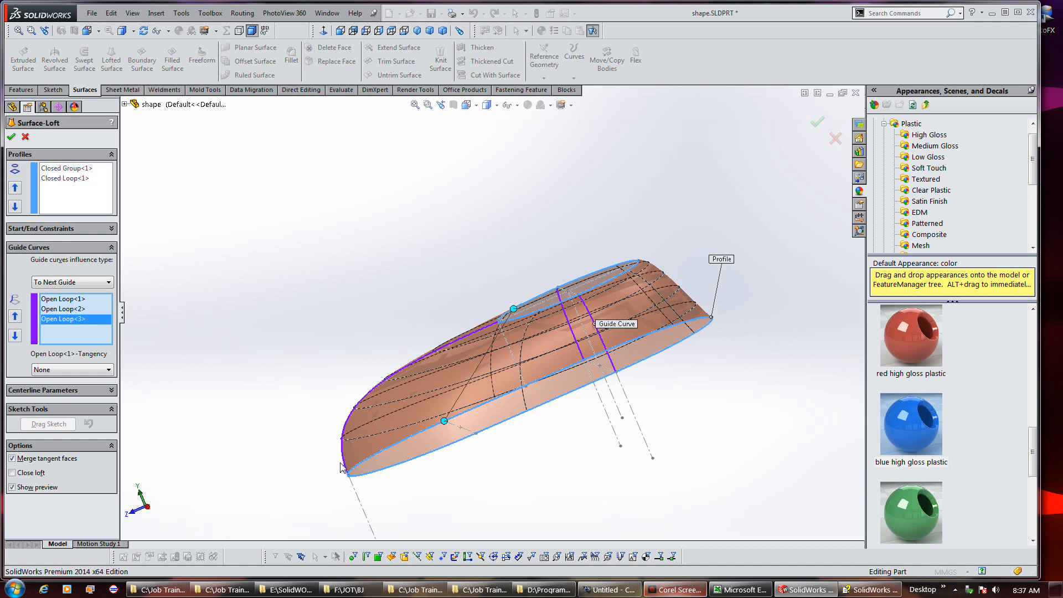
mouse_move(125, 368)
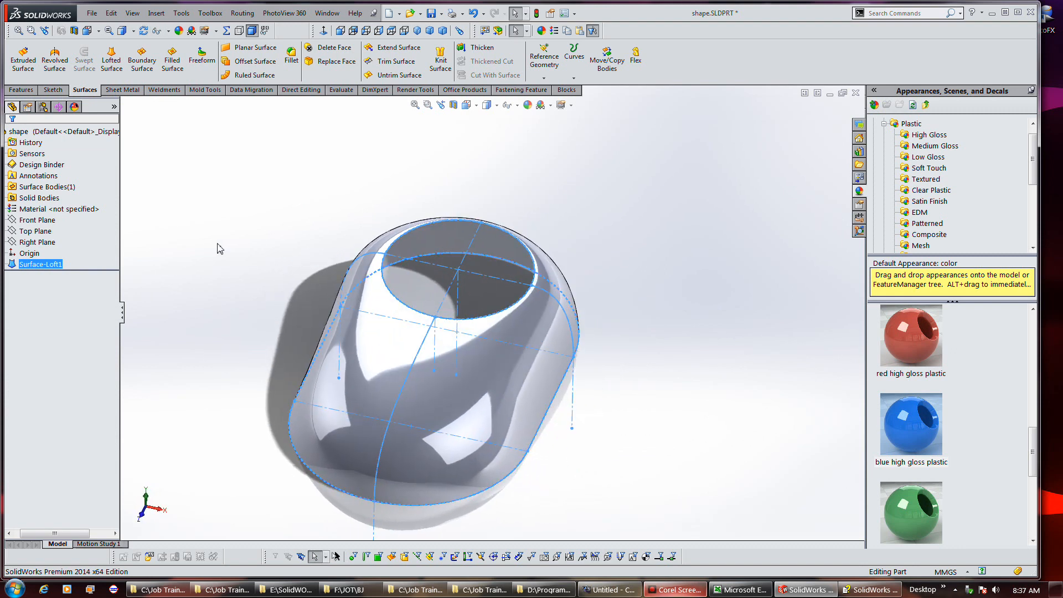
- Expand Surface-Loft1 in the feature tree and hide its 3DSketch1
left_click(651, 430)
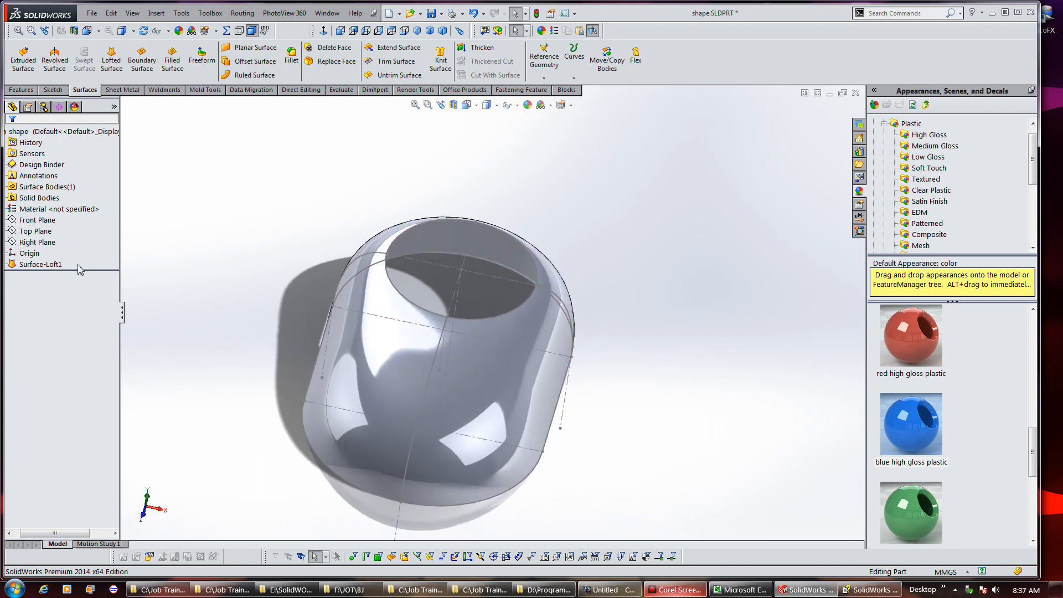
left_click(40, 265)
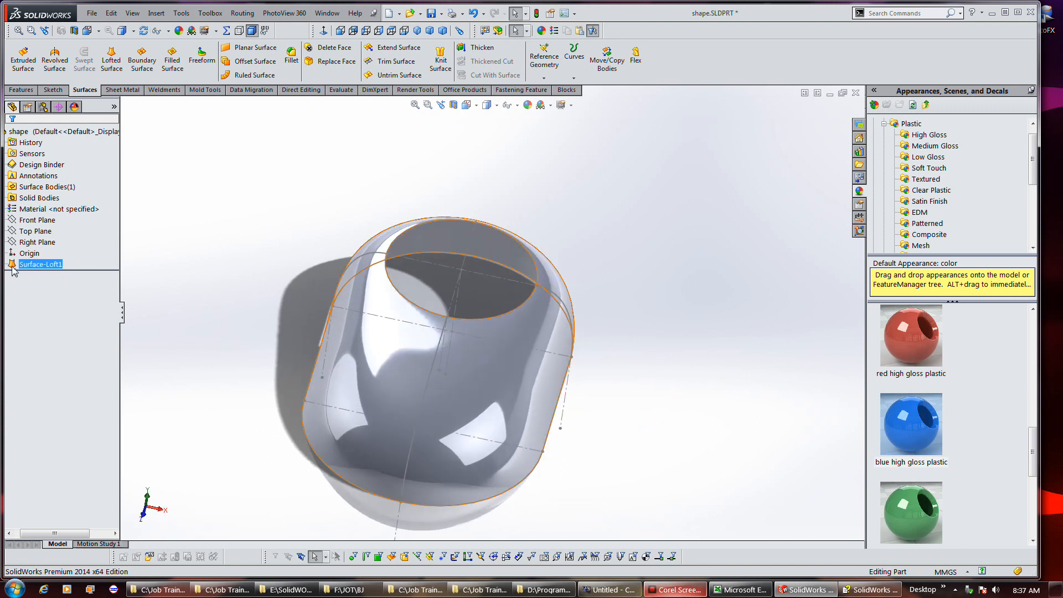
left_click(88, 470)
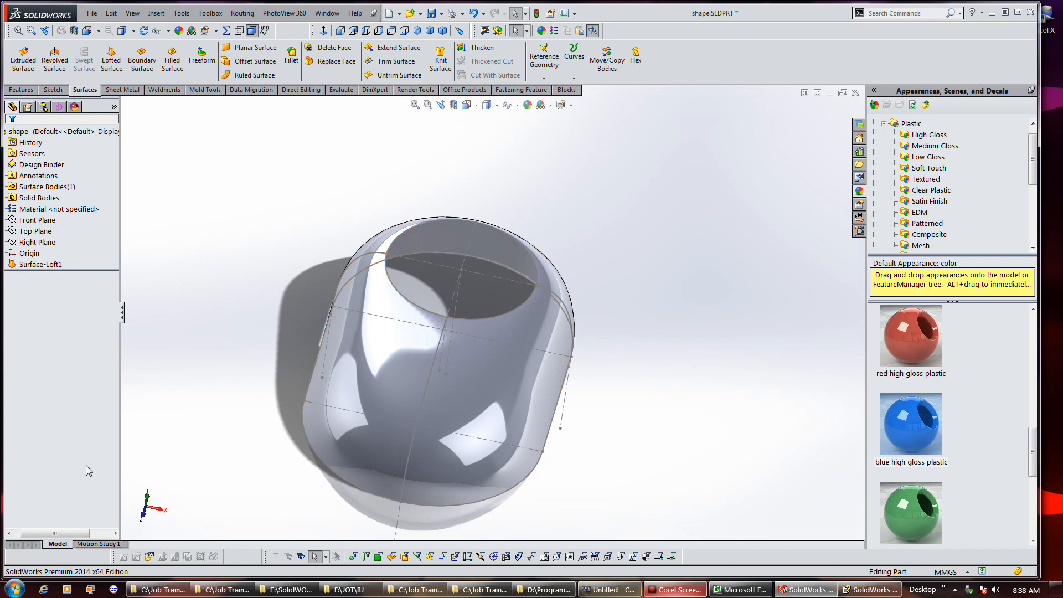
left_click(46, 264)
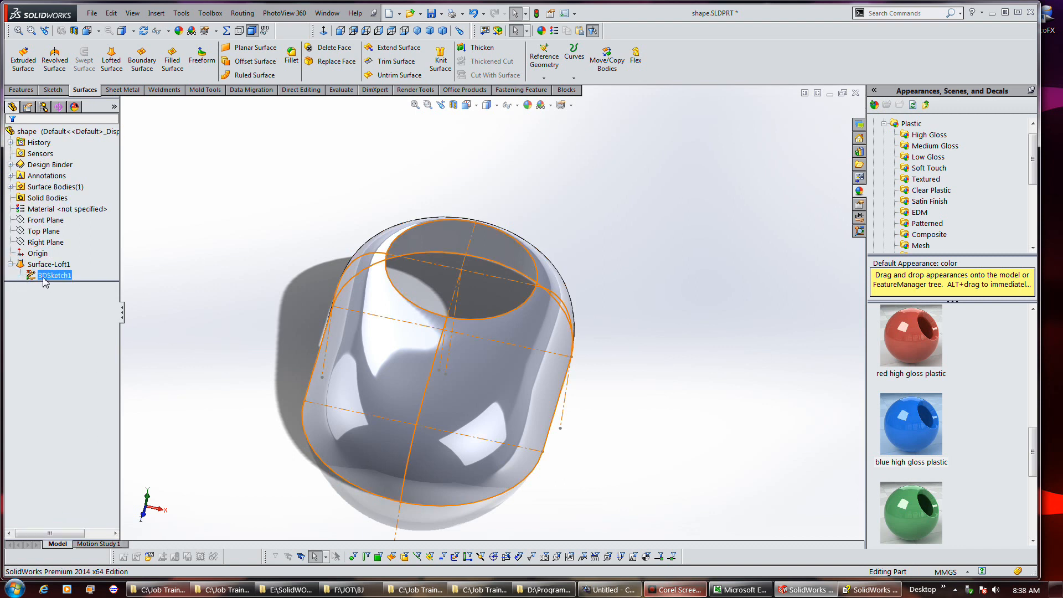
left_click(589, 277)
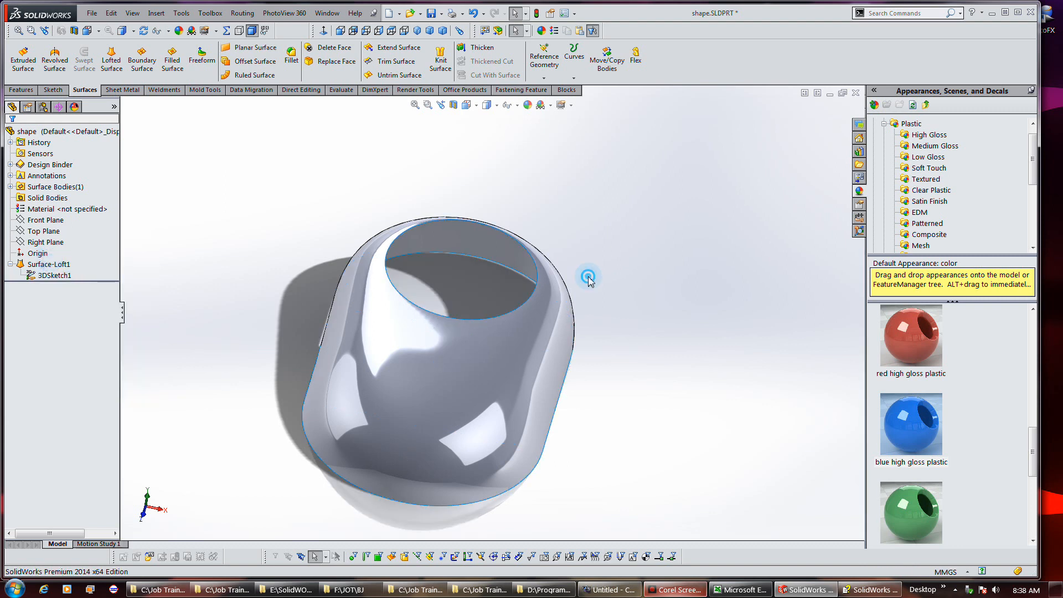